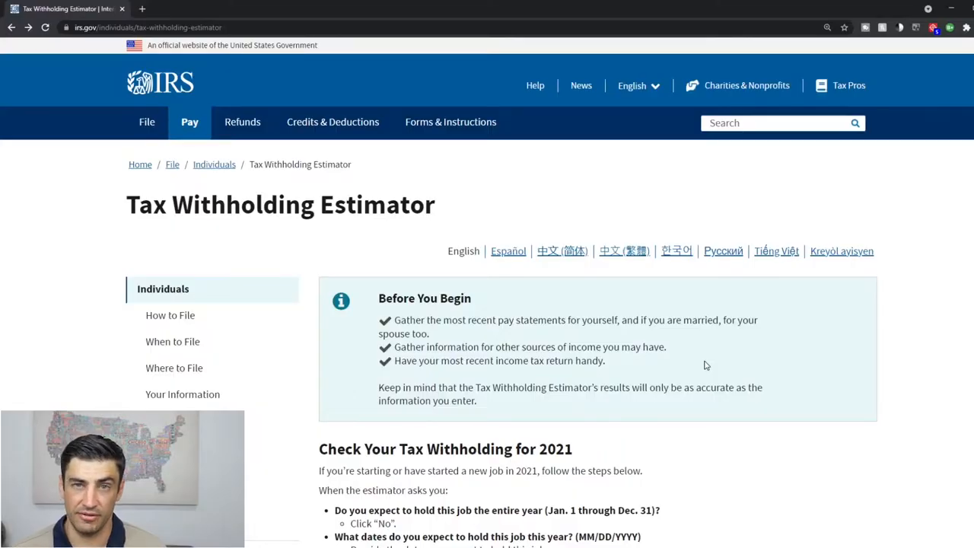
{"action": "mouse_move", "coordinate": [428, 180]}
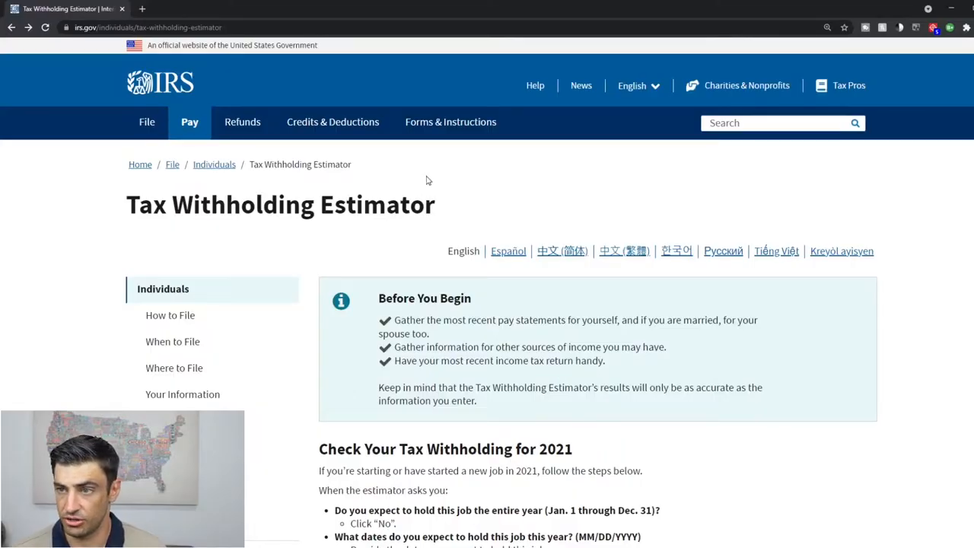
{"action": "mouse_move", "coordinate": [435, 212]}
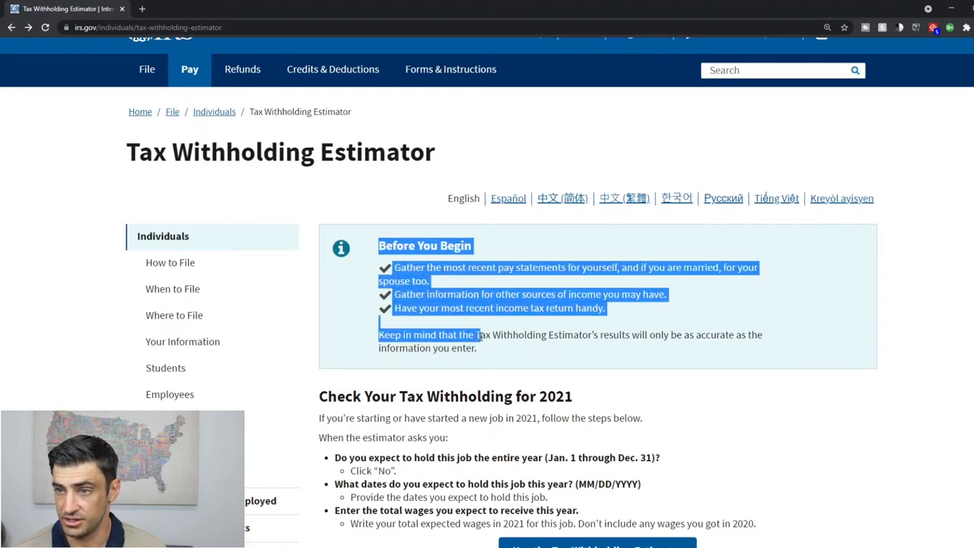
Scroll down the IRS information page and launch the Tax Withholding Estimator questionnaire
{"action": "scroll", "scroll_direction": "down", "scroll_amount": 3}
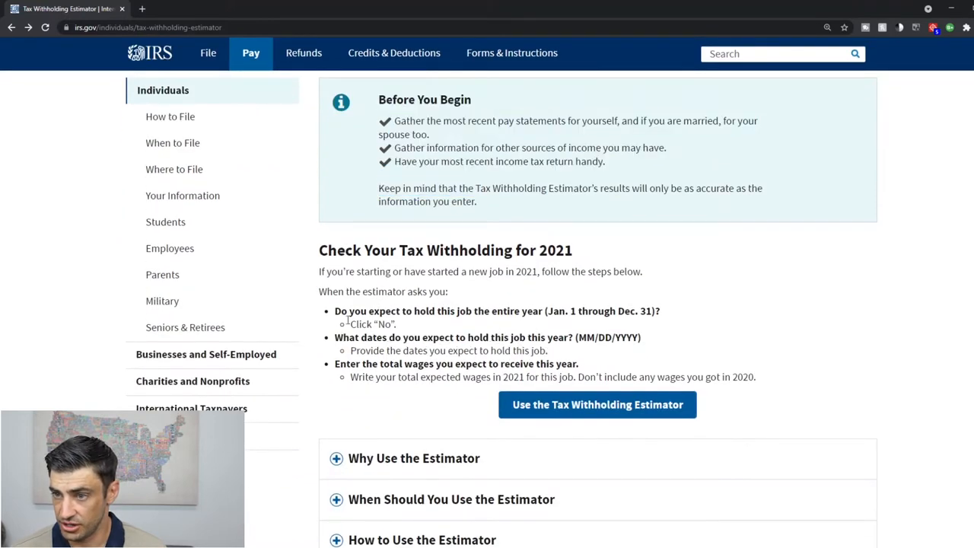
{"action": "scroll", "scroll_direction": "down", "scroll_amount": 3}
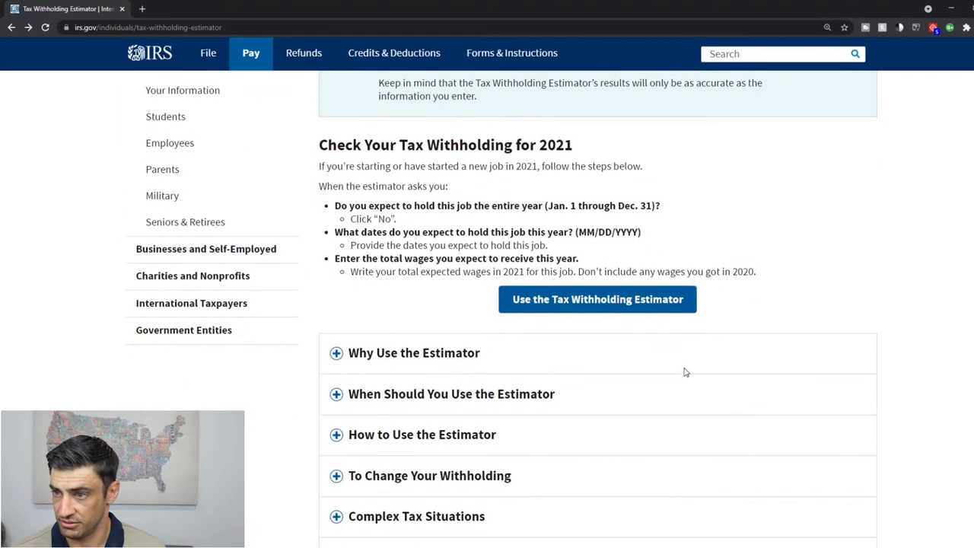
{"action": "left_click", "coordinate": [597, 299]}
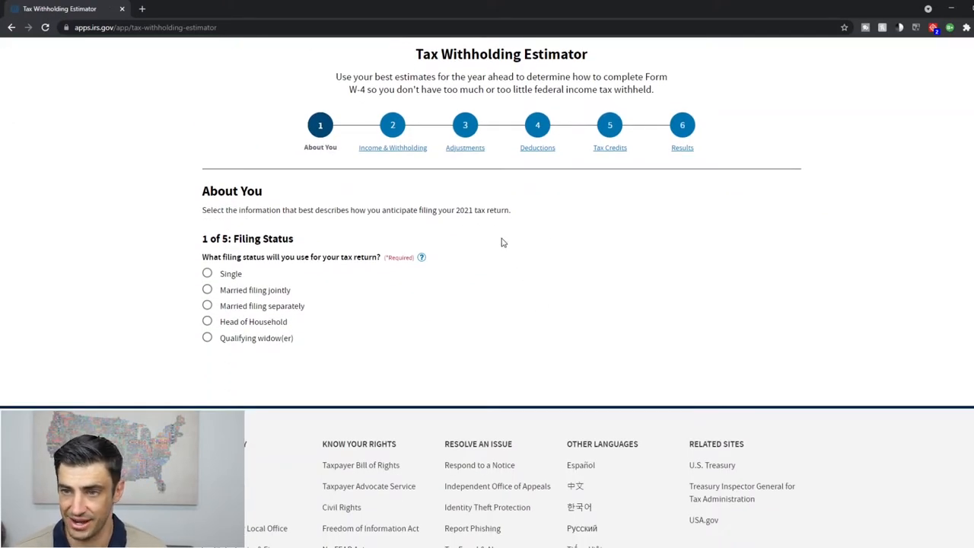
{"action": "scroll", "scroll_direction": "down", "scroll_amount": 3}
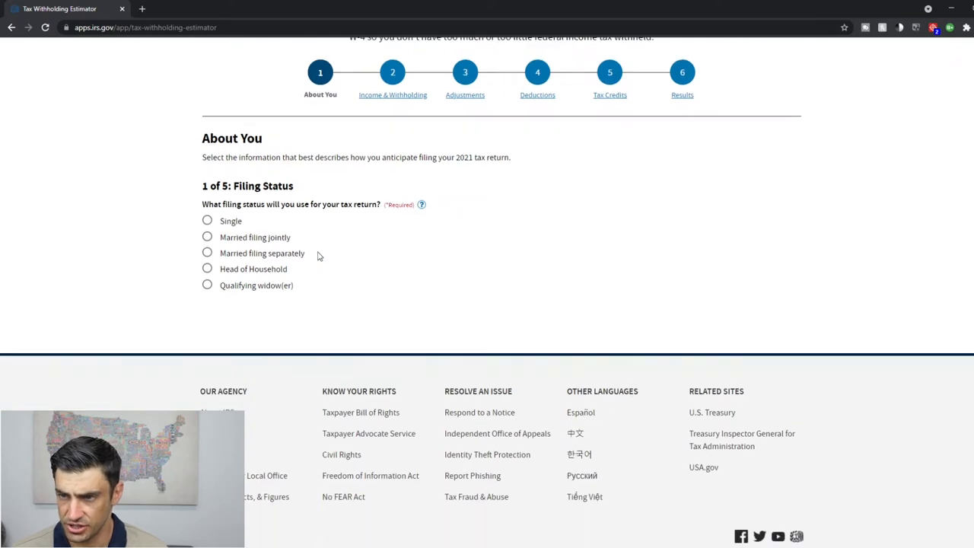
{"action": "mouse_move", "coordinate": [271, 241]}
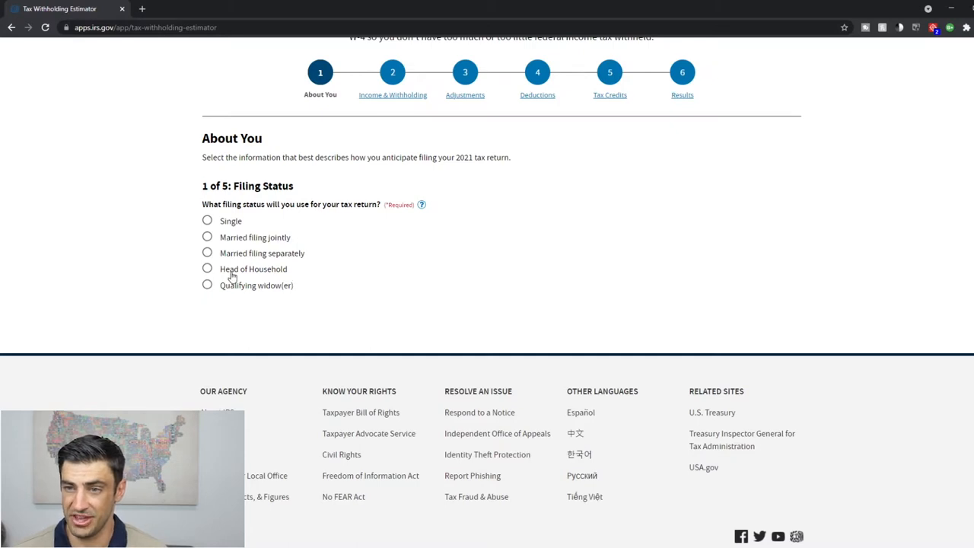
{"action": "mouse_move", "coordinate": [272, 275]}
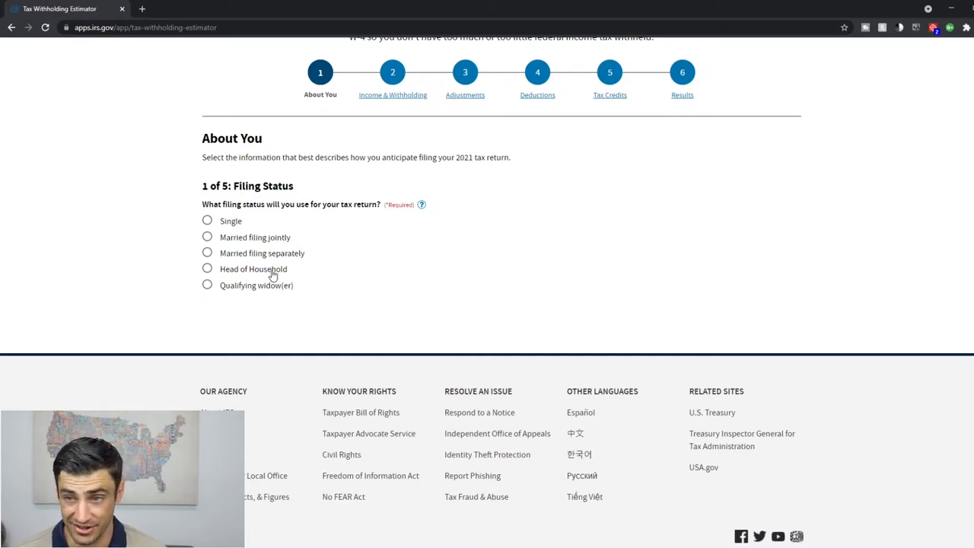
{"action": "mouse_move", "coordinate": [275, 296]}
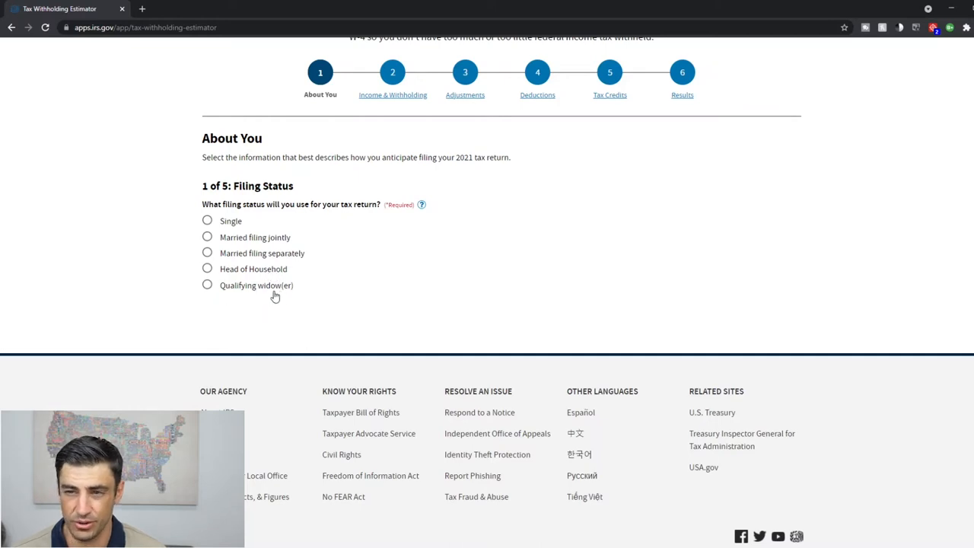
{"action": "mouse_move", "coordinate": [299, 298]}
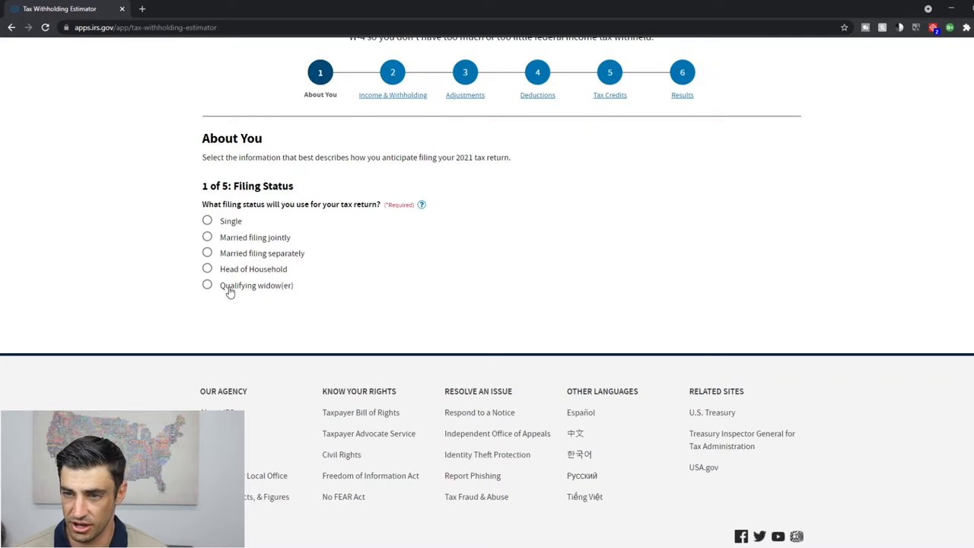
{"action": "mouse_move", "coordinate": [242, 280]}
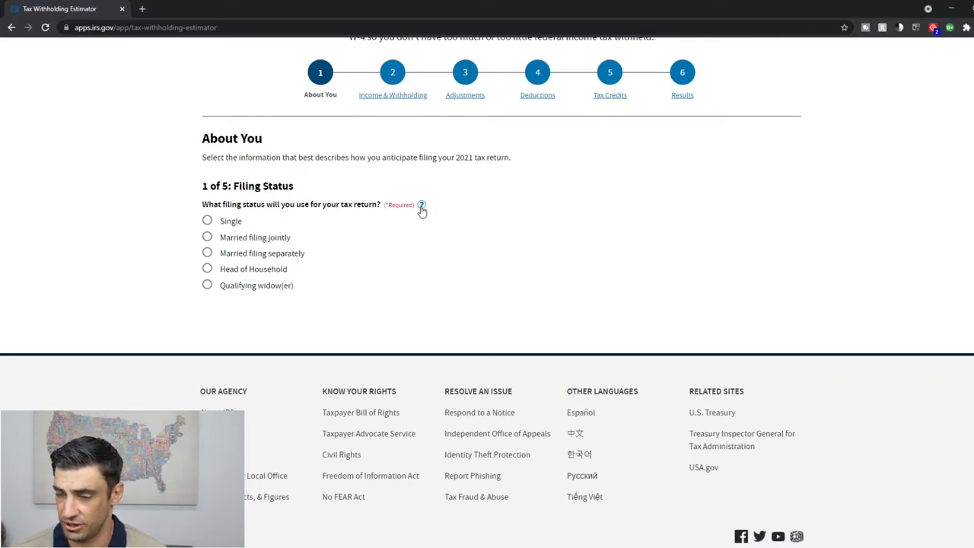
{"action": "left_click", "coordinate": [421, 206]}
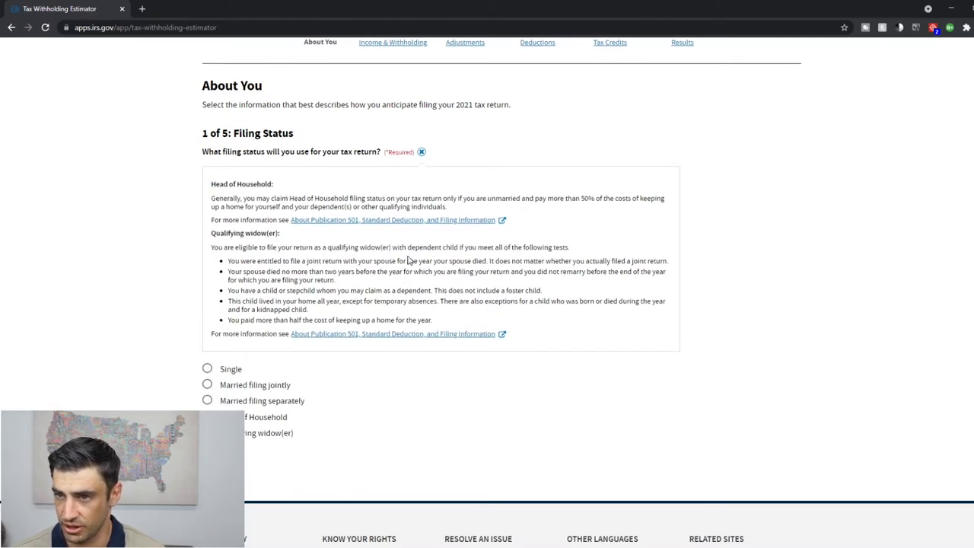
{"action": "left_click_drag", "start_coordinate": [486, 198], "coordinate": [565, 198]}
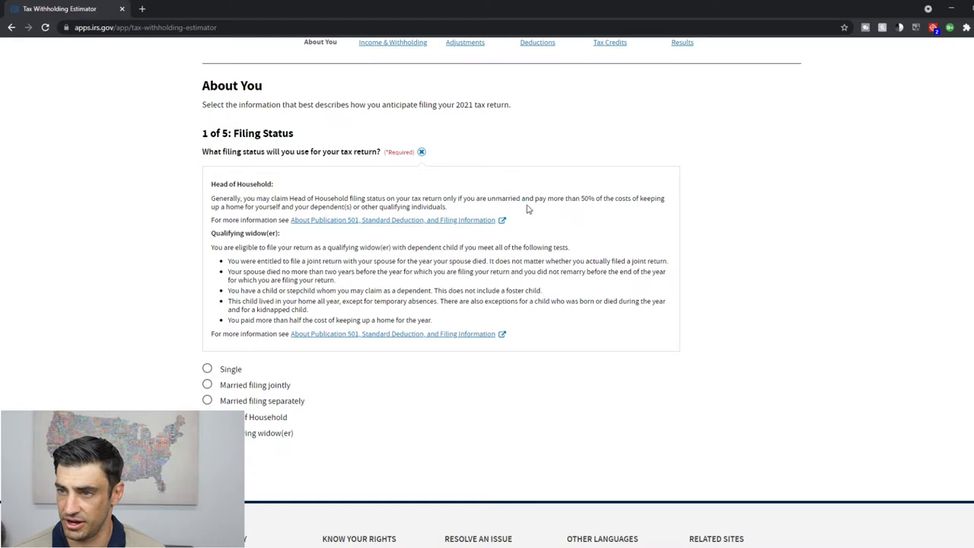
{"action": "mouse_move", "coordinate": [242, 209]}
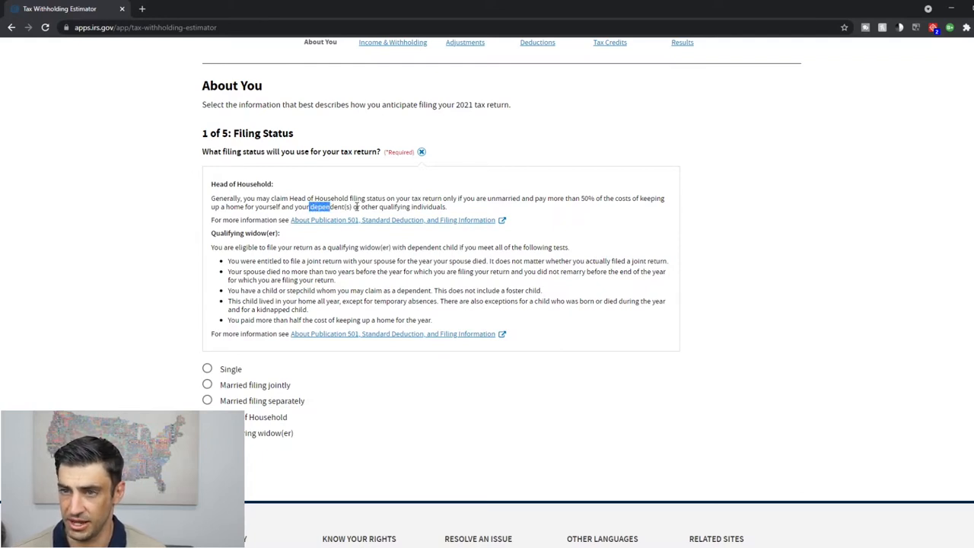
{"action": "left_click_drag", "start_coordinate": [311, 206], "coordinate": [350, 206]}
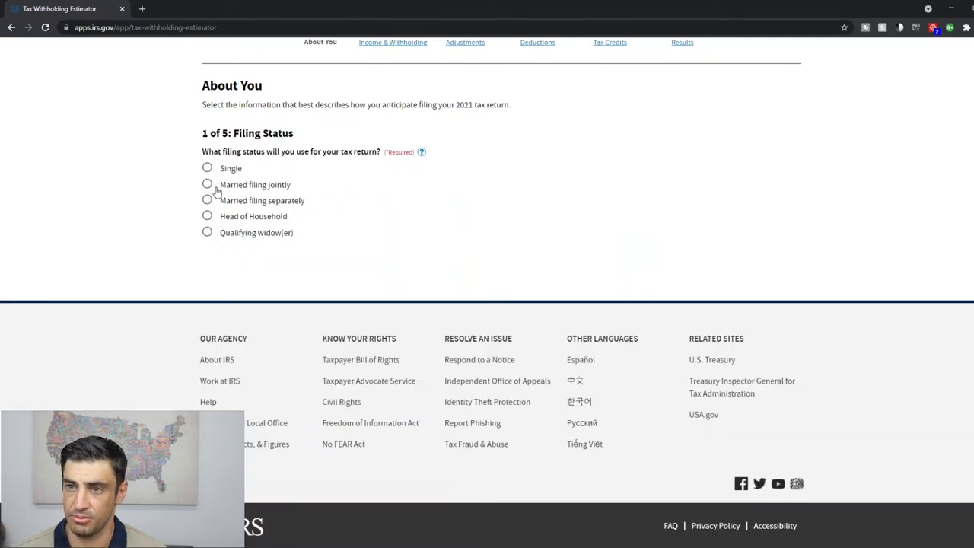
Choose Married filing jointly, answer that nobody can claim you, and claim two dependents
{"action": "left_click", "coordinate": [207, 184]}
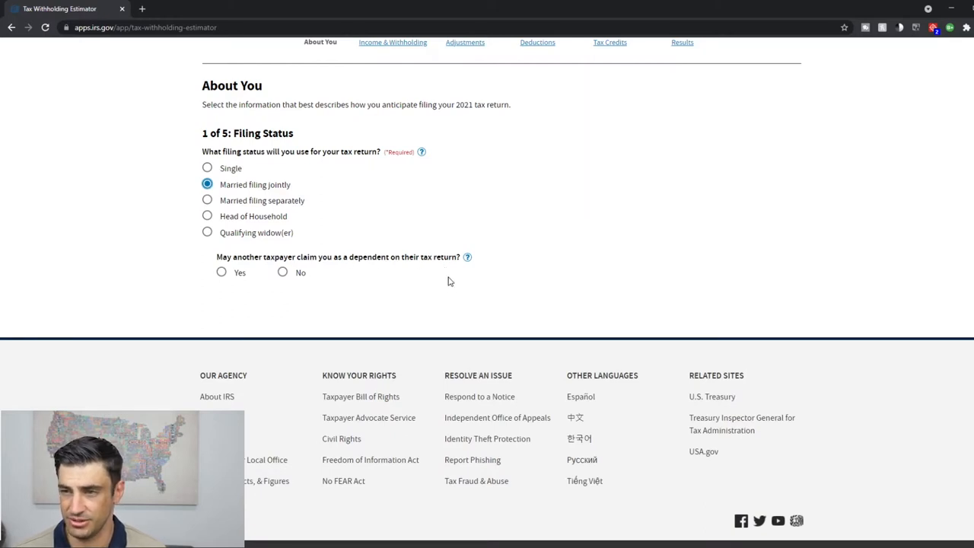
{"action": "mouse_move", "coordinate": [260, 167]}
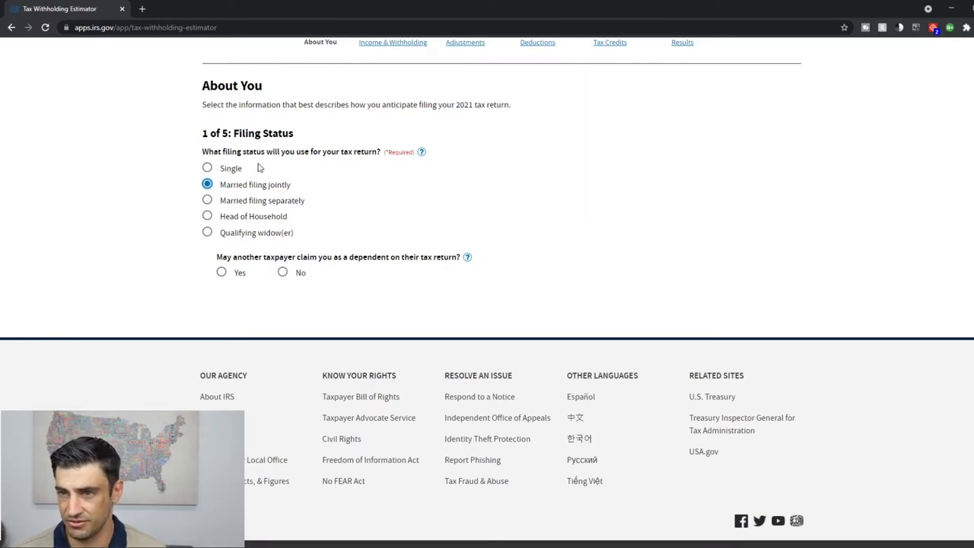
{"action": "mouse_move", "coordinate": [302, 294]}
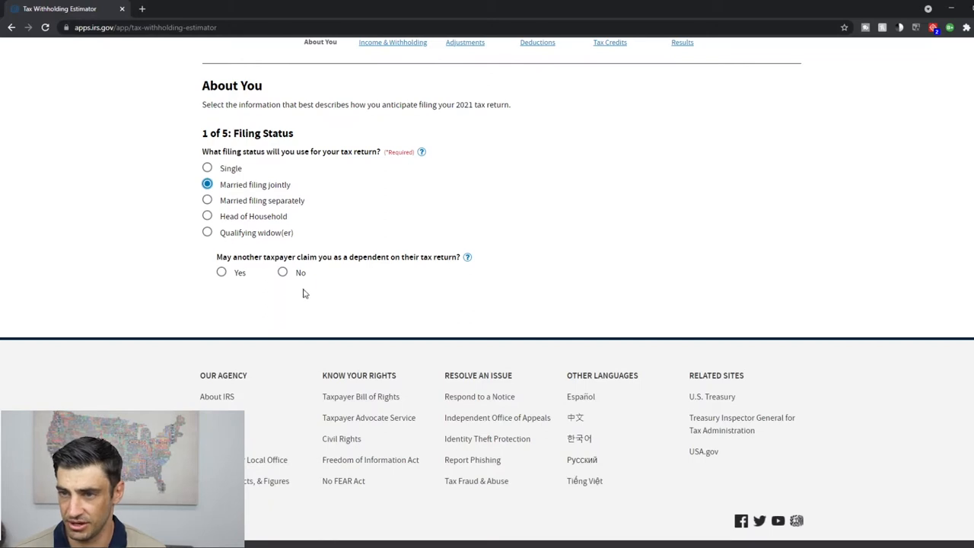
{"action": "left_click", "coordinate": [282, 271]}
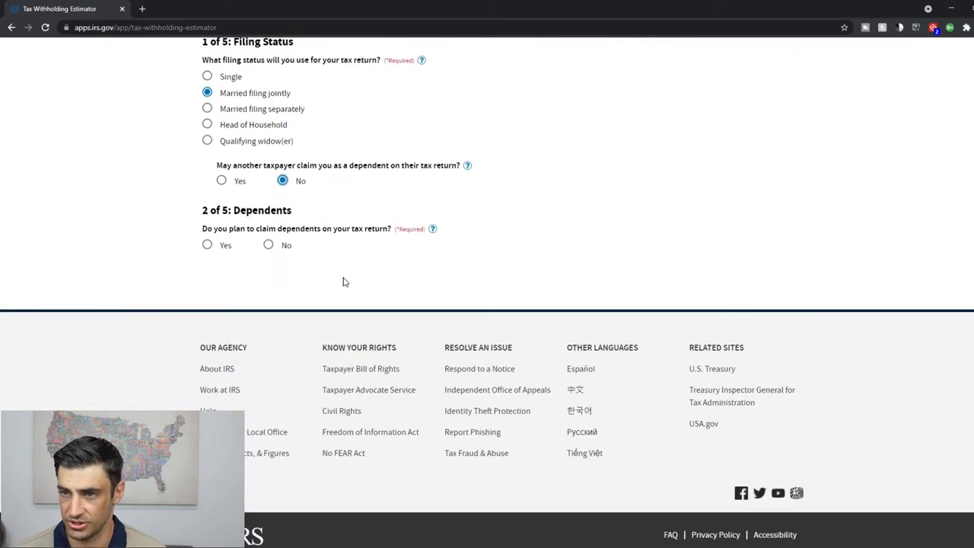
{"action": "scroll", "scroll_direction": "down", "scroll_amount": 3}
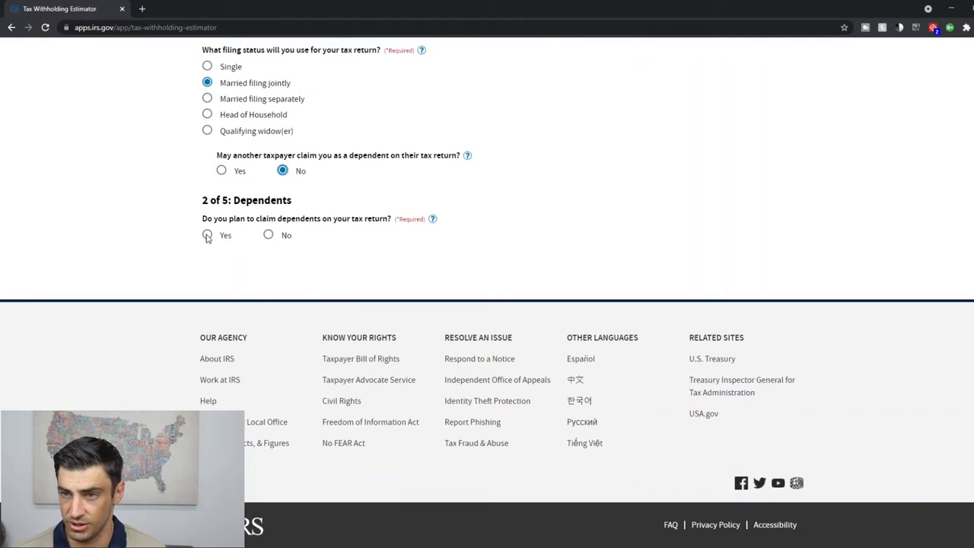
{"action": "left_click", "coordinate": [207, 235]}
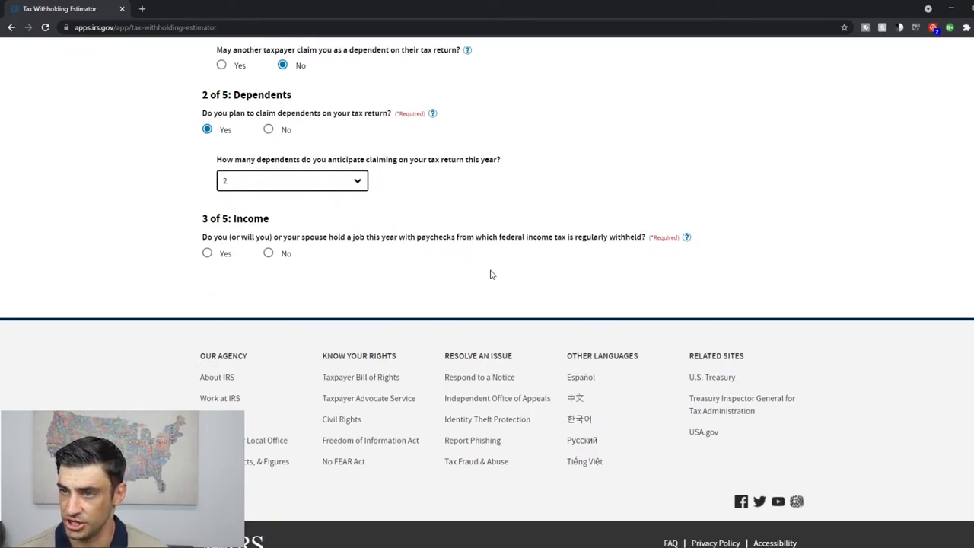
{"action": "mouse_move", "coordinate": [660, 249]}
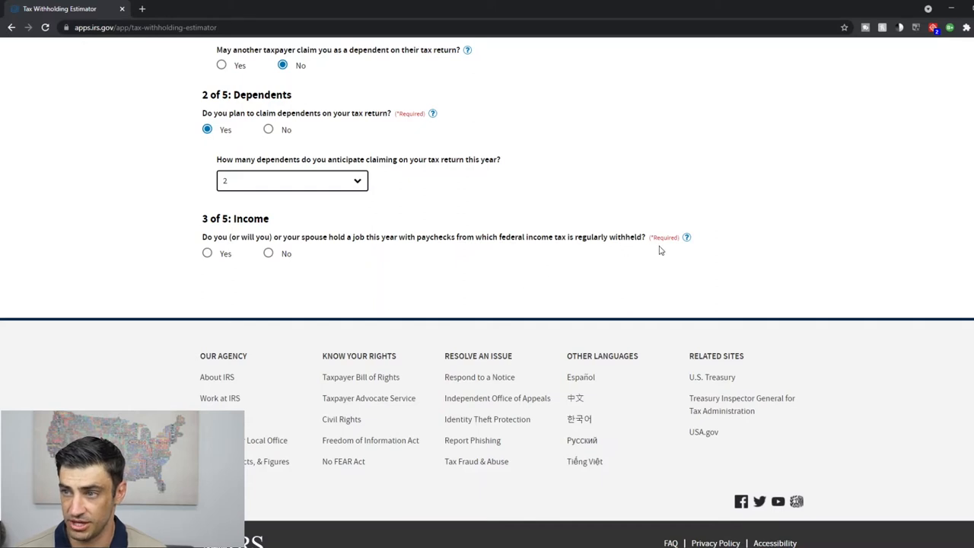
Answer Yes to withheld paychecks and set one job each for you and your spouse
{"action": "left_click", "coordinate": [207, 253]}
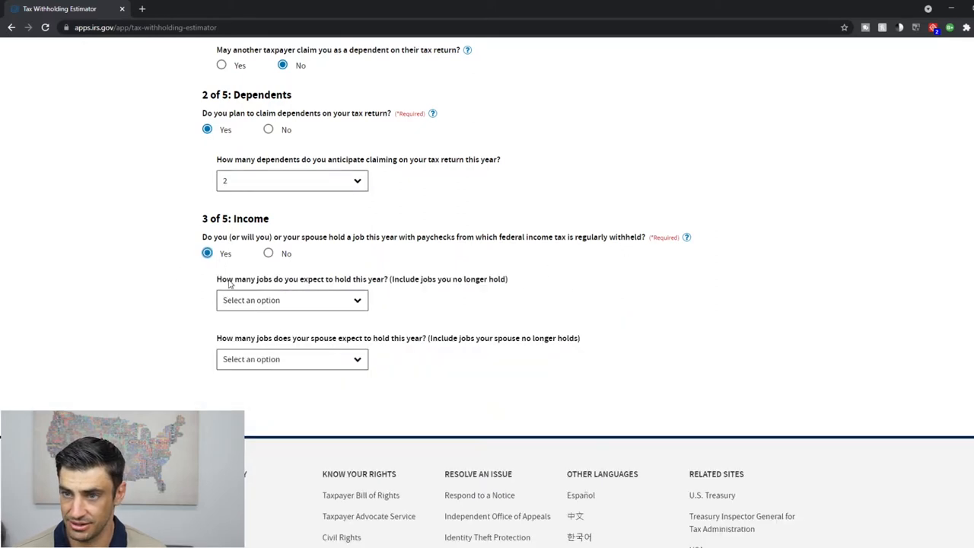
{"action": "left_click", "coordinate": [292, 299]}
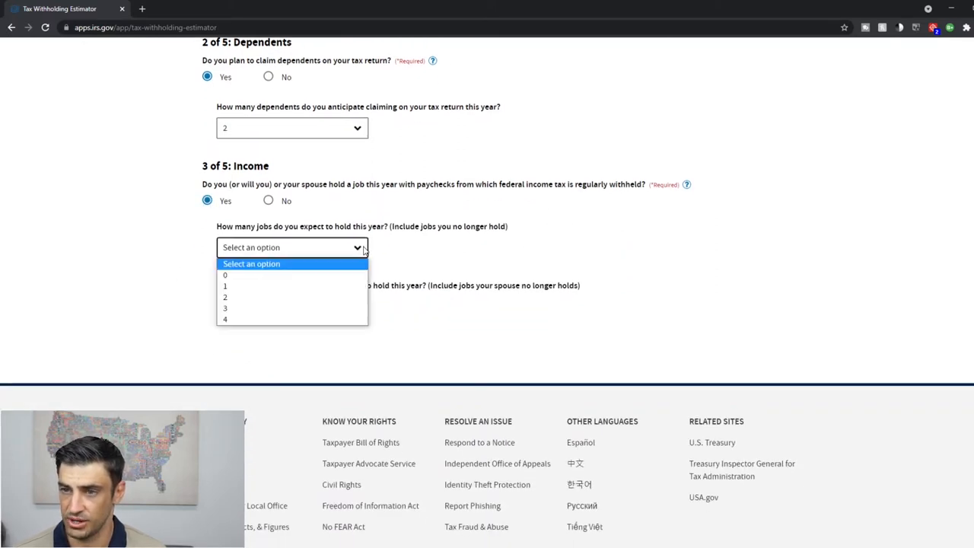
{"action": "left_click", "coordinate": [224, 285]}
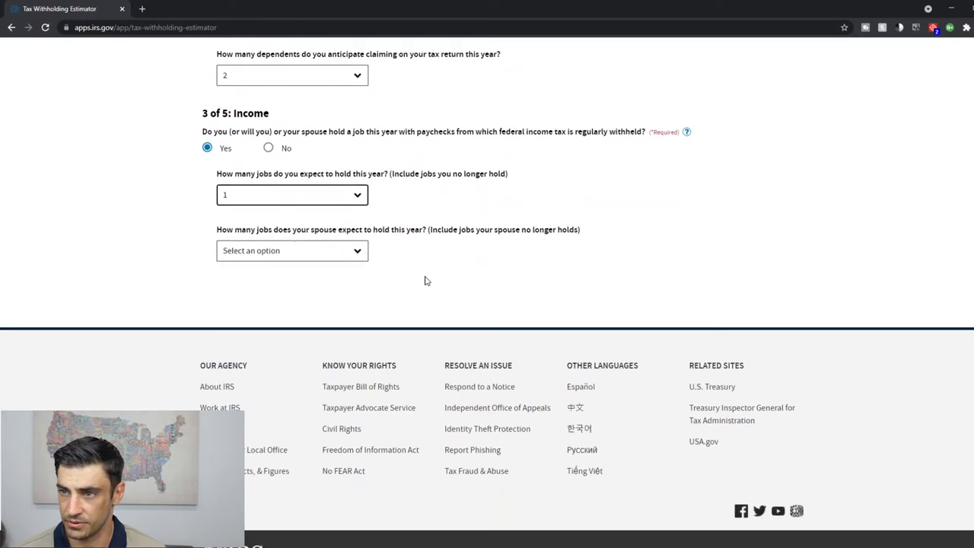
{"action": "mouse_move", "coordinate": [343, 292]}
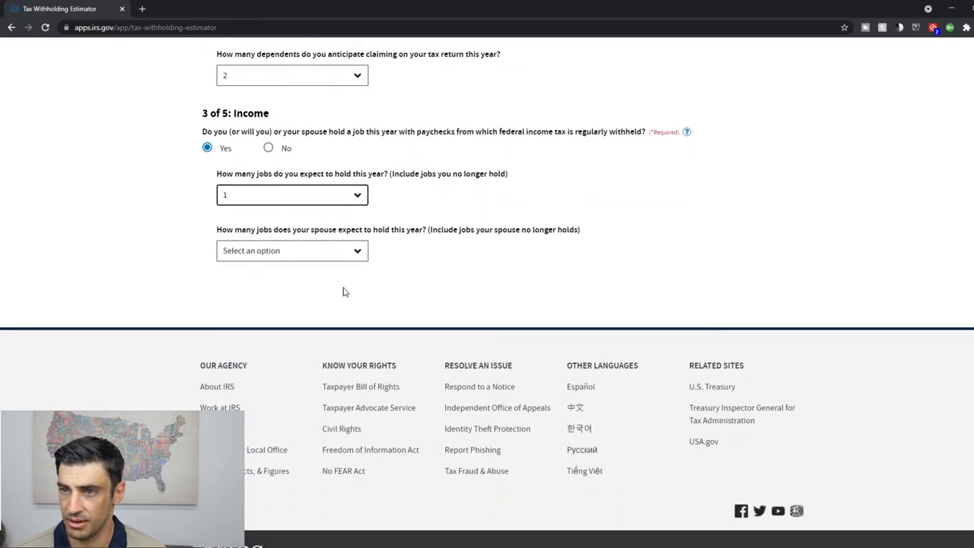
{"action": "left_click", "coordinate": [292, 250]}
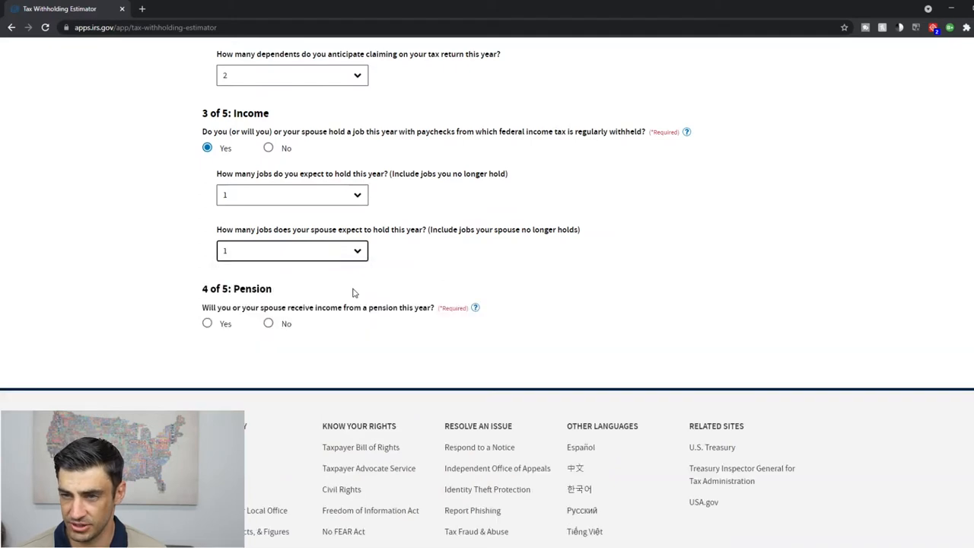
{"action": "scroll", "scroll_direction": "down", "scroll_amount": 3}
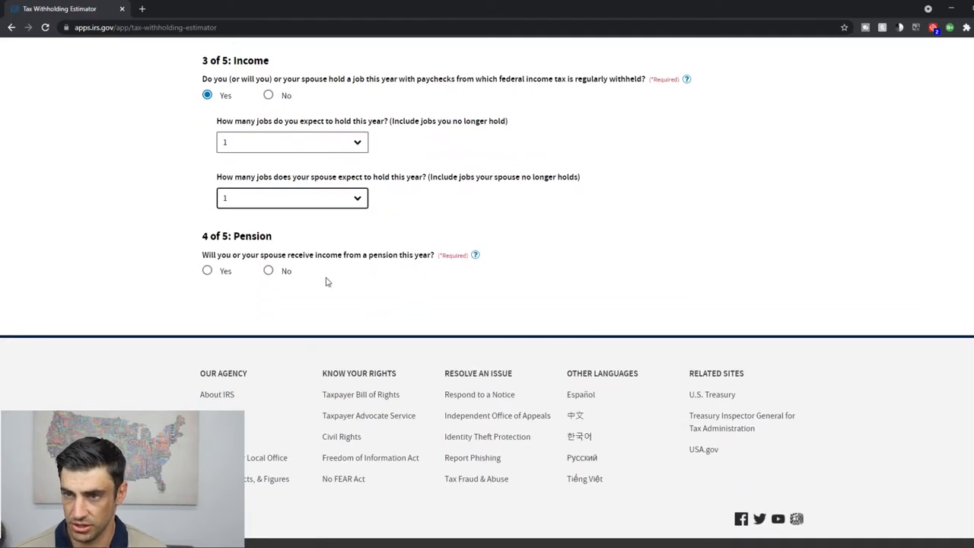
{"action": "mouse_move", "coordinate": [309, 305]}
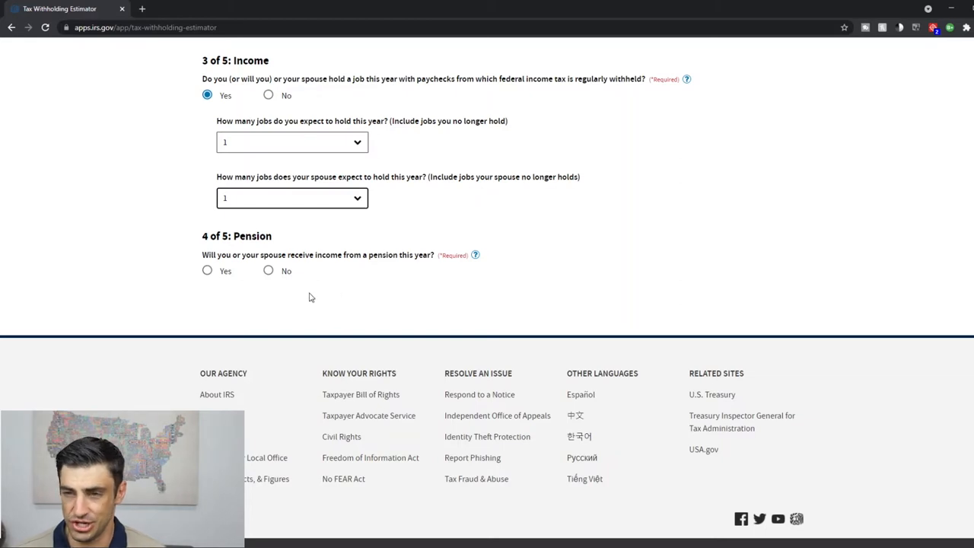
Answer No to pensions and tick 'Earn net income from self-employment' under Other sources
{"action": "left_click", "coordinate": [267, 270]}
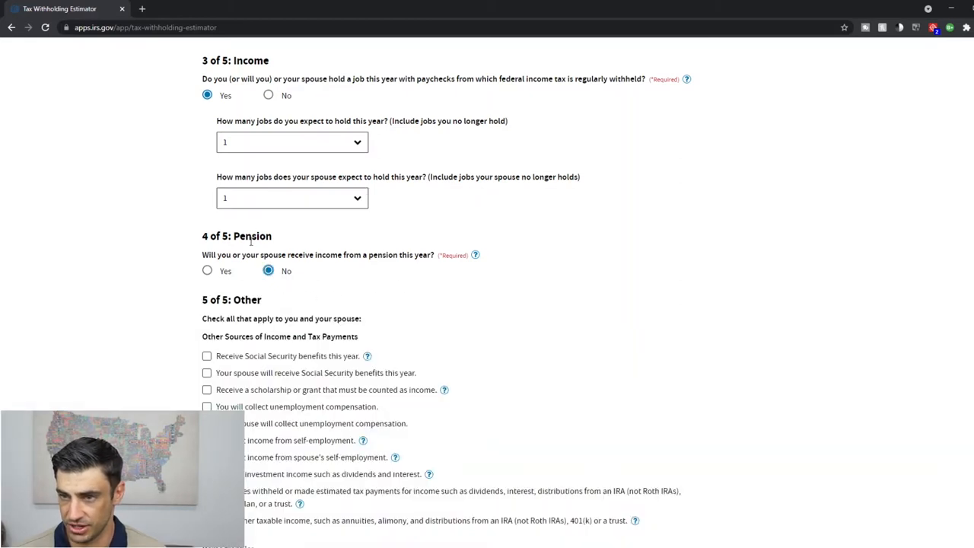
{"action": "scroll", "scroll_direction": "down", "scroll_amount": 3}
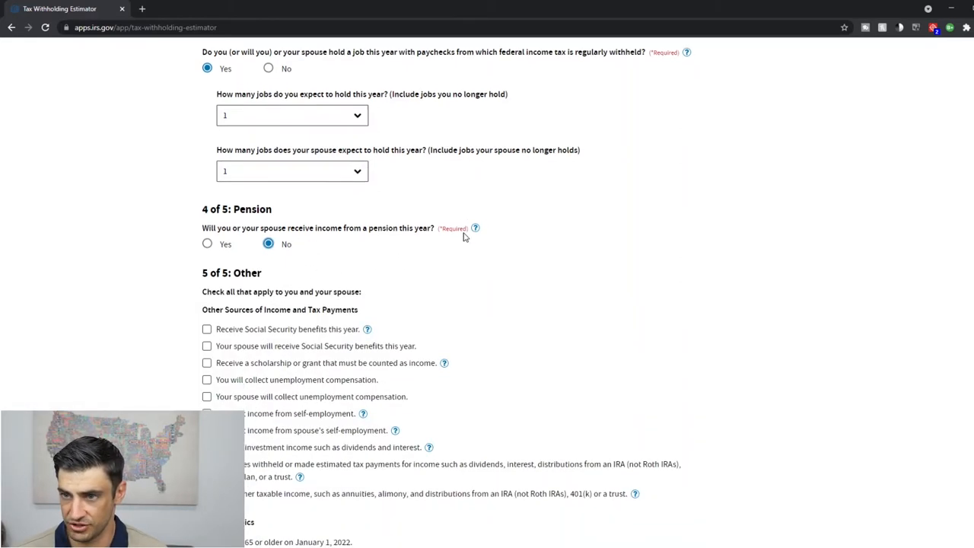
{"action": "scroll", "scroll_direction": "down", "scroll_amount": 3}
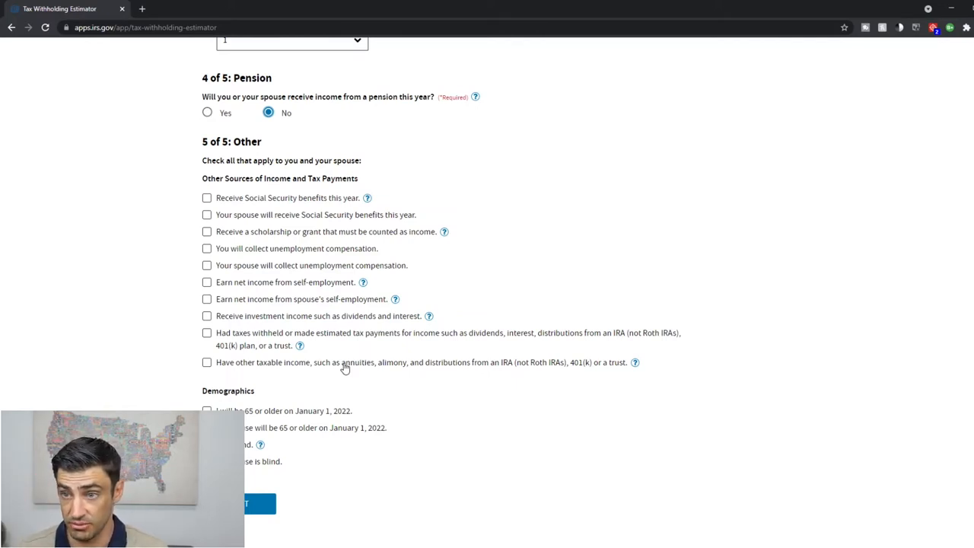
{"action": "mouse_move", "coordinate": [426, 399]}
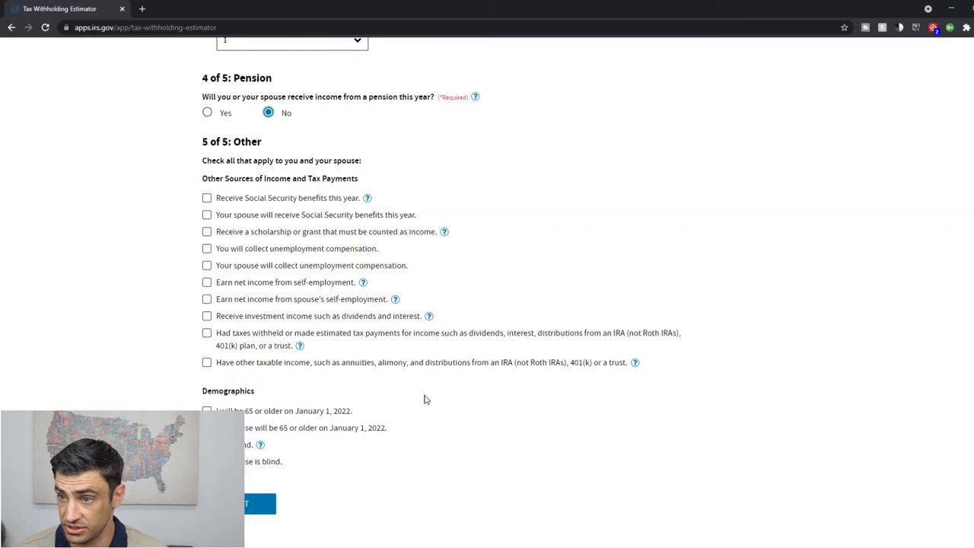
{"action": "mouse_move", "coordinate": [216, 291]}
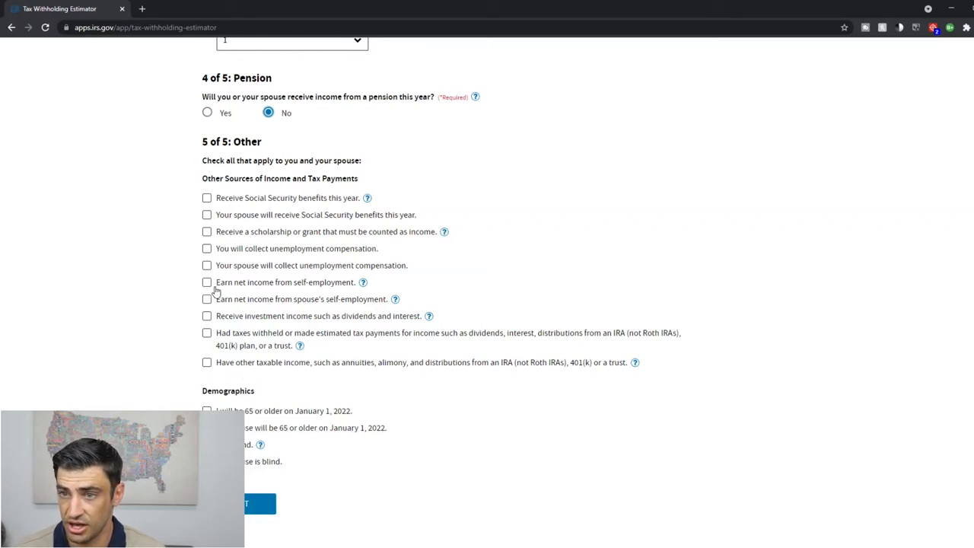
{"action": "left_click", "coordinate": [207, 281]}
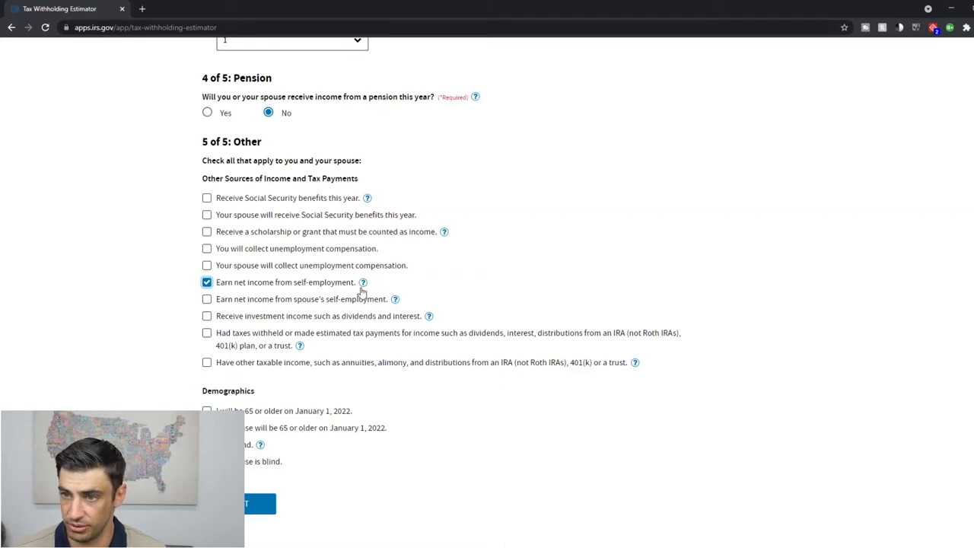
{"action": "scroll", "scroll_direction": "down", "scroll_amount": 3}
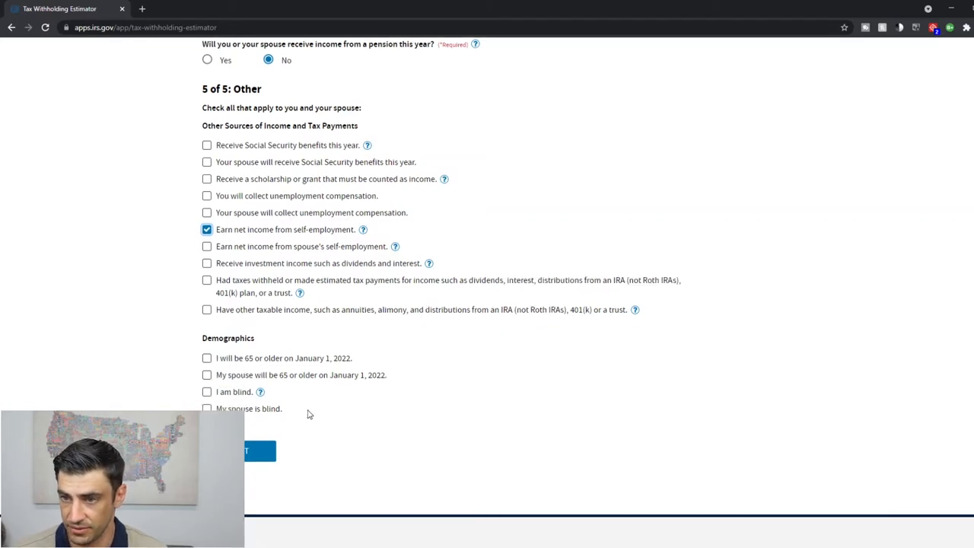
{"action": "mouse_move", "coordinate": [220, 371]}
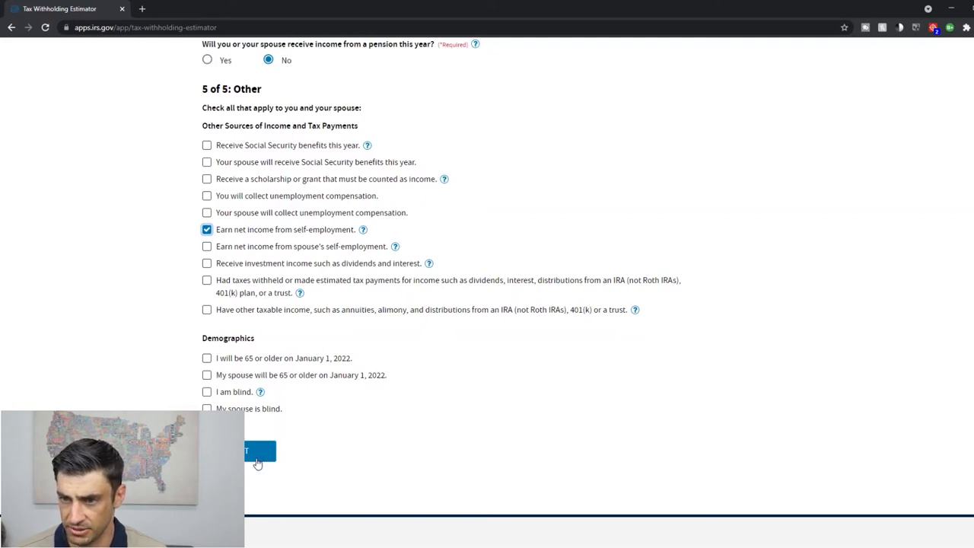
Continue to Income & Withholding, mark the job not held all year, and open the start date
{"action": "left_click", "coordinate": [246, 451]}
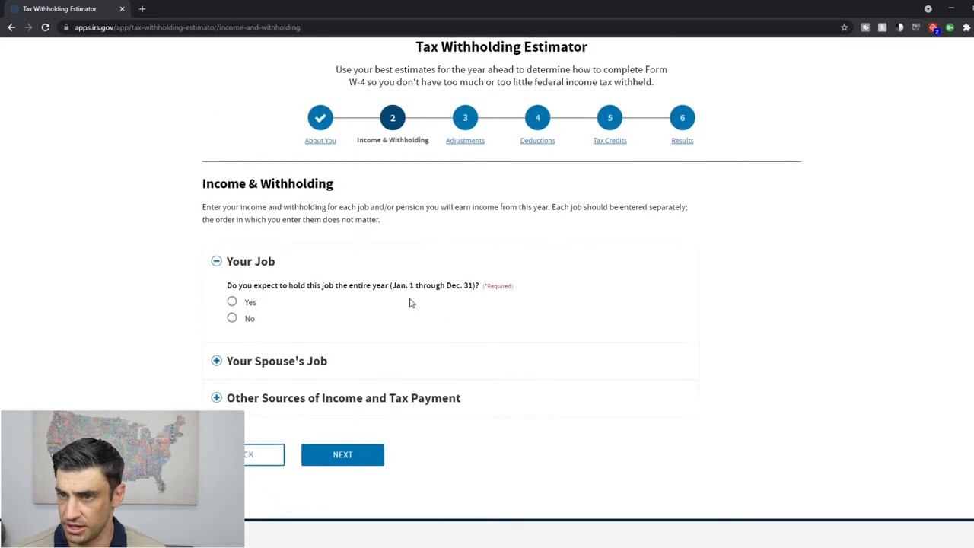
{"action": "mouse_move", "coordinate": [473, 273]}
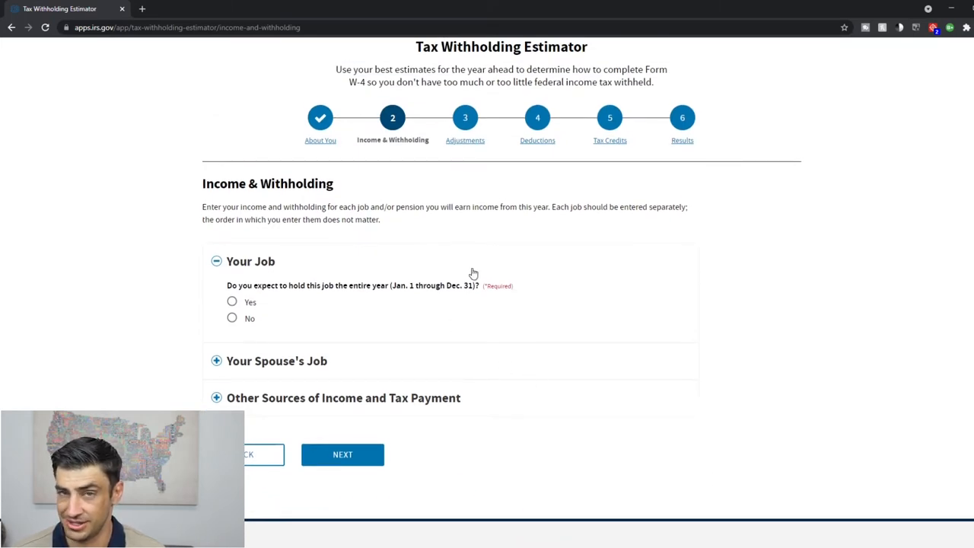
{"action": "mouse_move", "coordinate": [293, 318]}
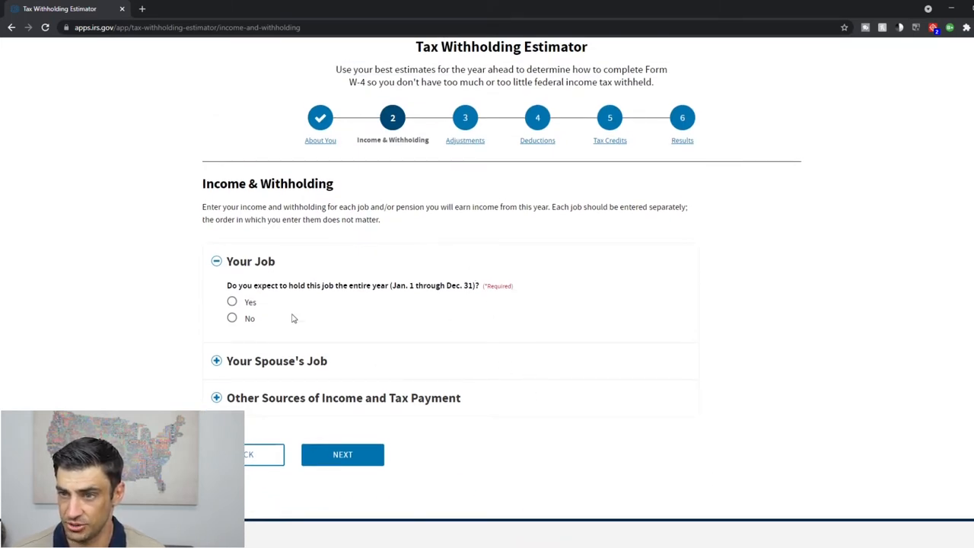
{"action": "mouse_move", "coordinate": [372, 304]}
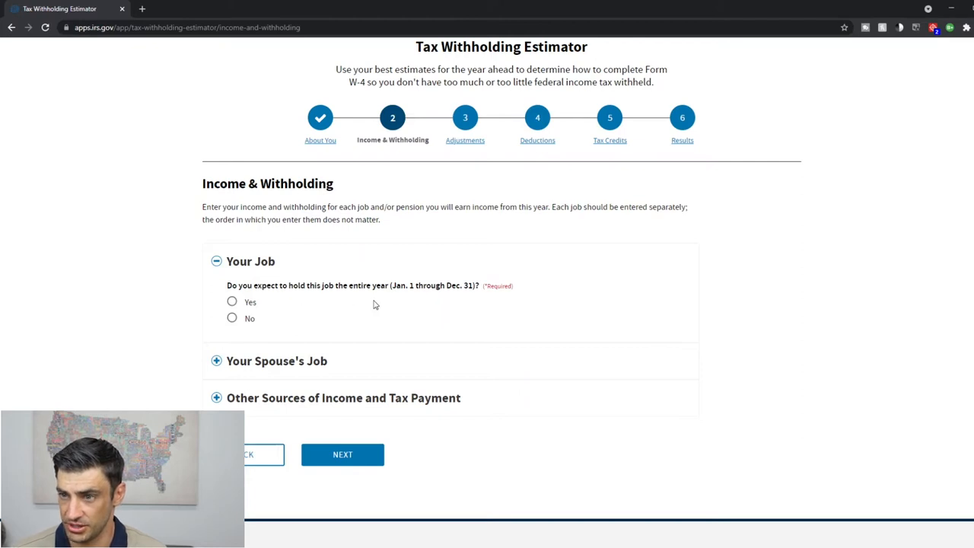
{"action": "left_click", "coordinate": [232, 301]}
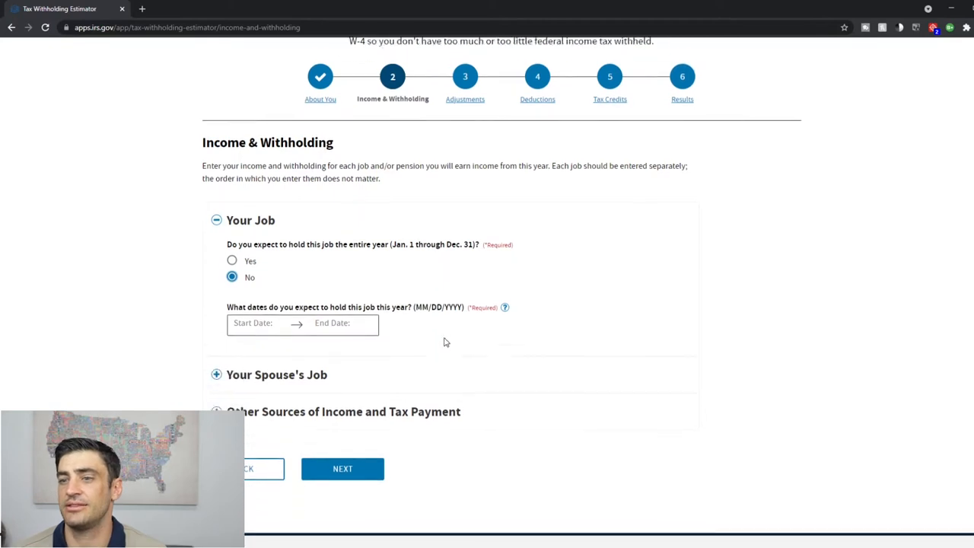
{"action": "left_click", "coordinate": [258, 323]}
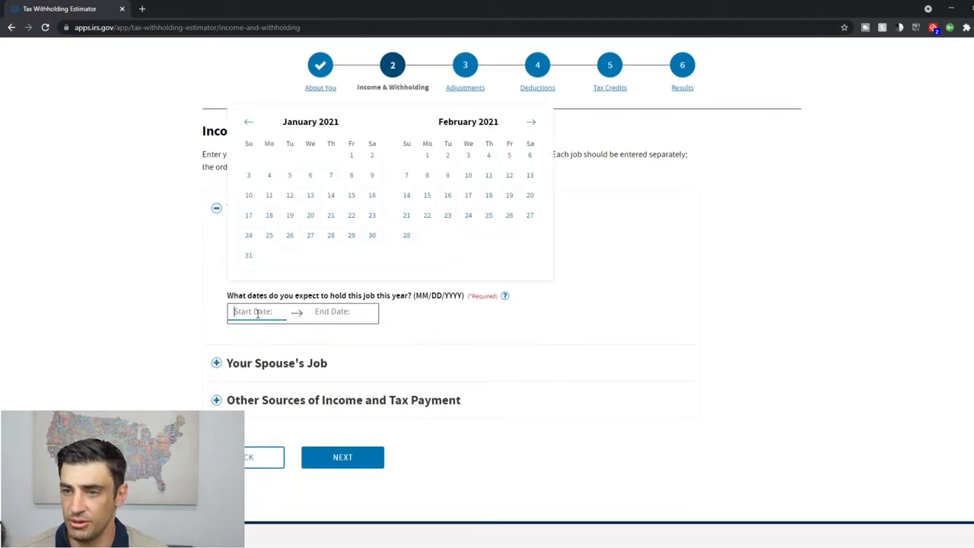
{"action": "left_click", "coordinate": [530, 122]}
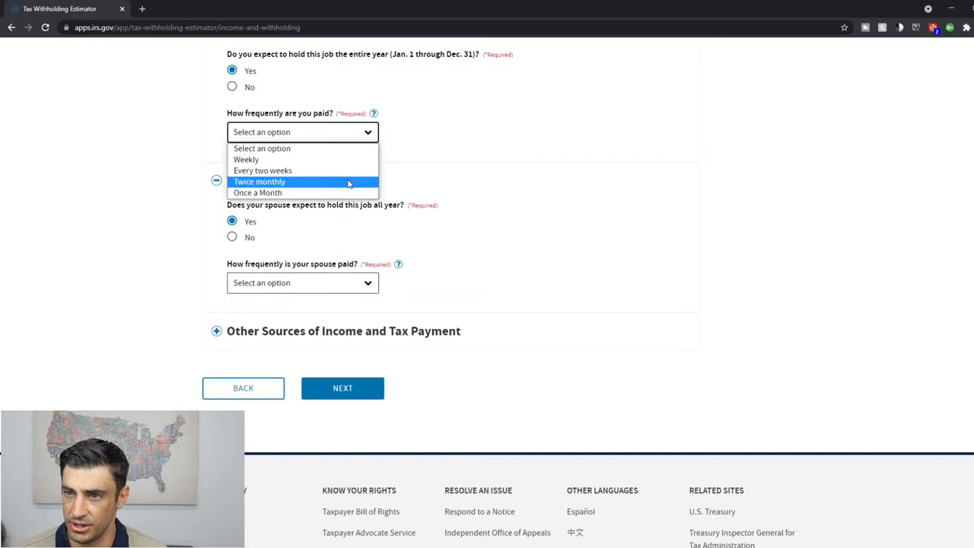
Set your job to Once a Month pay, with the last period ending 06/30/2021
{"action": "left_click", "coordinate": [257, 193]}
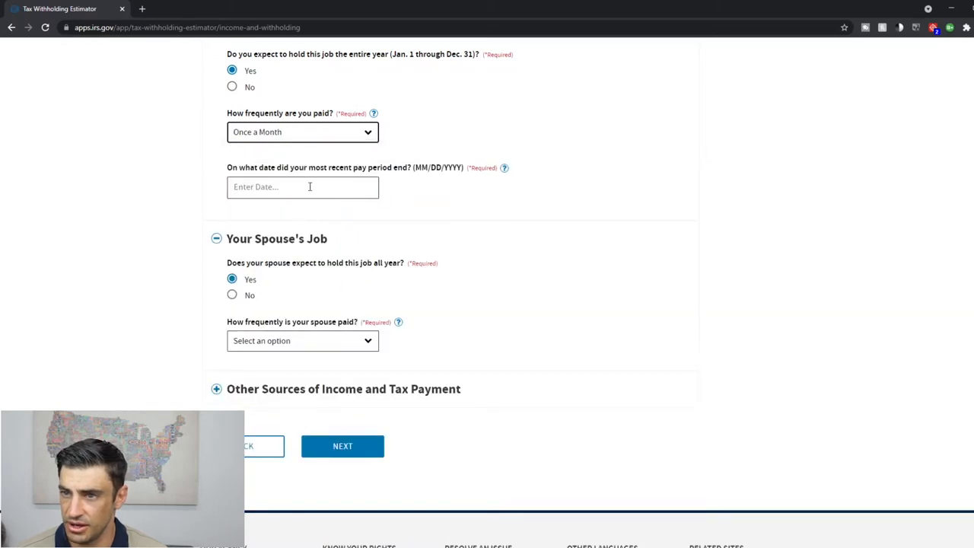
{"action": "left_click", "coordinate": [503, 168]}
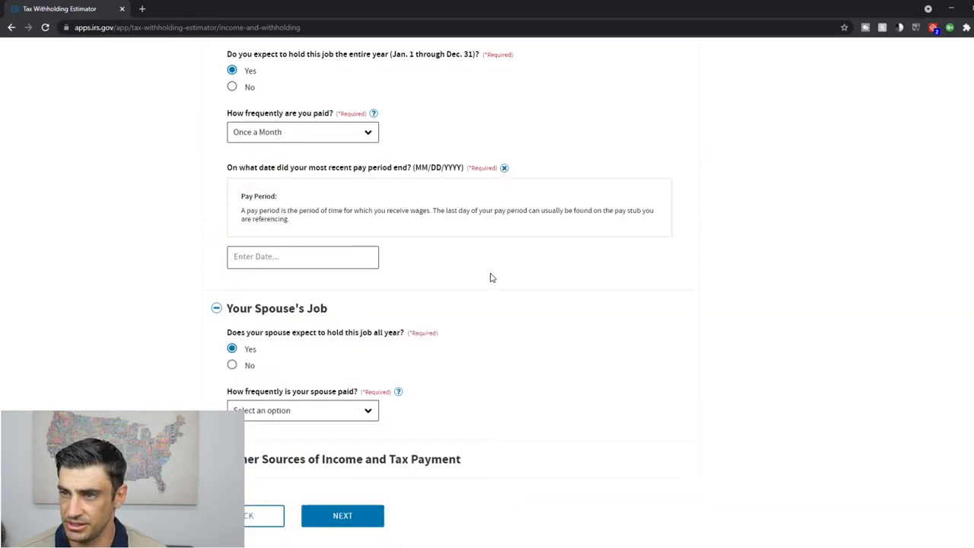
{"action": "left_click", "coordinate": [302, 257]}
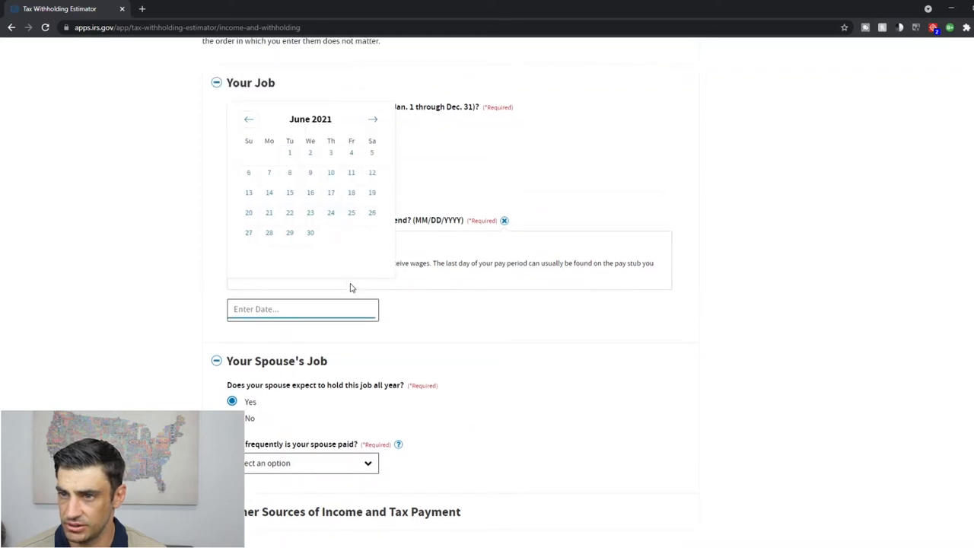
{"action": "left_click", "coordinate": [309, 232]}
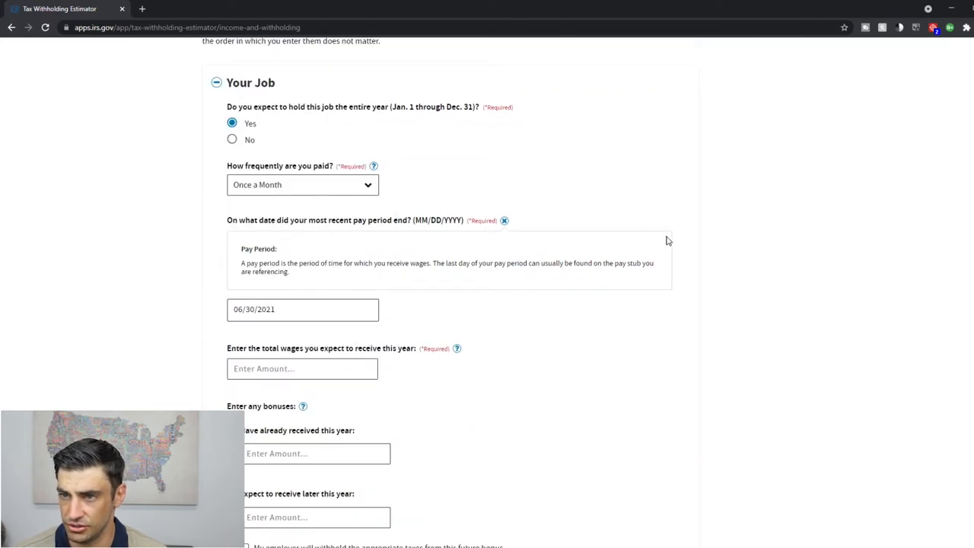
{"action": "scroll", "scroll_direction": "down", "scroll_amount": 3}
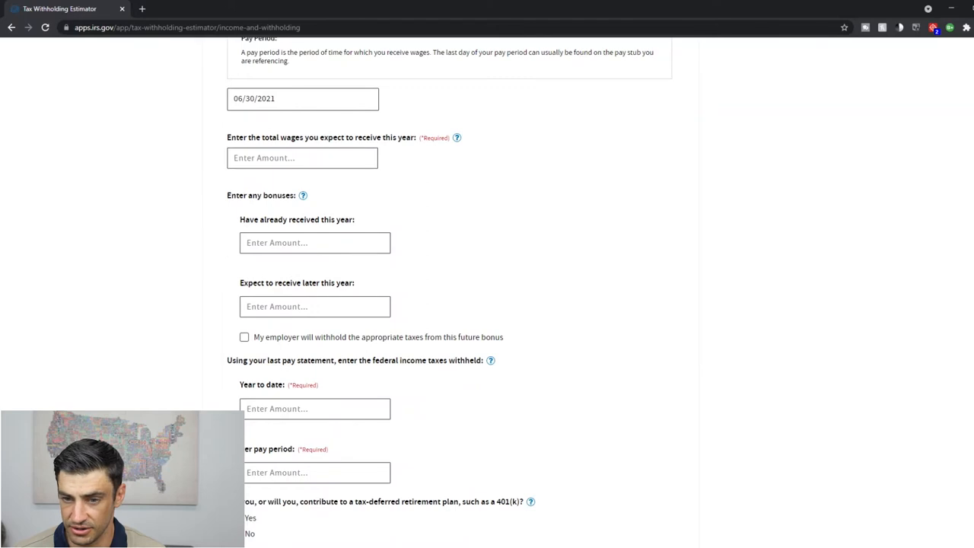
{"action": "left_click", "coordinate": [457, 137]}
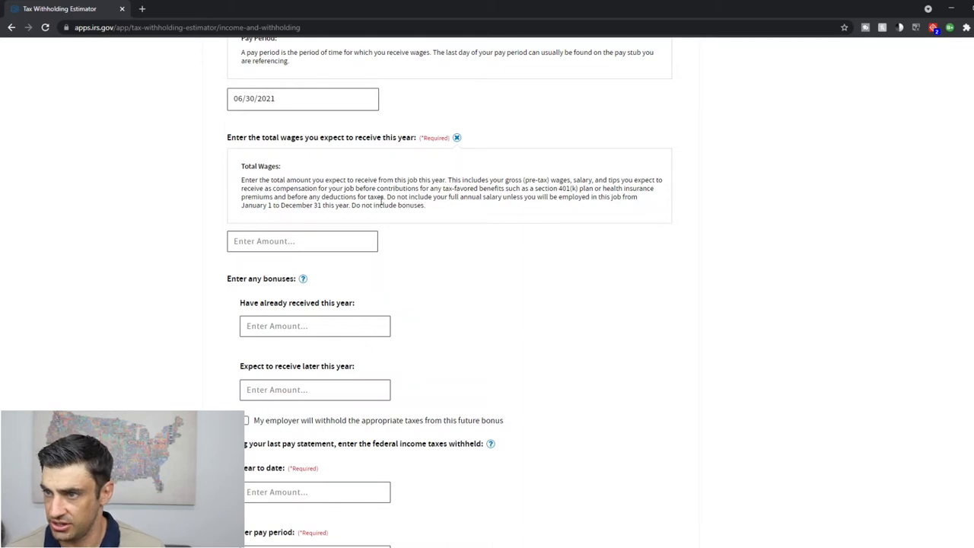
{"action": "left_click_drag", "start_coordinate": [488, 180], "coordinate": [571, 181]}
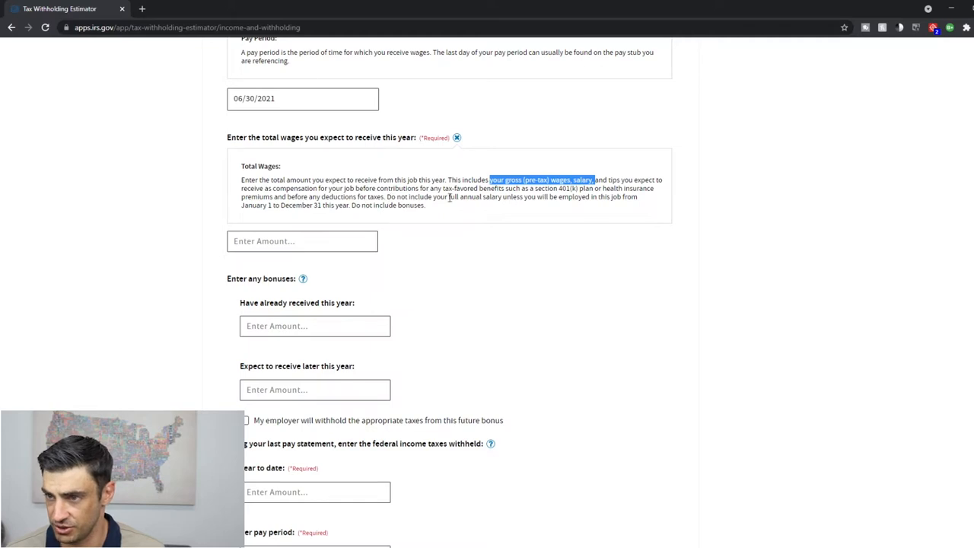
{"action": "left_click", "coordinate": [457, 138]}
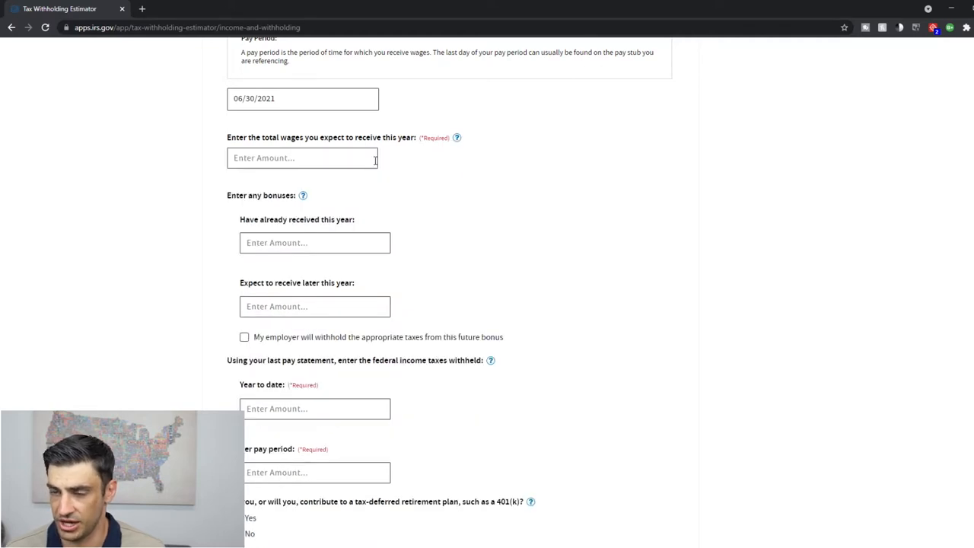
{"action": "left_click", "coordinate": [302, 158]}
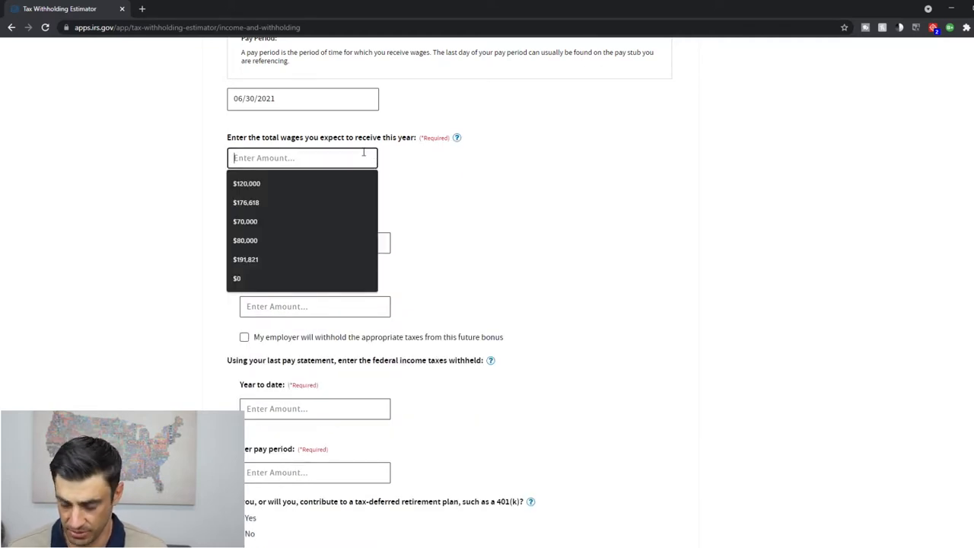
{"action": "type", "text": "$60,000"}
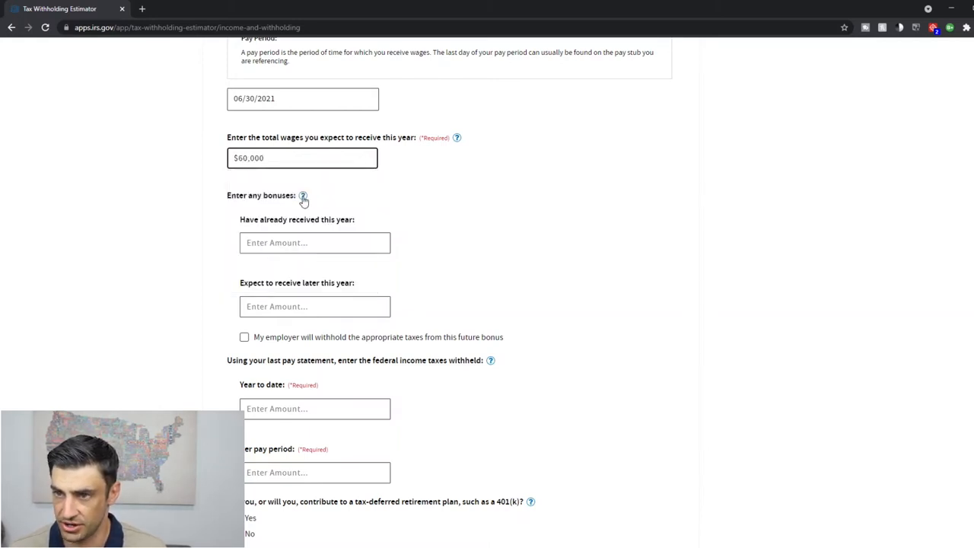
{"action": "left_click", "coordinate": [303, 196]}
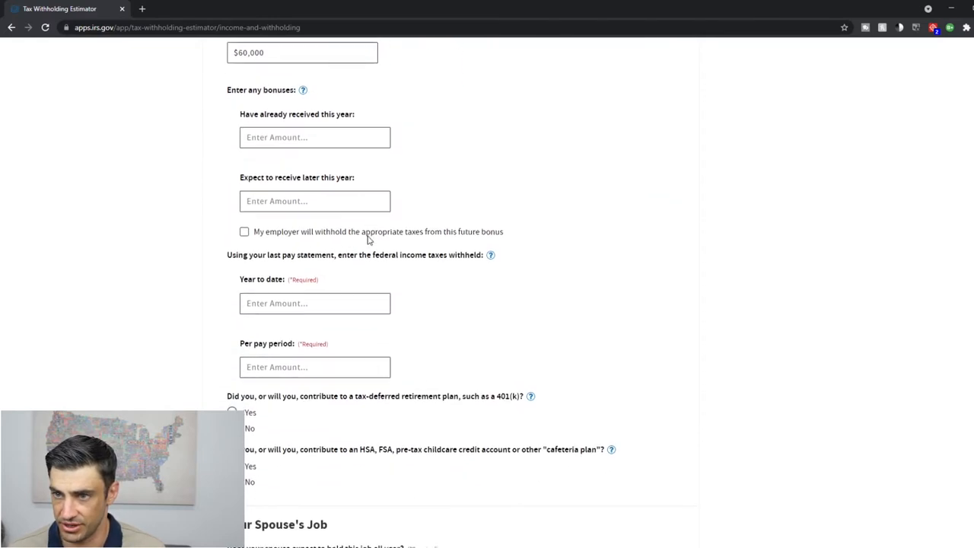
{"action": "double_click", "coordinate": [262, 115]}
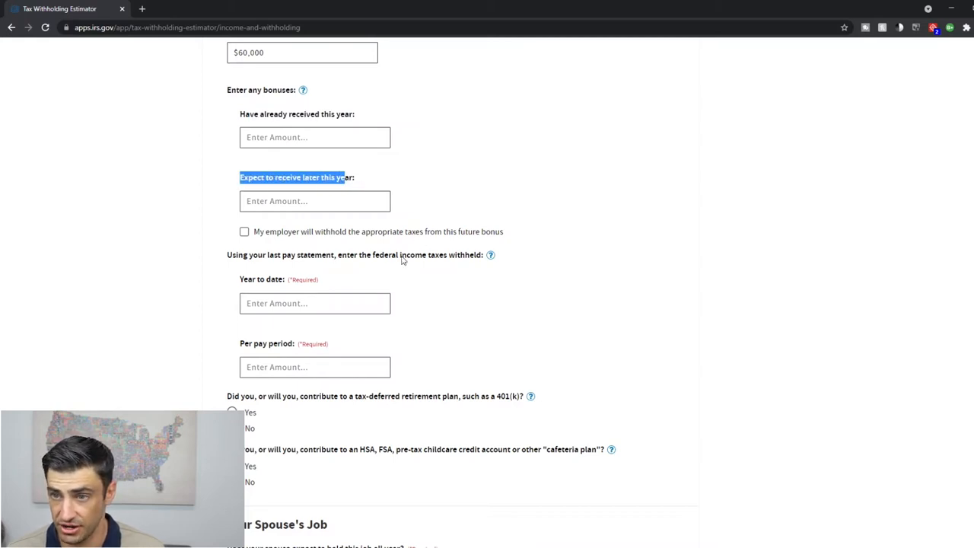
{"action": "mouse_move", "coordinate": [395, 237]}
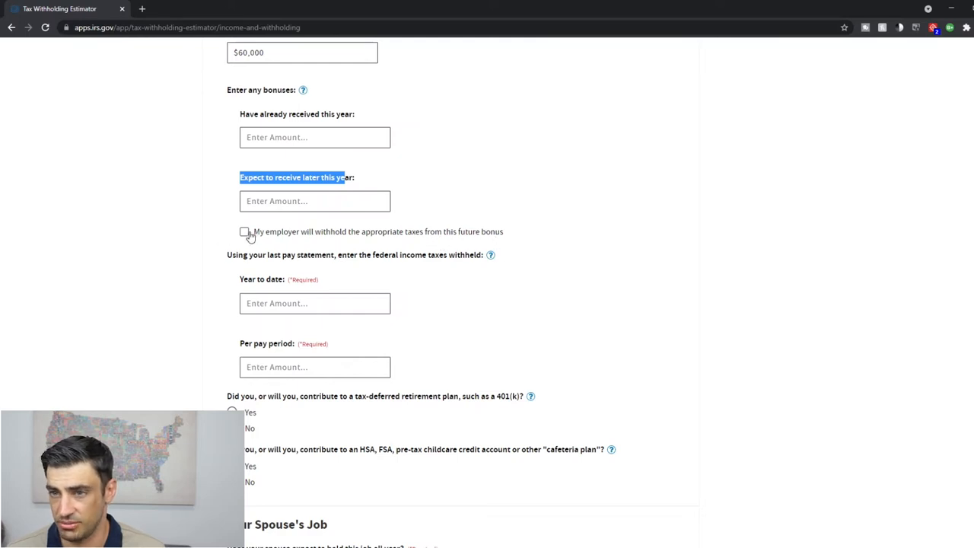
{"action": "mouse_move", "coordinate": [311, 244]}
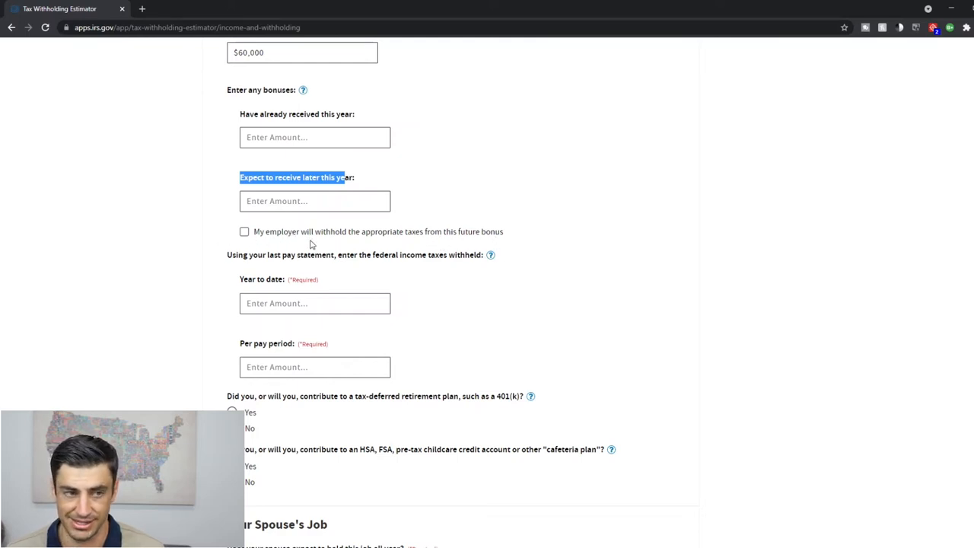
{"action": "mouse_move", "coordinate": [484, 391]}
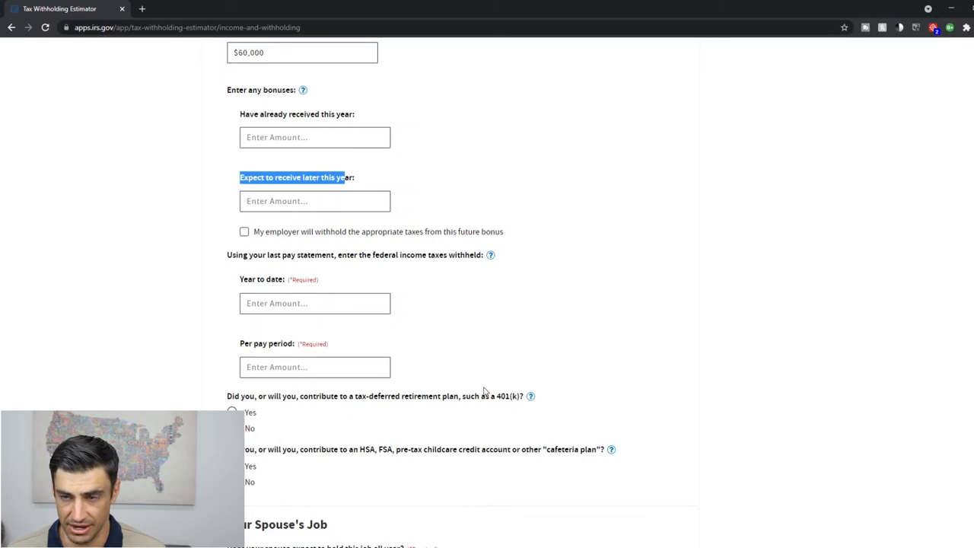
{"action": "mouse_move", "coordinate": [513, 295]}
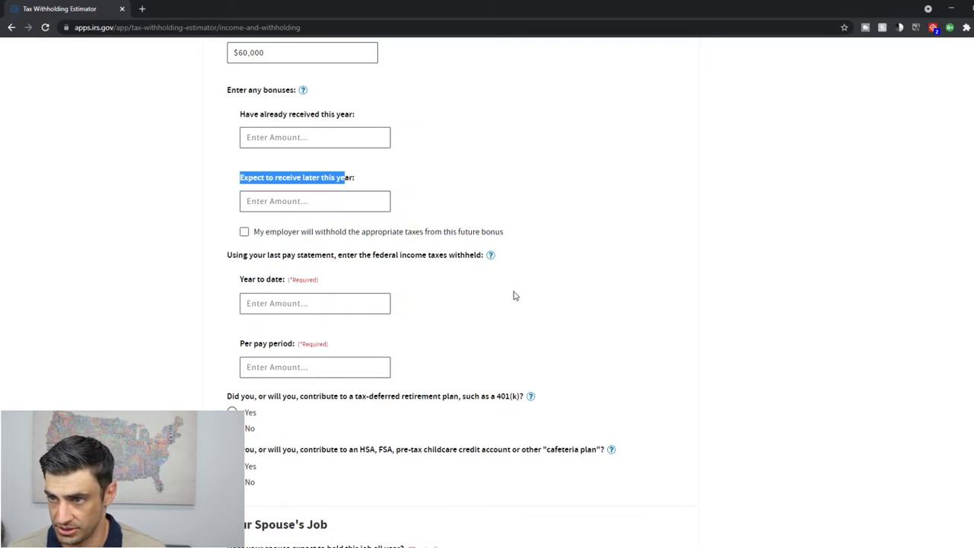
{"action": "scroll", "scroll_direction": "down", "scroll_amount": 3}
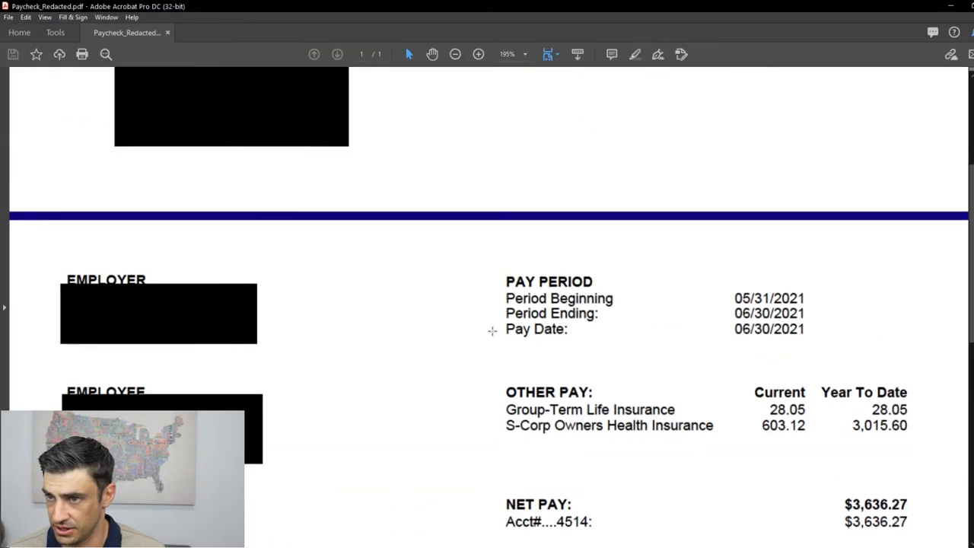
Check the pay stub's 06/30/2021 pay date and its current and year-to-date taxes
{"action": "scroll", "scroll_direction": "down", "scroll_amount": 3}
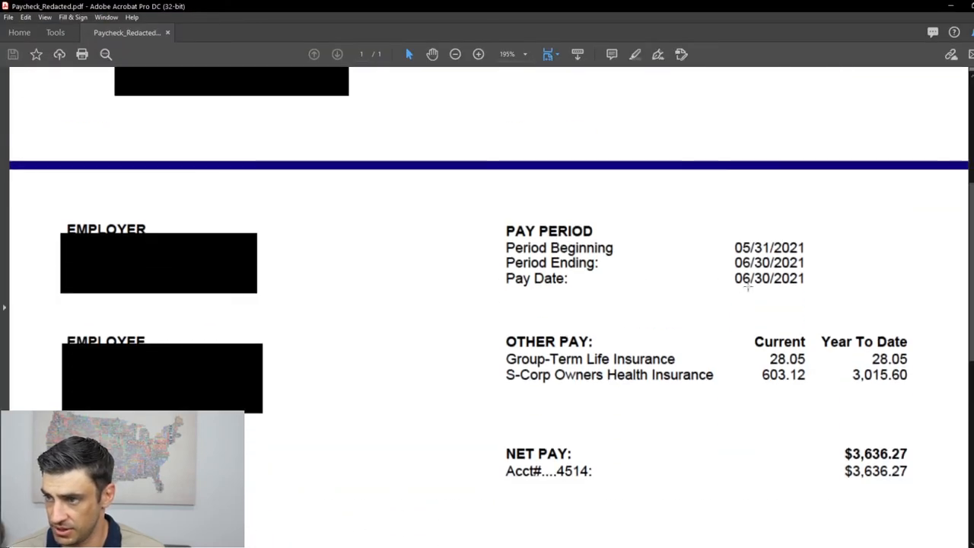
{"action": "double_click", "coordinate": [768, 279]}
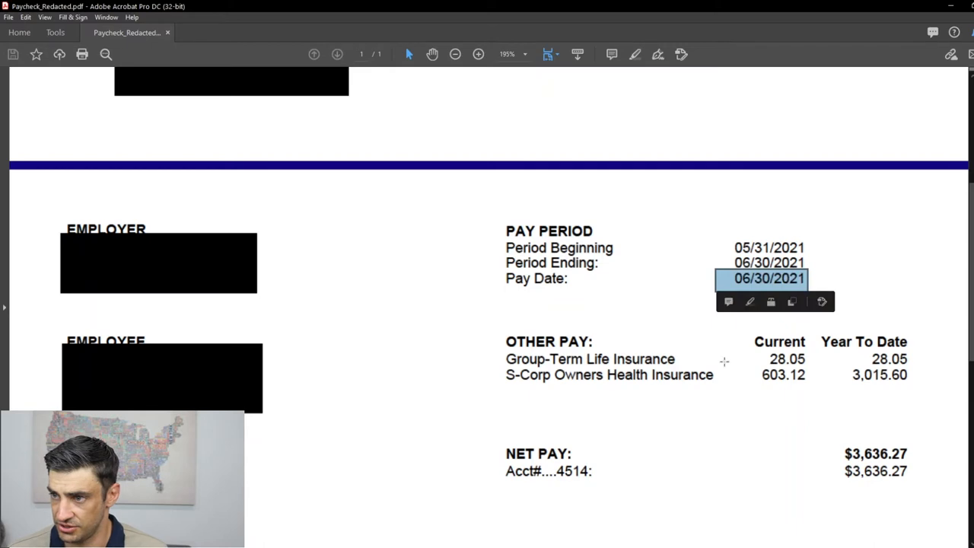
{"action": "scroll", "scroll_direction": "down", "scroll_amount": 3}
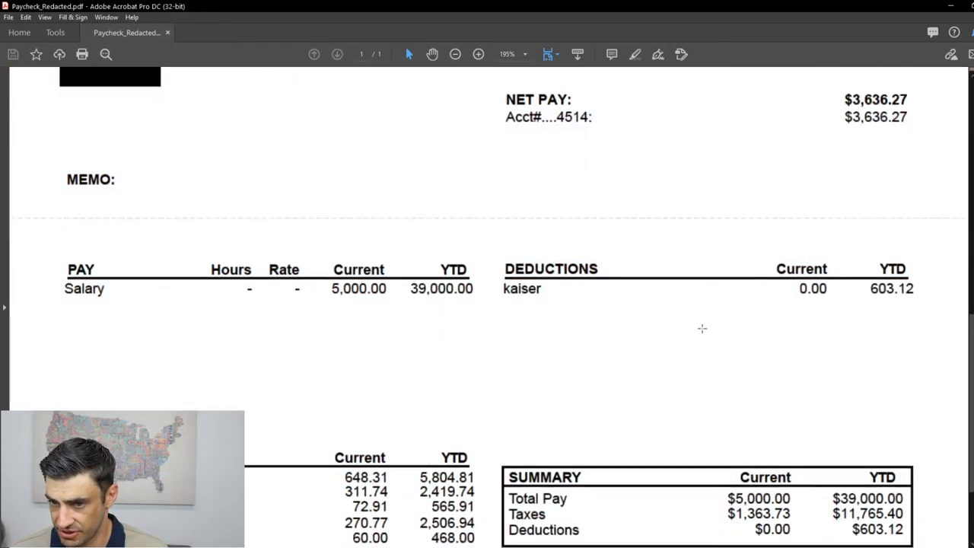
{"action": "scroll", "scroll_direction": "down", "scroll_amount": 3}
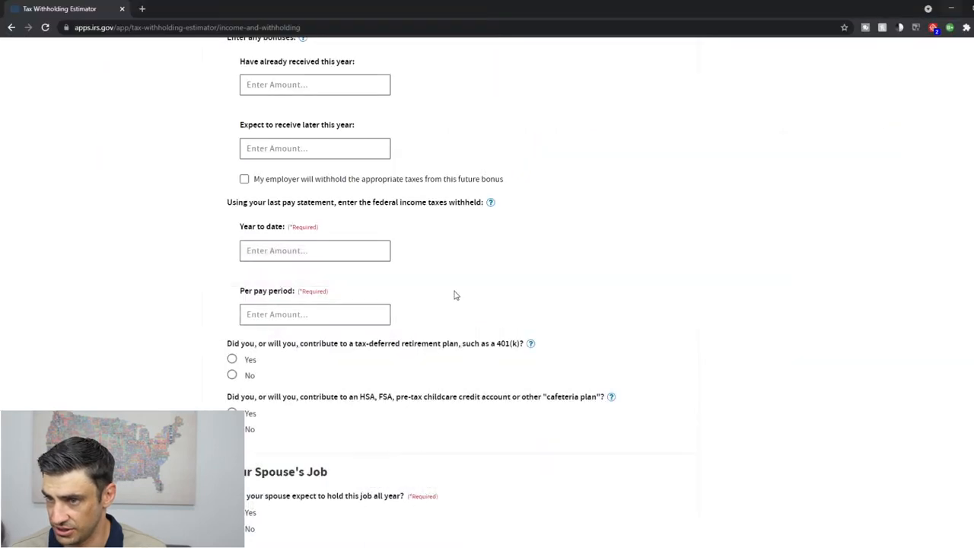
Enter federal tax withheld: $5,804.81 year to date and $648.31 per pay period
{"action": "left_click", "coordinate": [315, 250]}
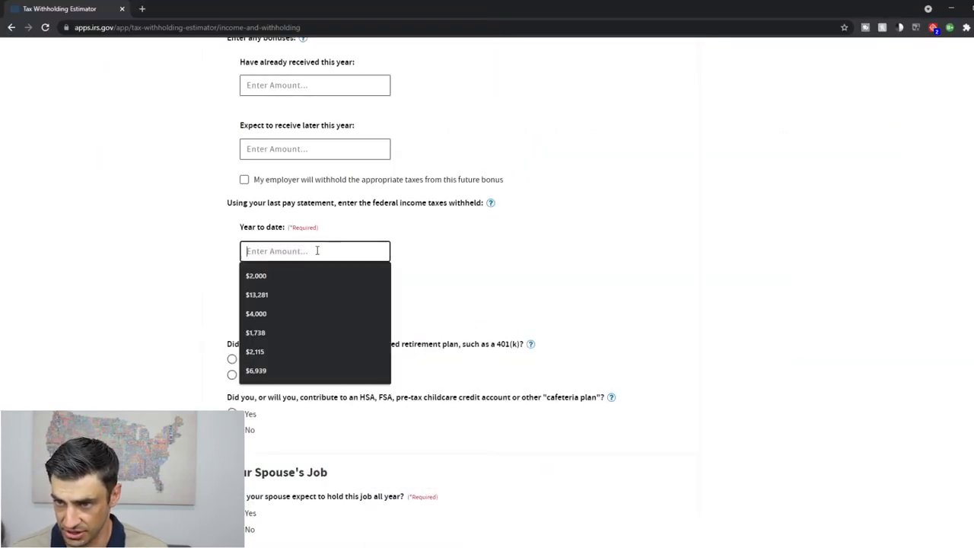
{"action": "left_click", "coordinate": [315, 314]}
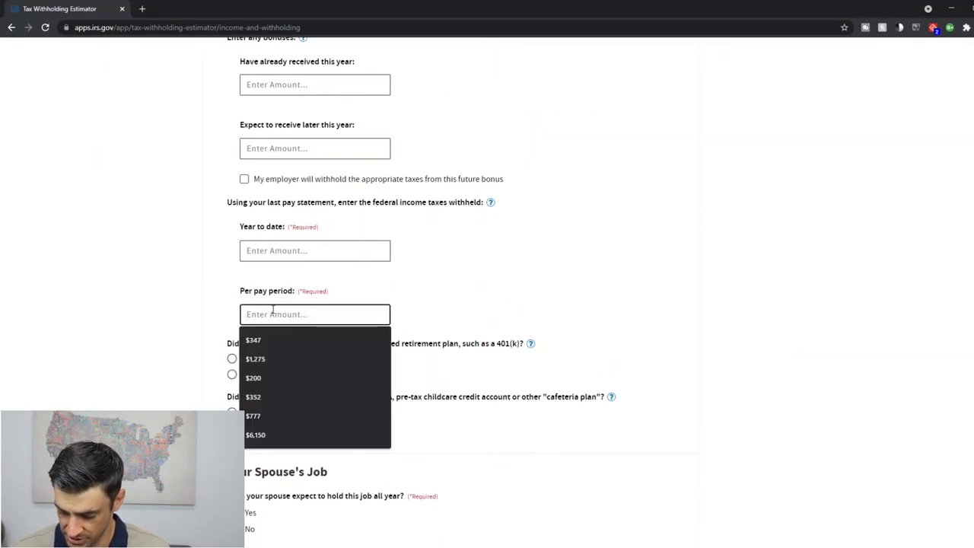
{"action": "type", "text": "648.31"}
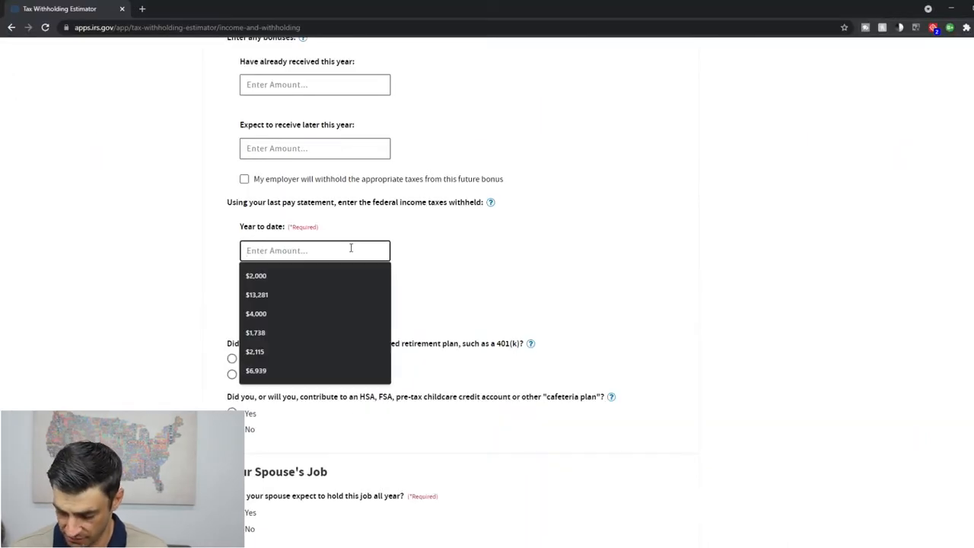
{"action": "type", "text": "$5,804.81"}
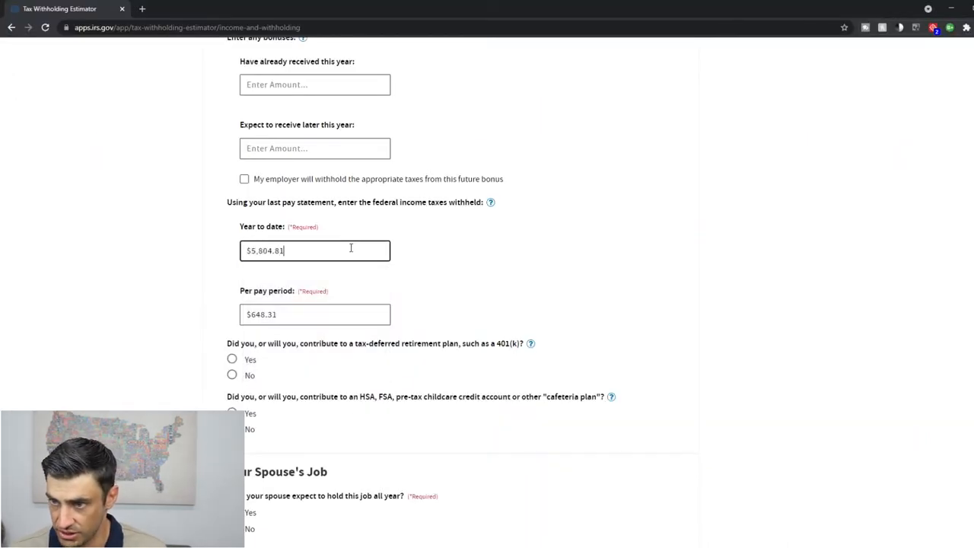
{"action": "scroll", "scroll_direction": "down", "scroll_amount": 3}
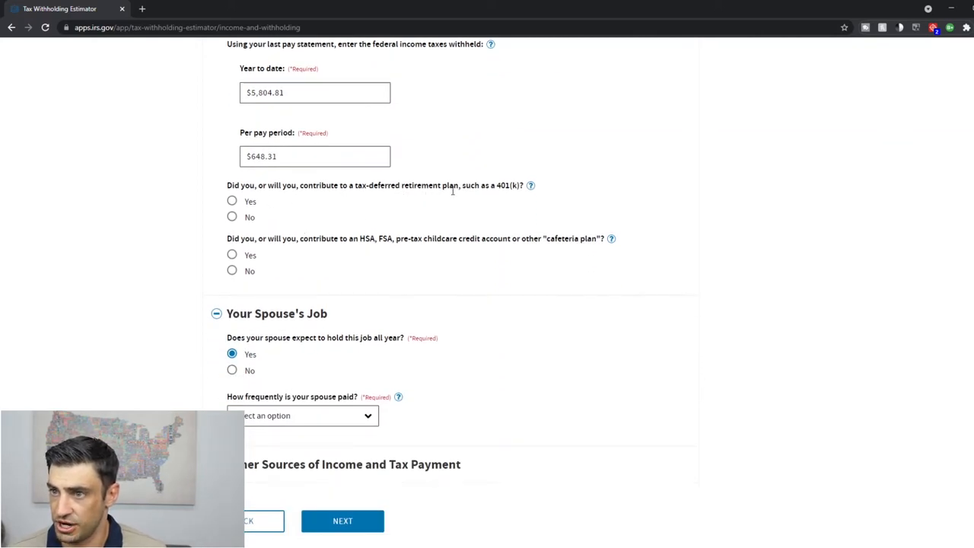
{"action": "mouse_move", "coordinate": [287, 230]}
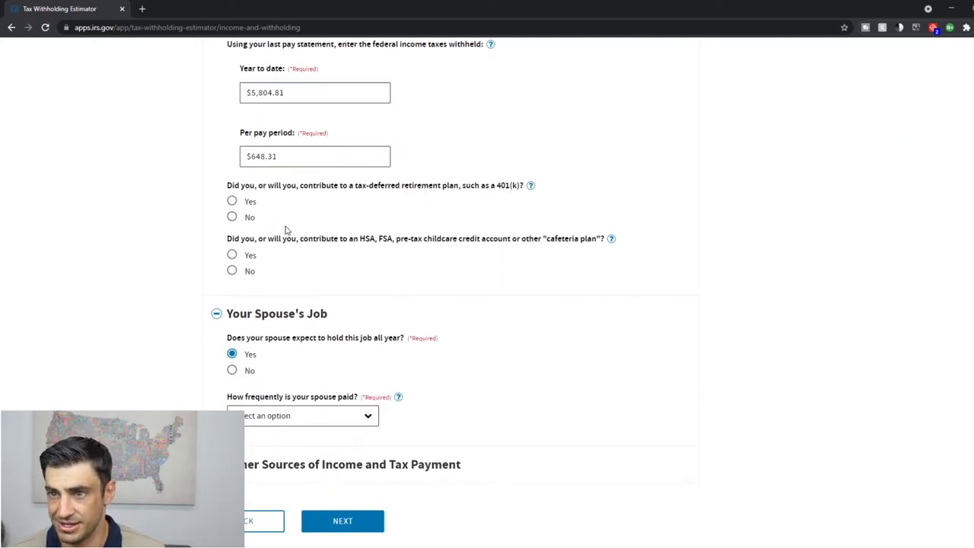
Select No for 401(k) contributions and No for HSA/FSA cafeteria plan contributions
{"action": "left_click", "coordinate": [232, 217]}
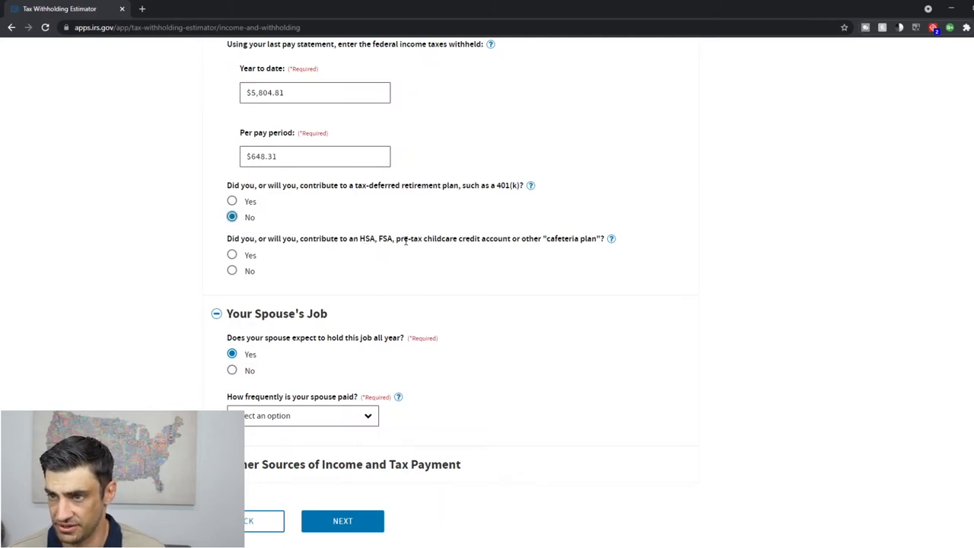
{"action": "mouse_move", "coordinate": [382, 249]}
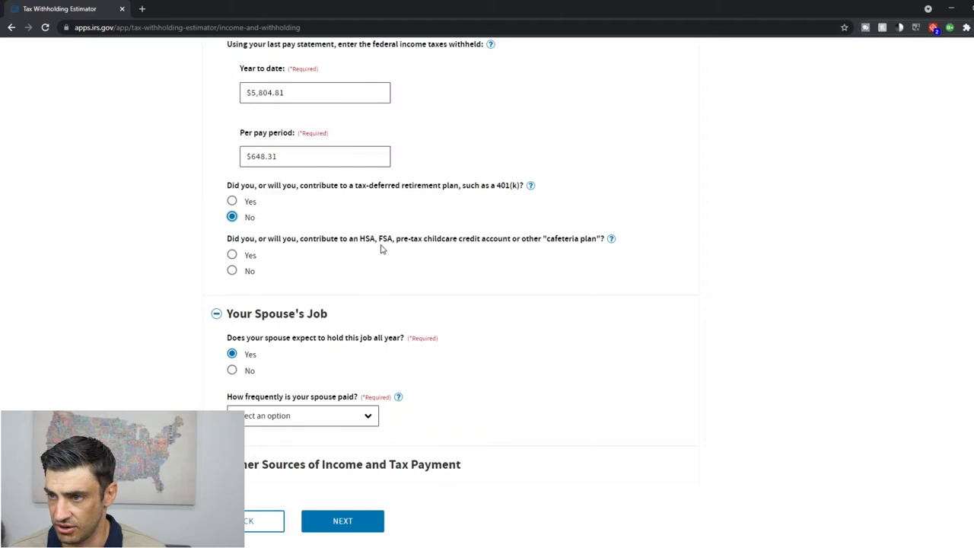
{"action": "double_click", "coordinate": [367, 238]}
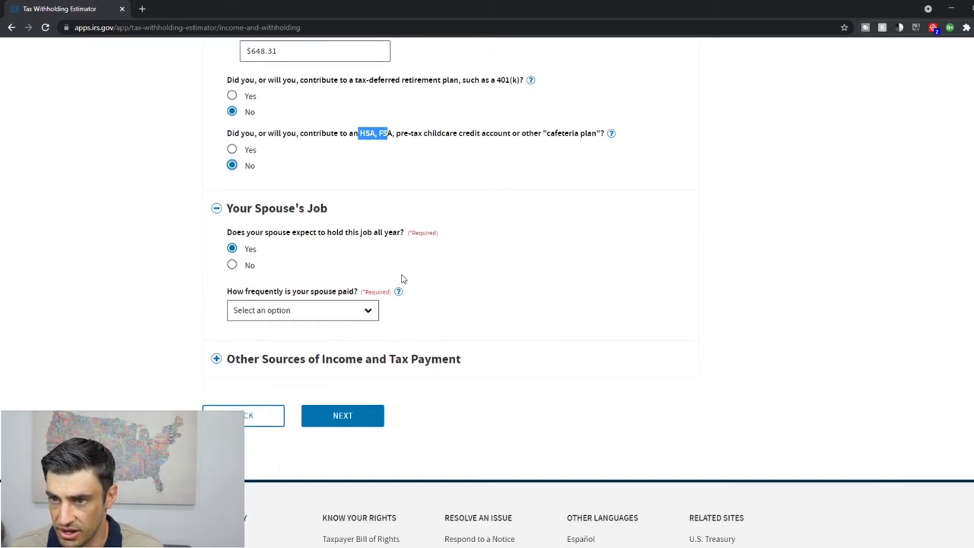
Set the spouse's pay frequency to Once a Month with the period ending 06/30/2021
{"action": "scroll", "scroll_direction": "down", "scroll_amount": 3}
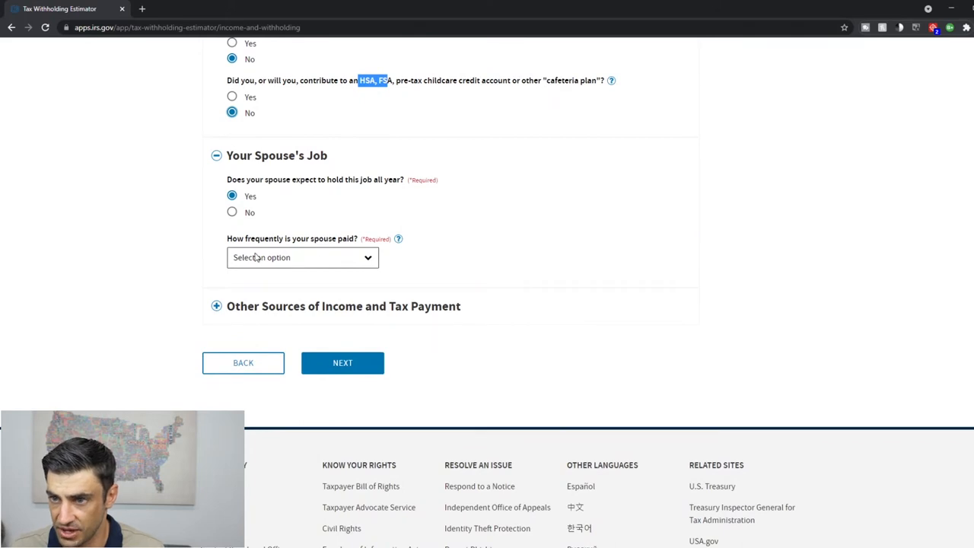
{"action": "left_click", "coordinate": [302, 257]}
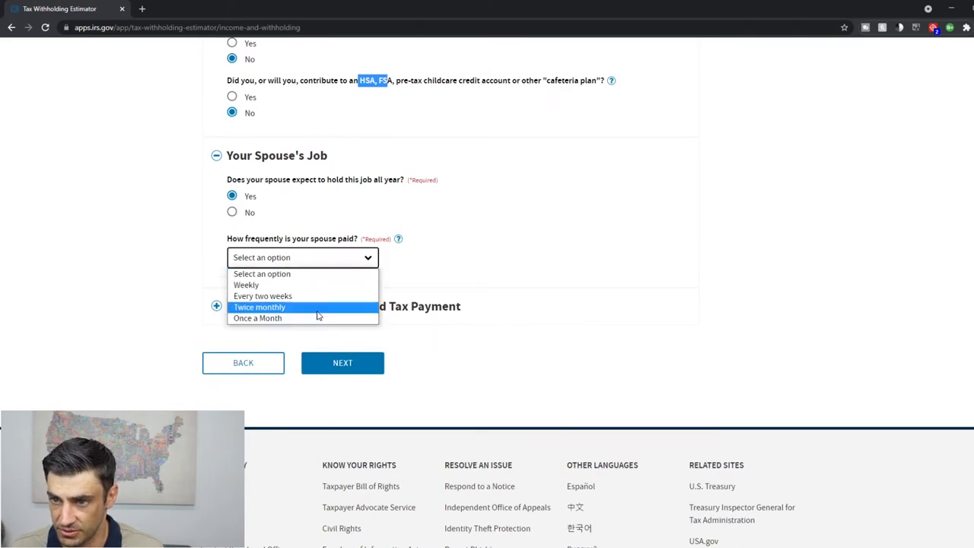
{"action": "left_click", "coordinate": [257, 317]}
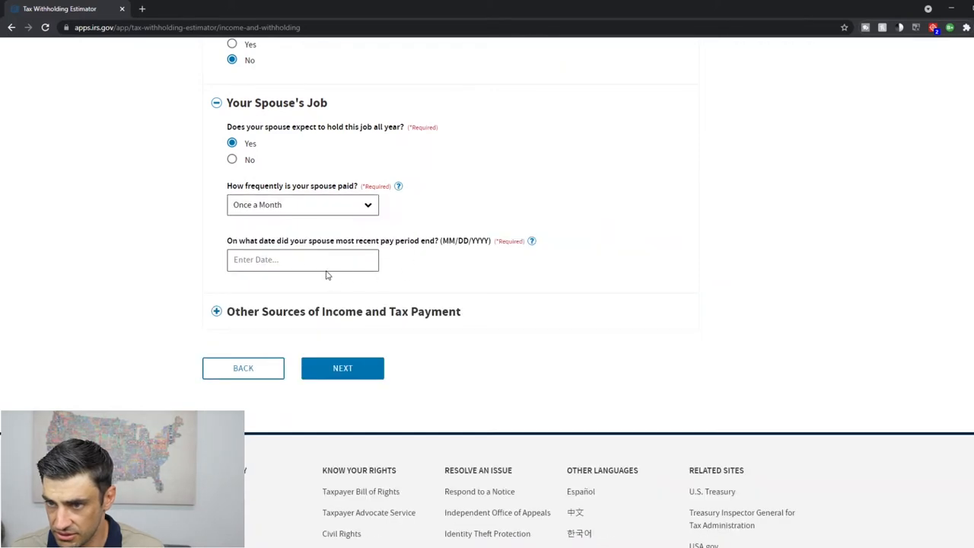
{"action": "mouse_move", "coordinate": [571, 256]}
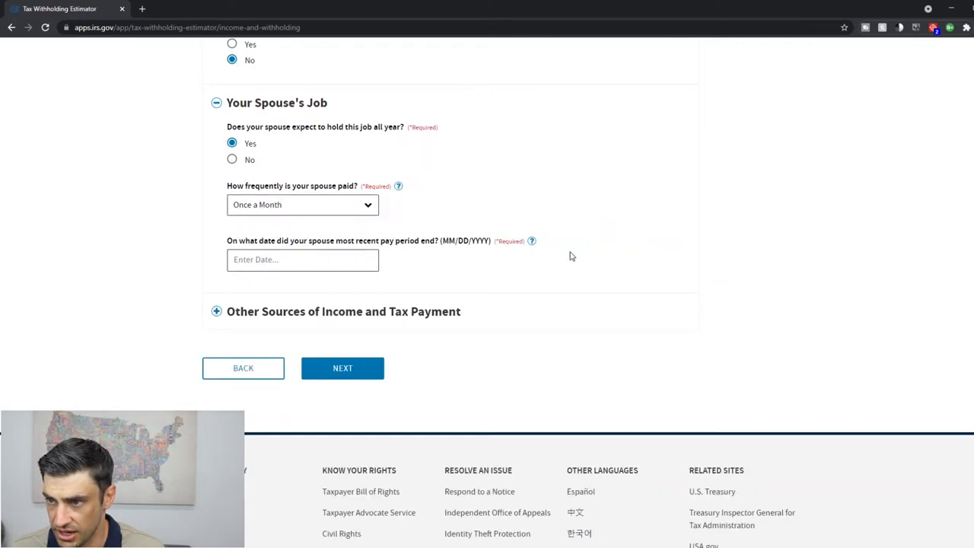
{"action": "left_click", "coordinate": [302, 260]}
{"action": "type", "text": "06/30/2021"}
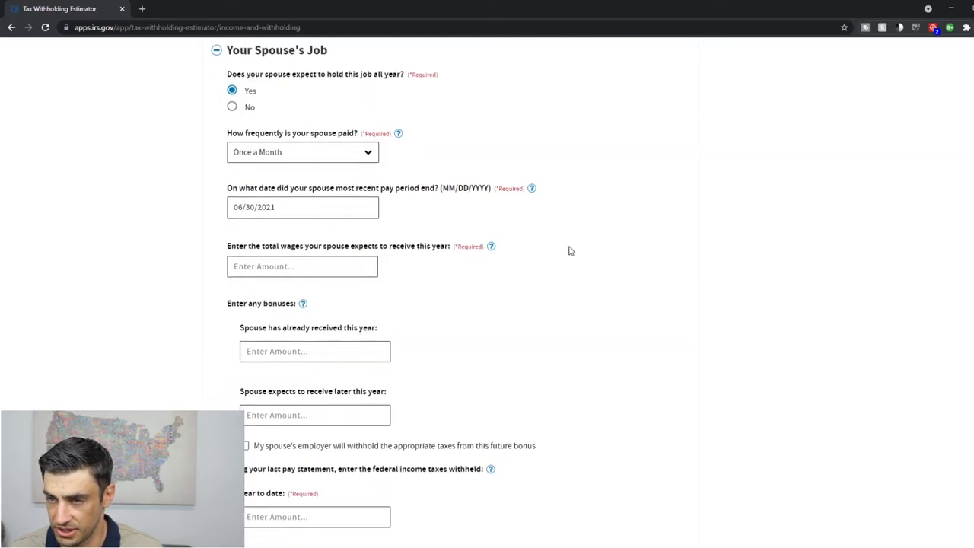
Give the spouse $60,000 wages and $5,804.81 withheld, then expand Other Sources
{"action": "left_click", "coordinate": [302, 266]}
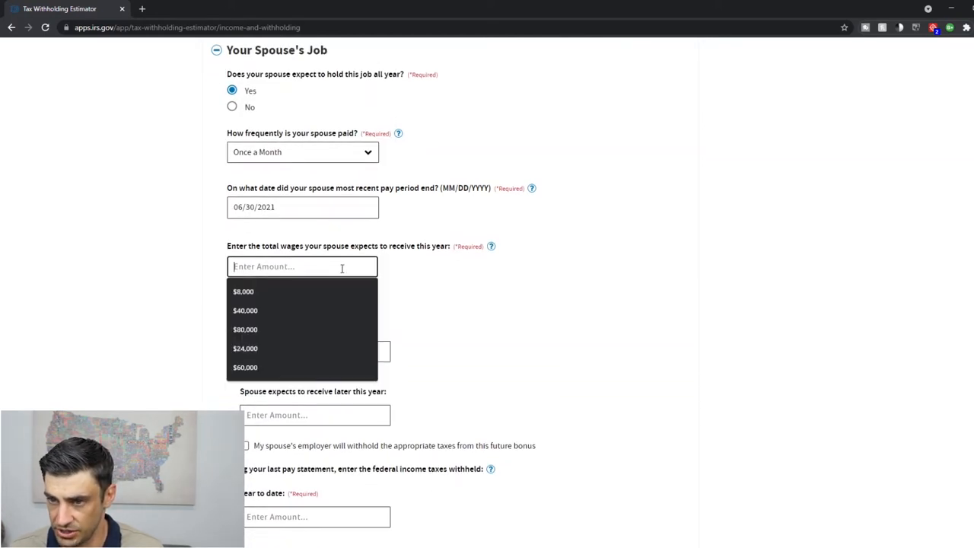
{"action": "left_click", "coordinate": [245, 366]}
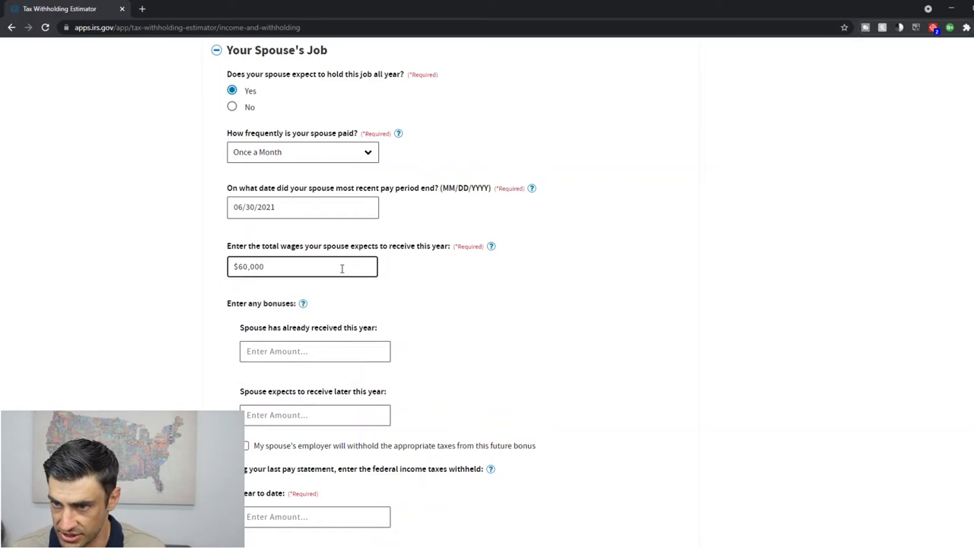
{"action": "scroll", "scroll_direction": "down", "scroll_amount": 3}
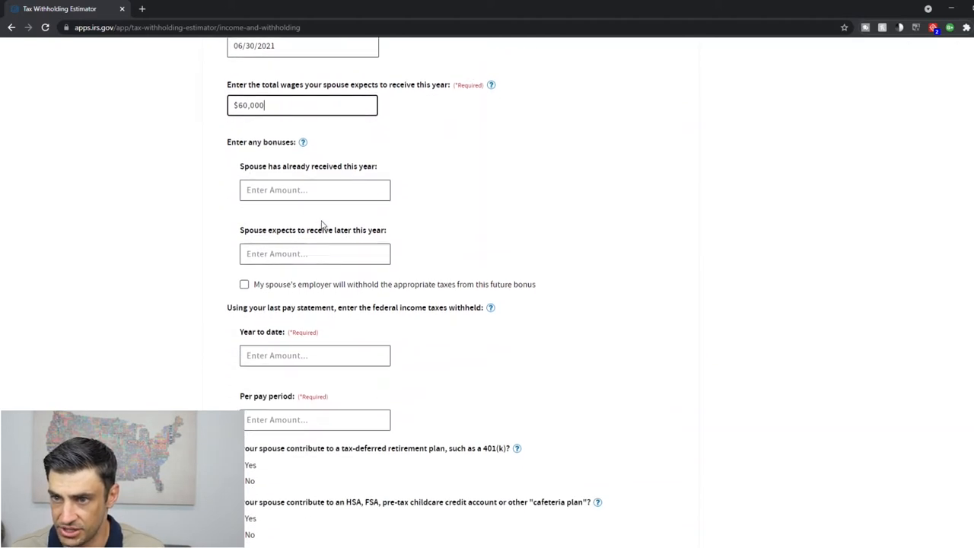
{"action": "left_click", "coordinate": [314, 253]}
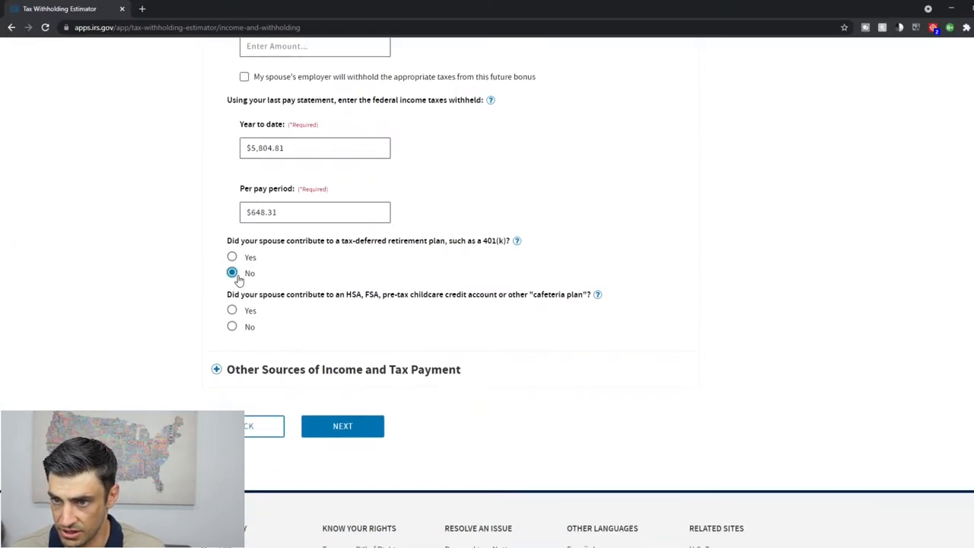
{"action": "left_click", "coordinate": [216, 369]}
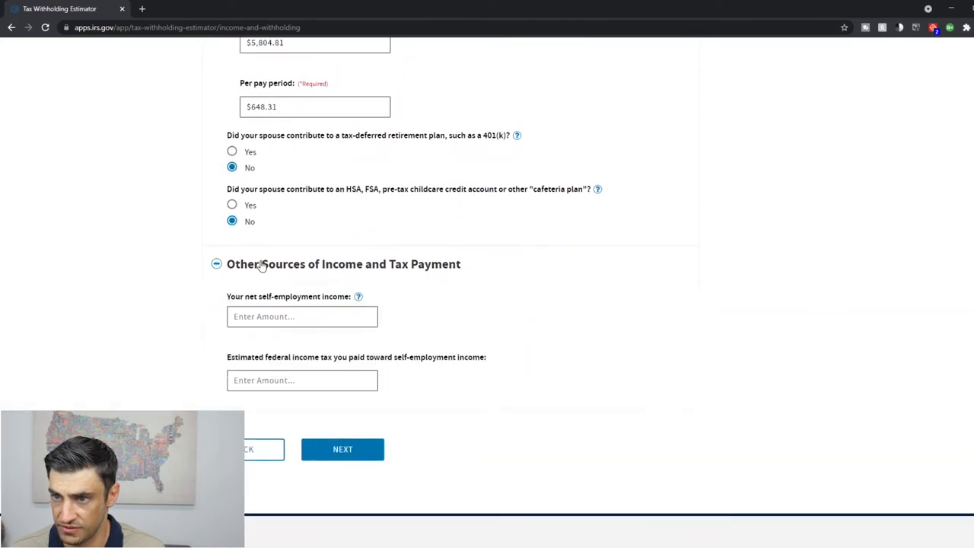
Enter $5,000 net self-employment income with $0 tax paid, then continue to Adjustments
{"action": "scroll", "scroll_direction": "down", "scroll_amount": 3}
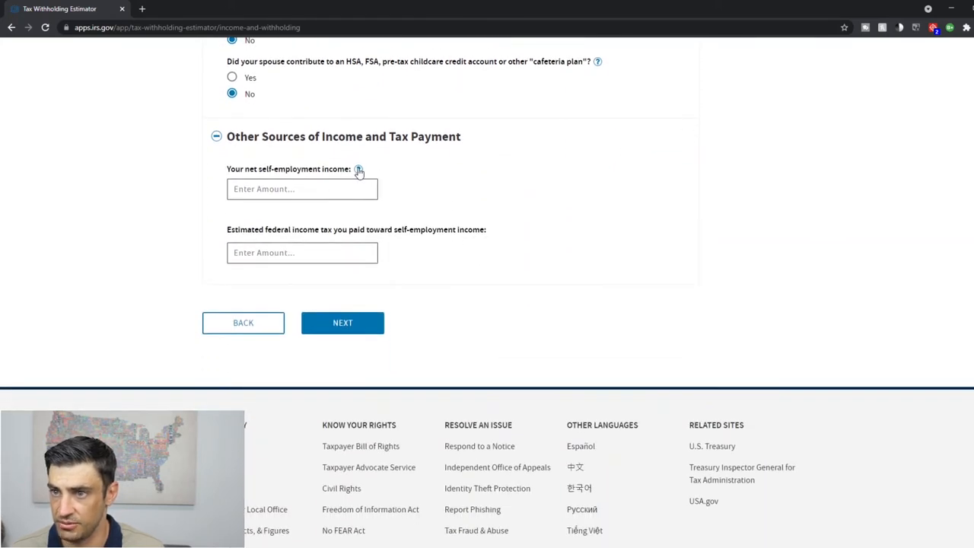
{"action": "left_click", "coordinate": [358, 169]}
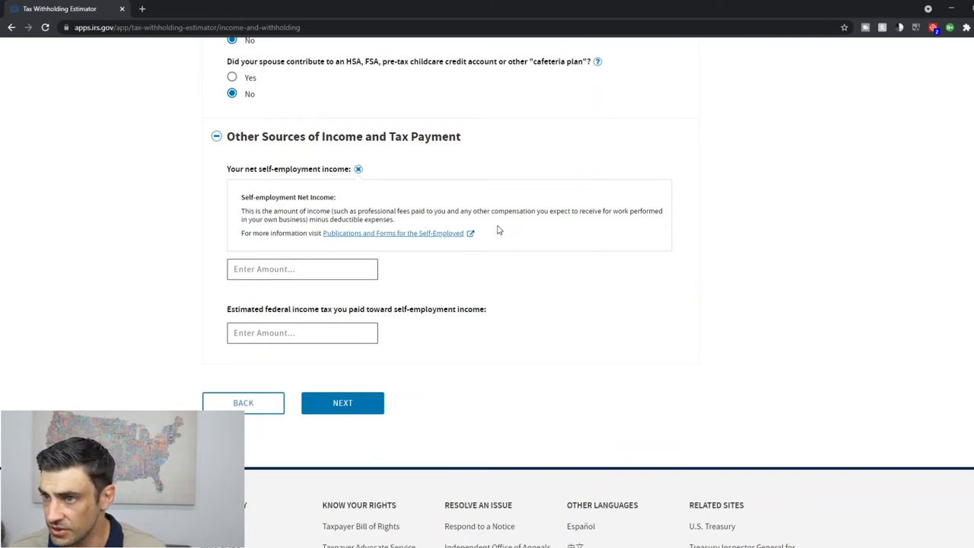
{"action": "mouse_move", "coordinate": [319, 227]}
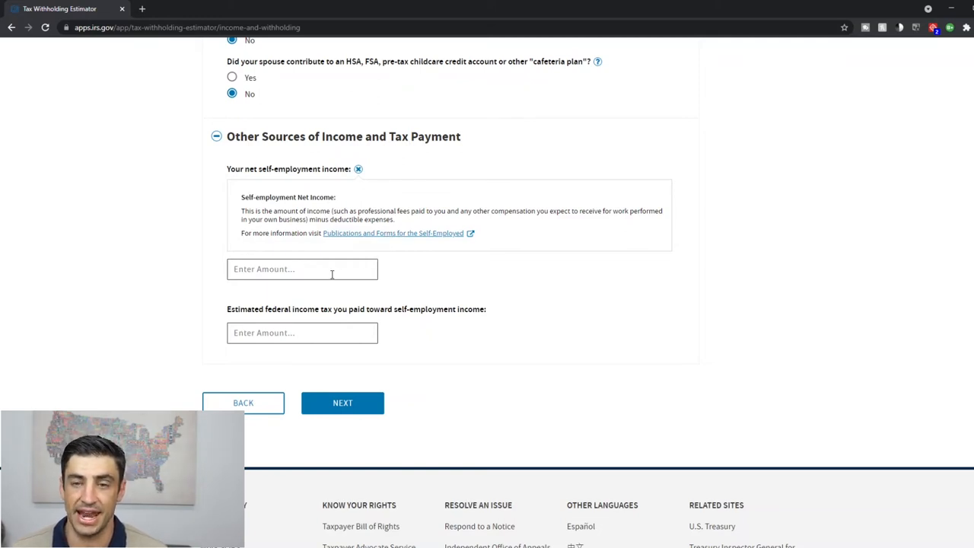
{"action": "left_click", "coordinate": [302, 269]}
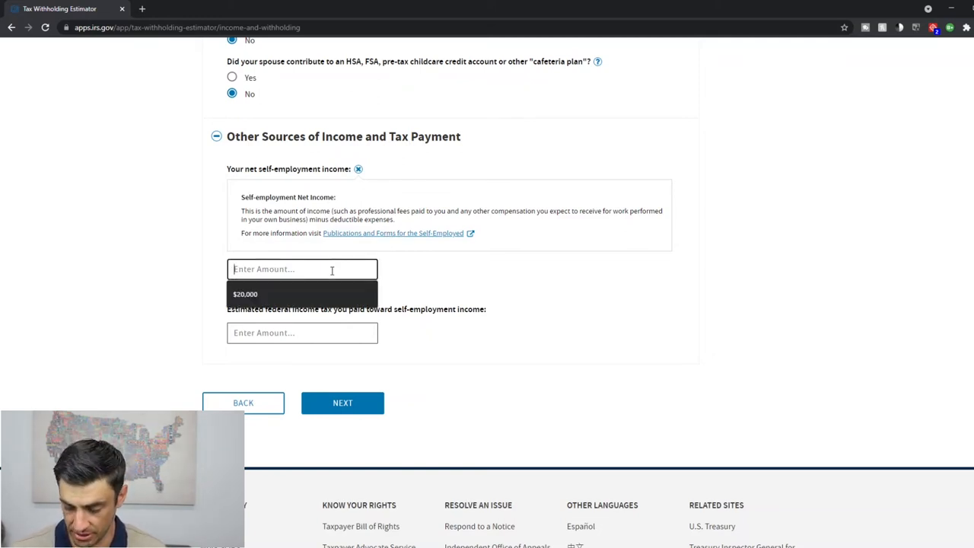
{"action": "type", "text": "$1,000"}
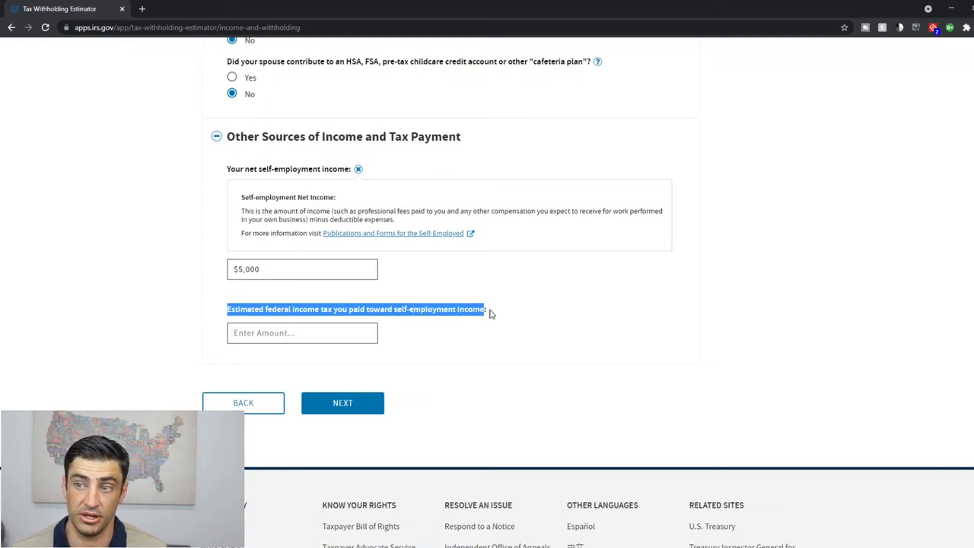
{"action": "type", "text": "$0"}
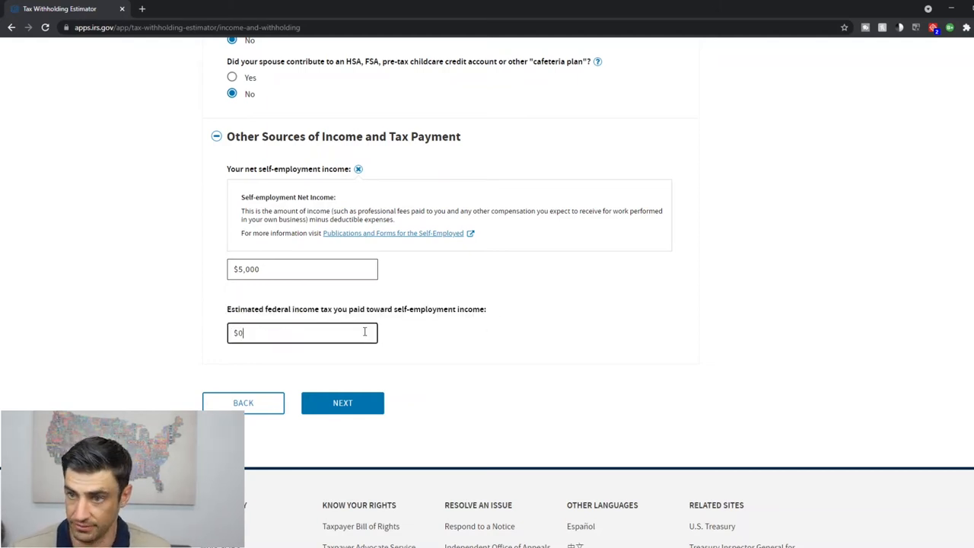
{"action": "left_click", "coordinate": [342, 403]}
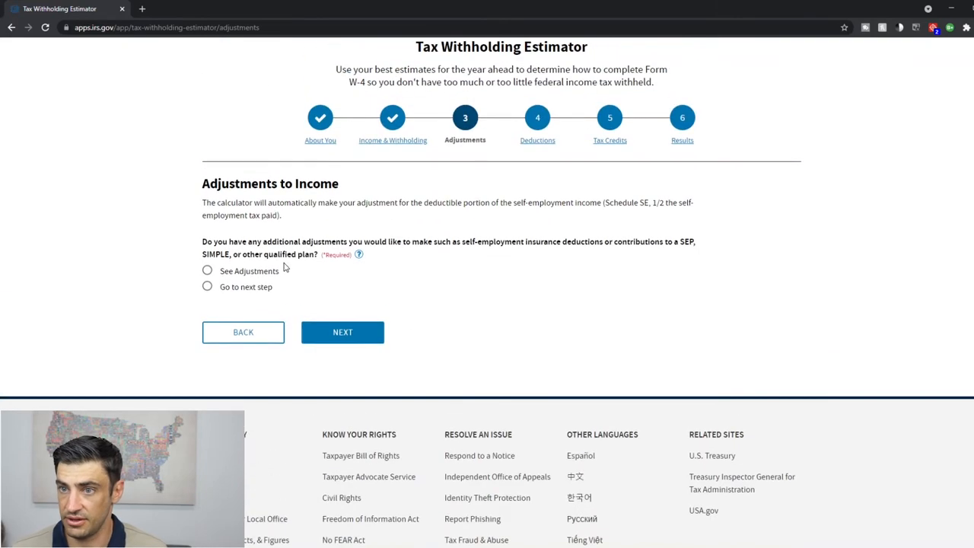
Show the adjustment fields and review SEP and student loan interest entries, leaving them blank
{"action": "left_click", "coordinate": [207, 286]}
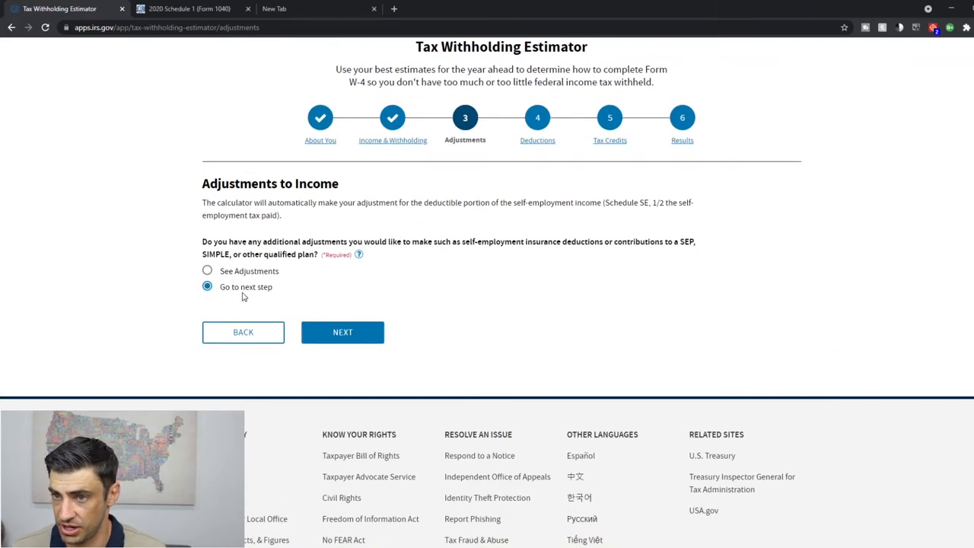
{"action": "left_click", "coordinate": [206, 271]}
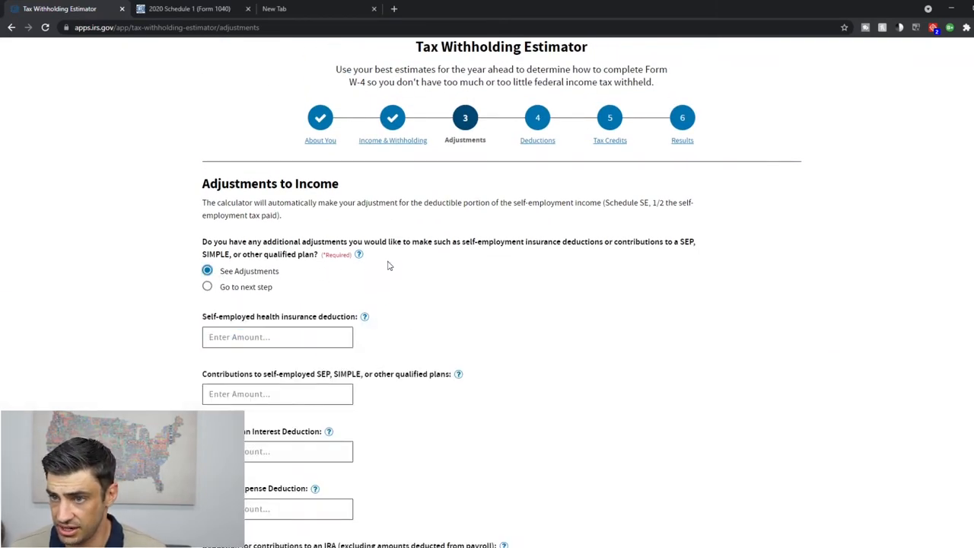
{"action": "scroll", "scroll_direction": "down", "scroll_amount": 3}
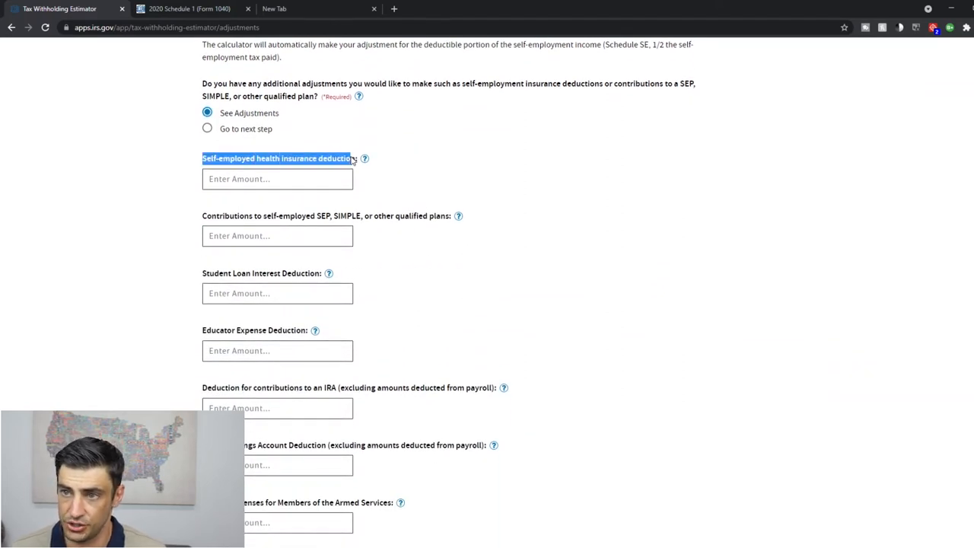
{"action": "left_click", "coordinate": [278, 235]}
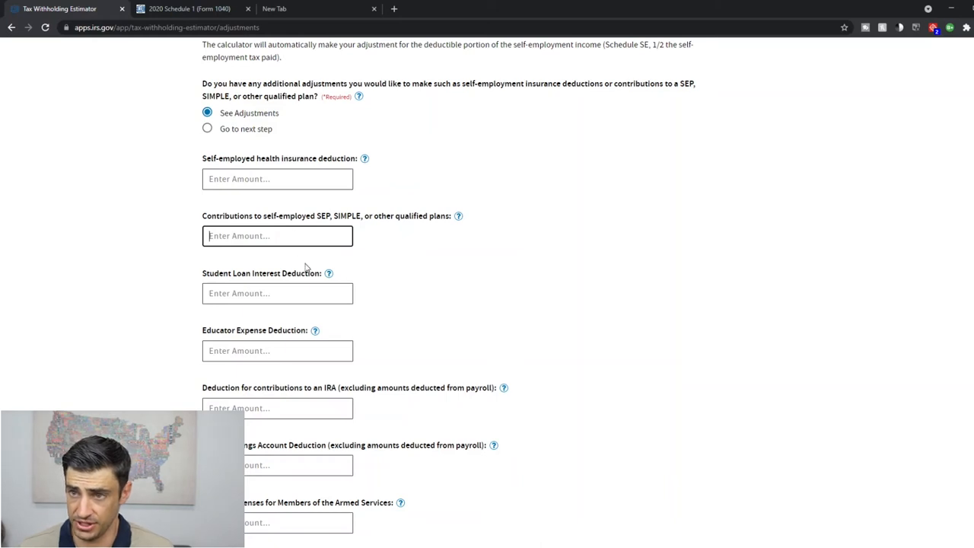
{"action": "mouse_move", "coordinate": [452, 221]}
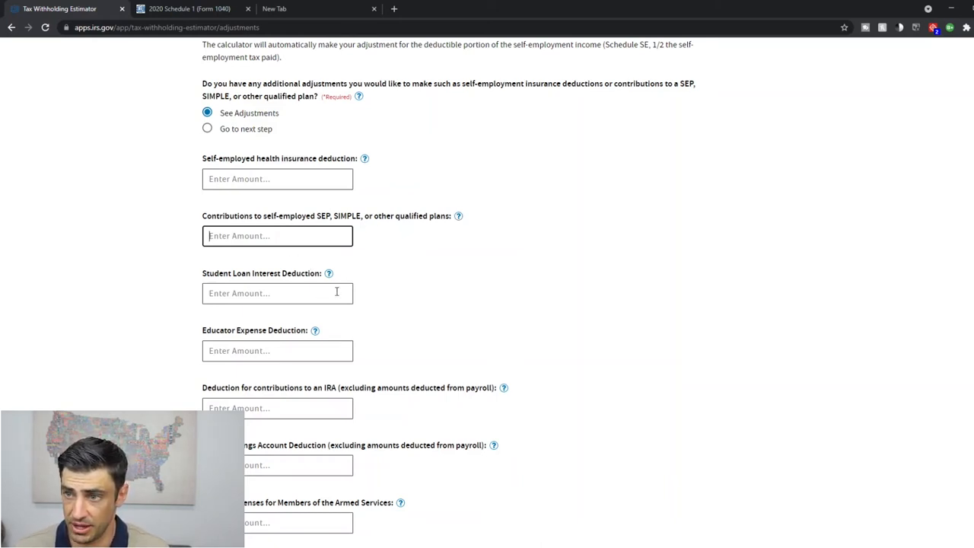
{"action": "left_click", "coordinate": [277, 293]}
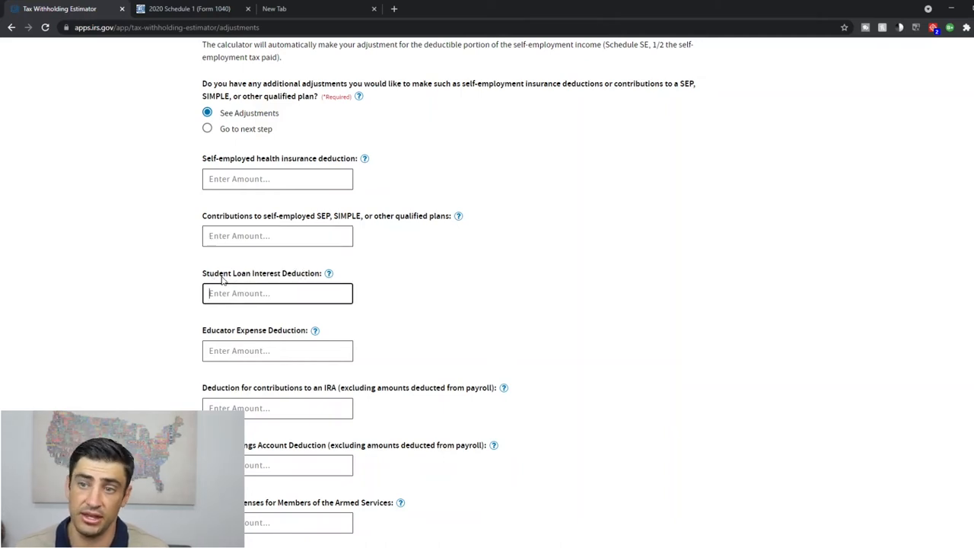
{"action": "left_click", "coordinate": [277, 293]}
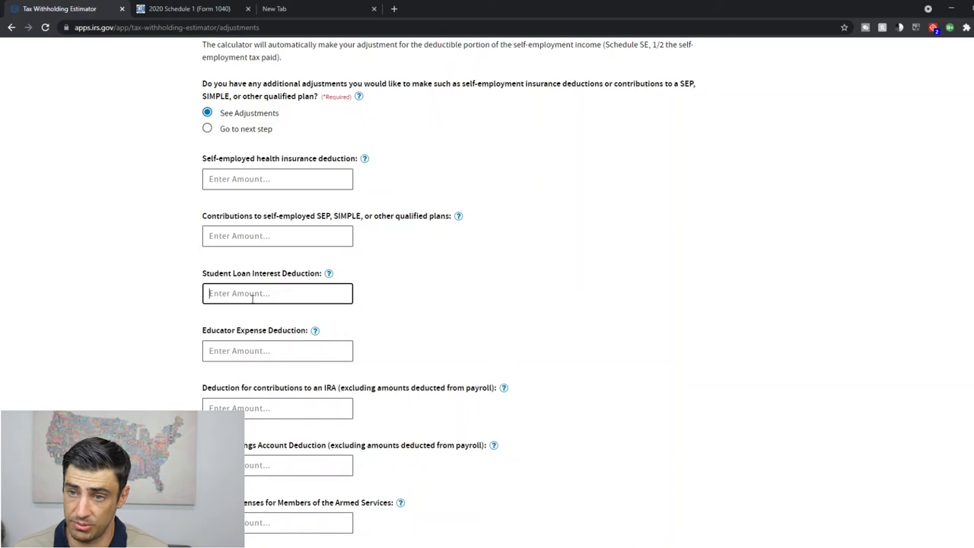
{"action": "left_click", "coordinate": [329, 274]}
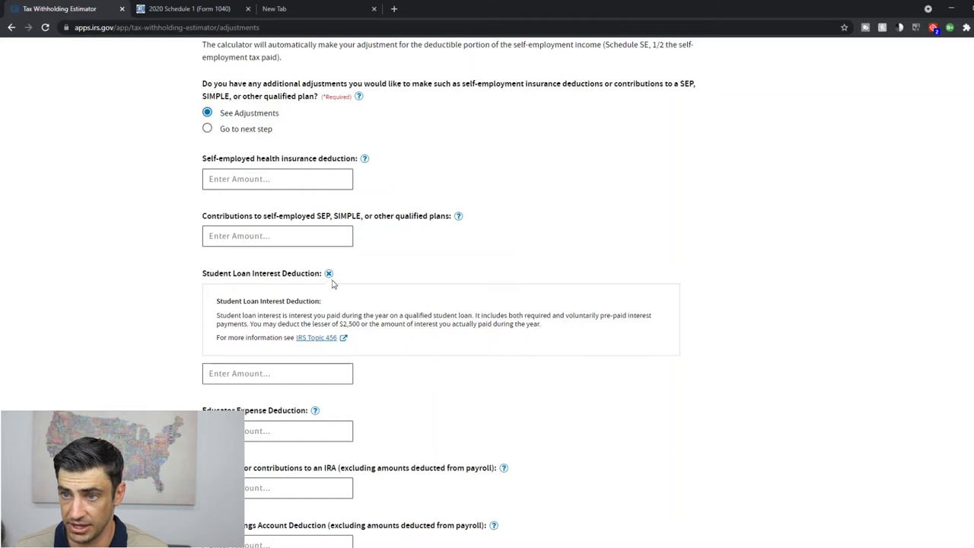
{"action": "left_click", "coordinate": [329, 273]}
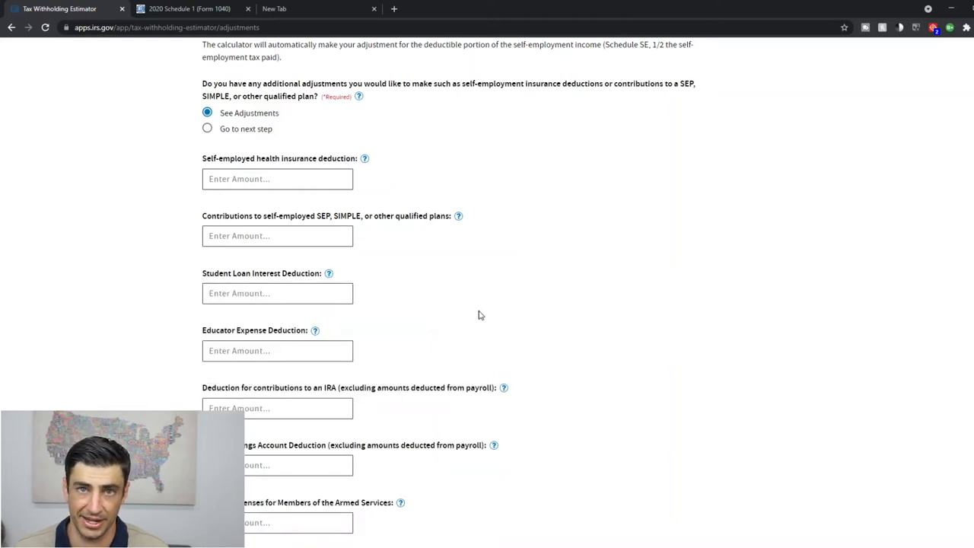
Scroll past the remaining empty adjustments and choose Go to next step
{"action": "scroll", "scroll_direction": "down", "scroll_amount": 3}
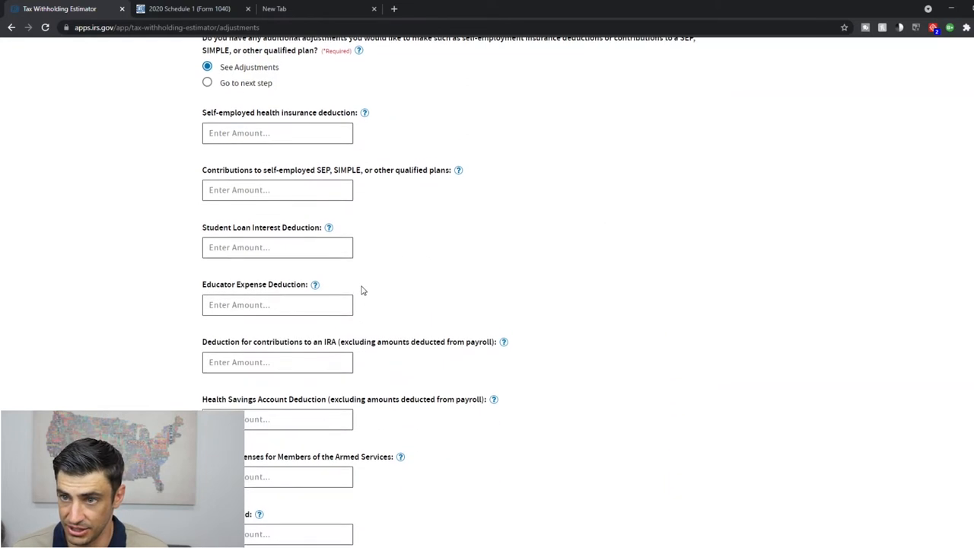
{"action": "scroll", "scroll_direction": "down", "scroll_amount": 3}
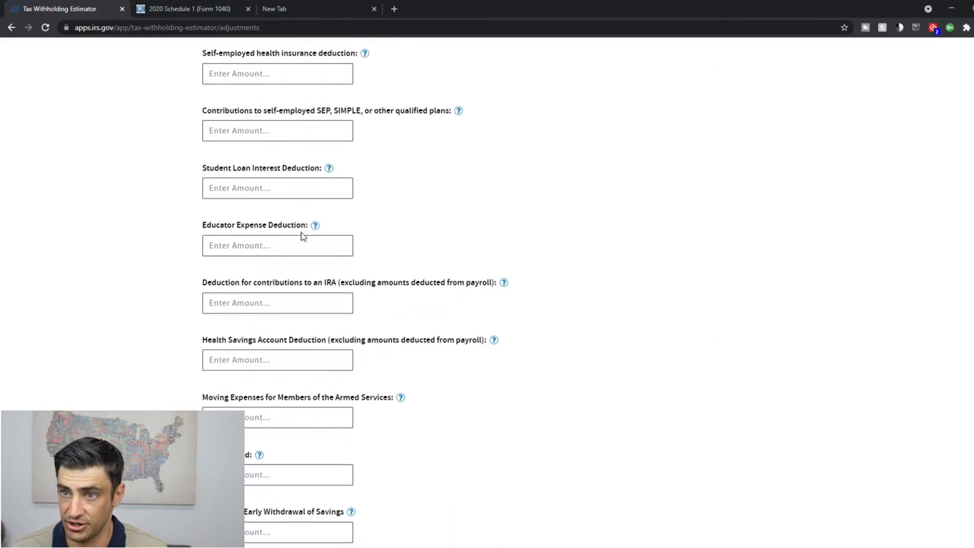
{"action": "scroll", "scroll_direction": "down", "scroll_amount": 3}
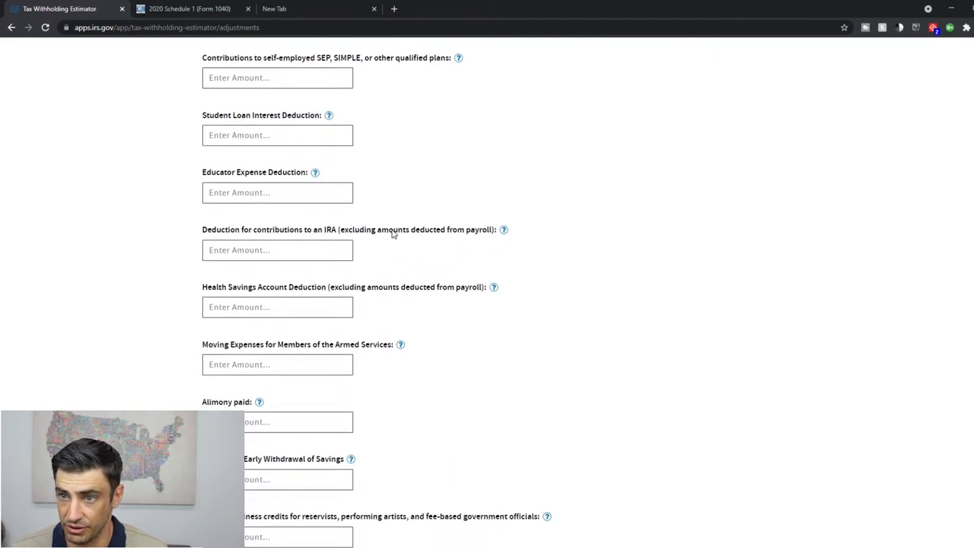
{"action": "mouse_move", "coordinate": [414, 298]}
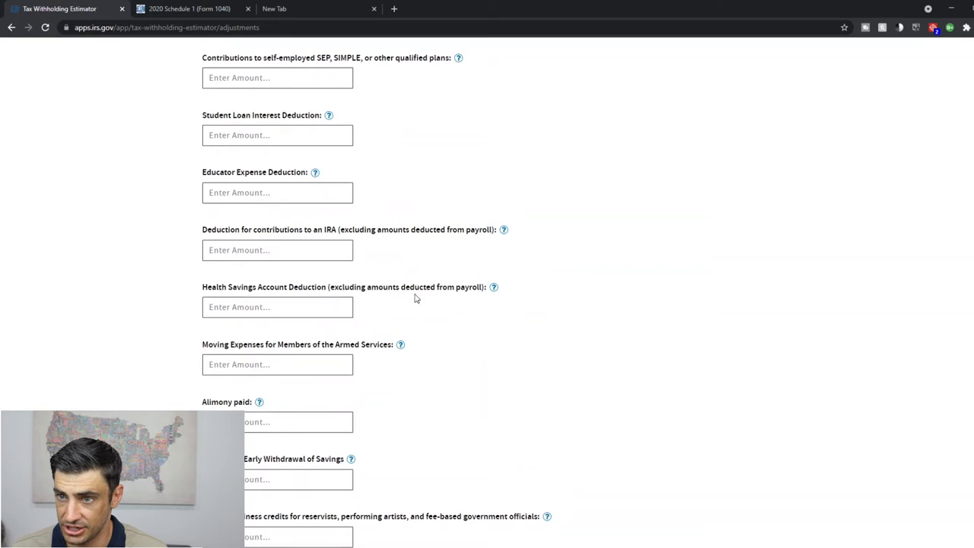
{"action": "mouse_move", "coordinate": [479, 284]}
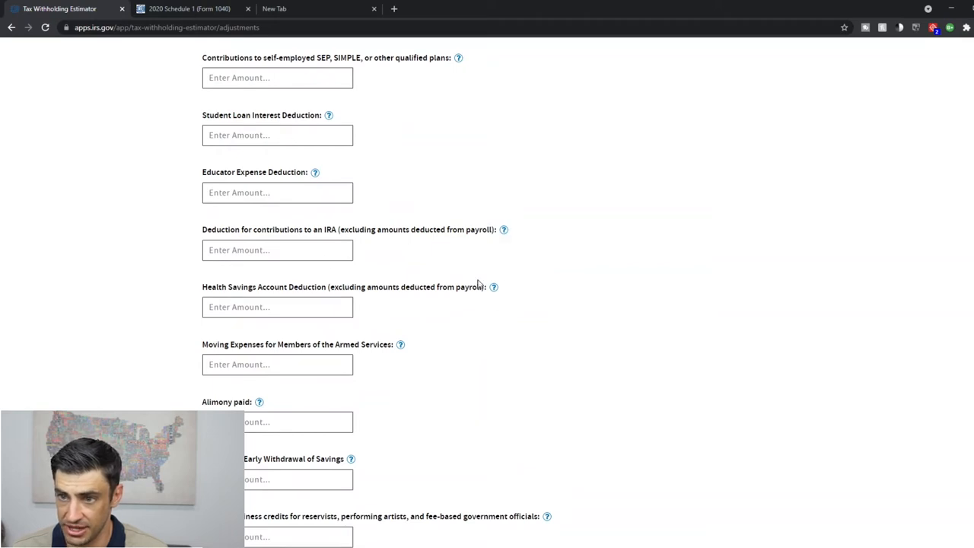
{"action": "scroll", "scroll_direction": "down", "scroll_amount": 3}
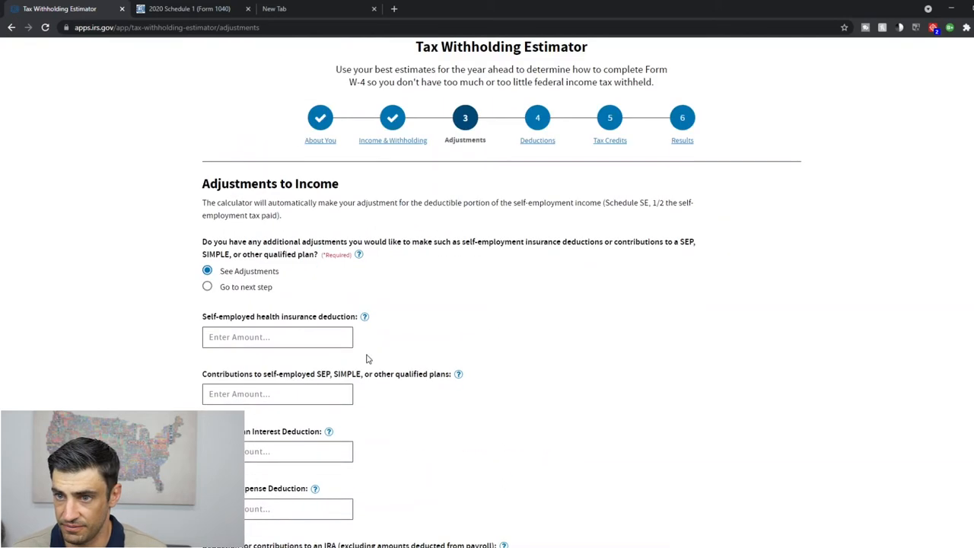
{"action": "left_click", "coordinate": [207, 286]}
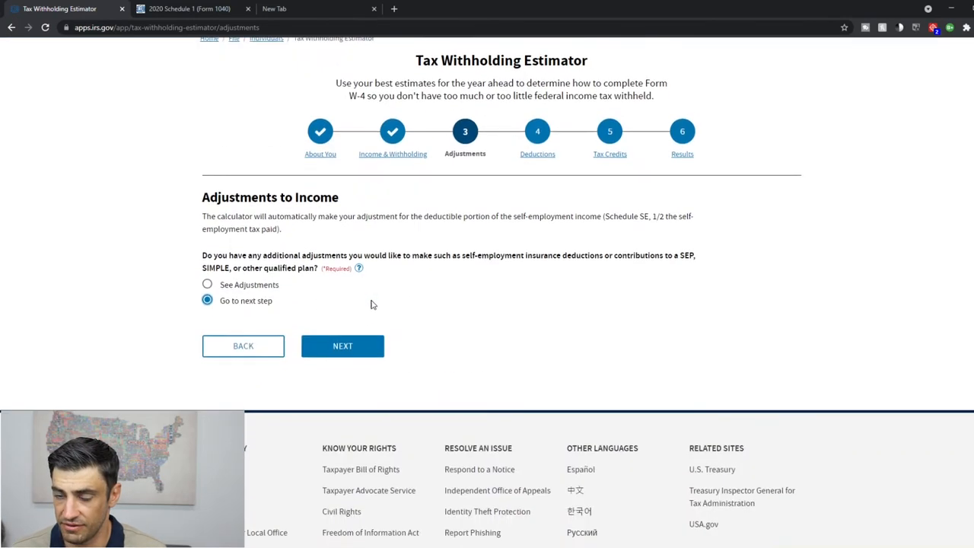
Continue from Adjustments to the Deductions step
{"action": "left_click", "coordinate": [342, 345]}
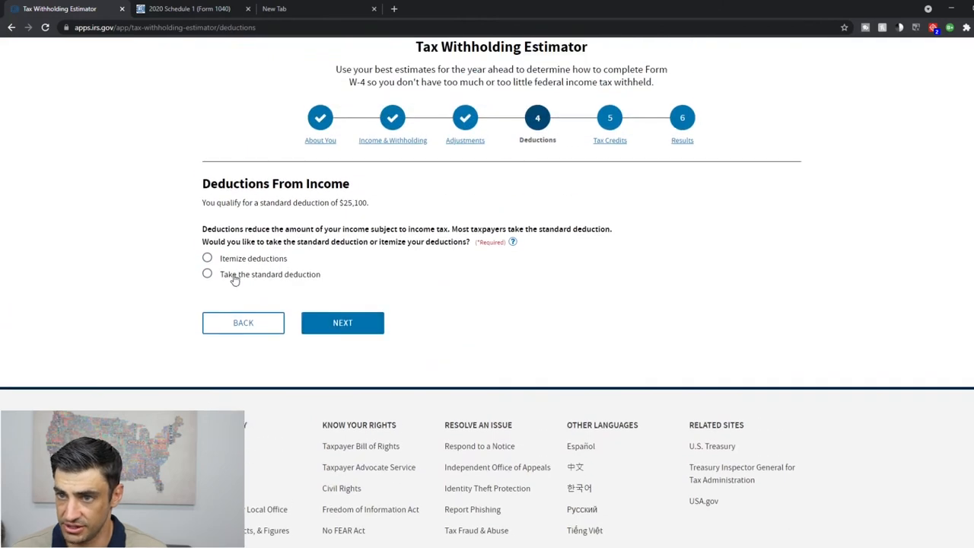
{"action": "mouse_move", "coordinate": [232, 286]}
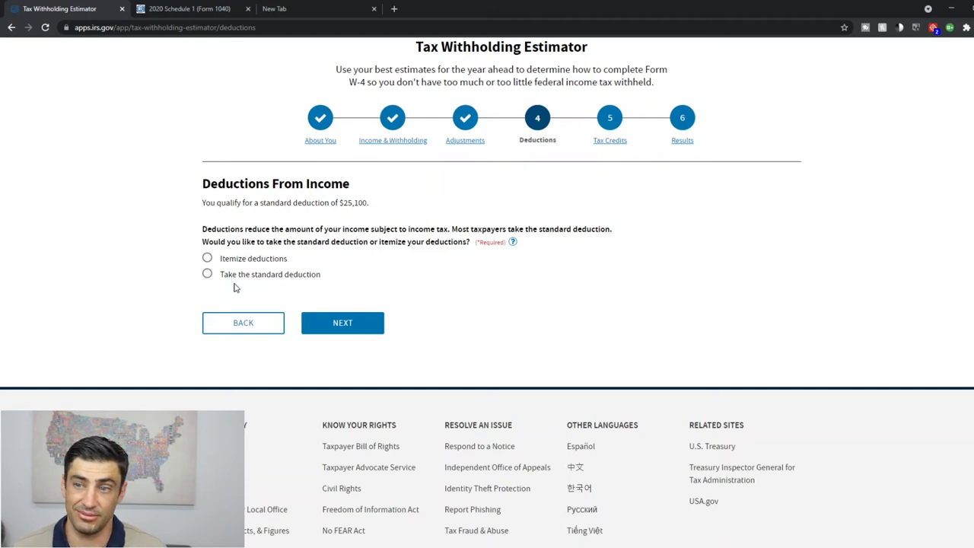
{"action": "mouse_move", "coordinate": [252, 265]}
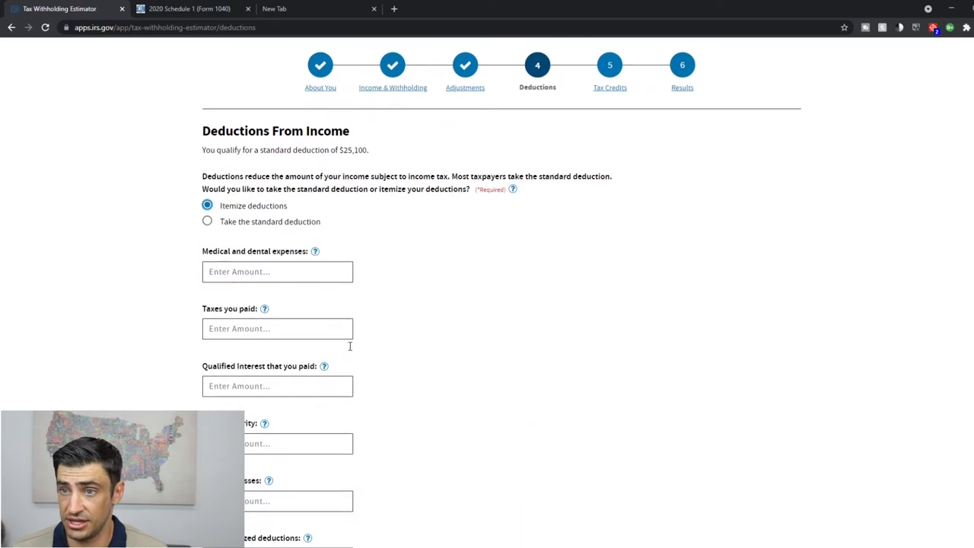
{"action": "mouse_move", "coordinate": [348, 235]}
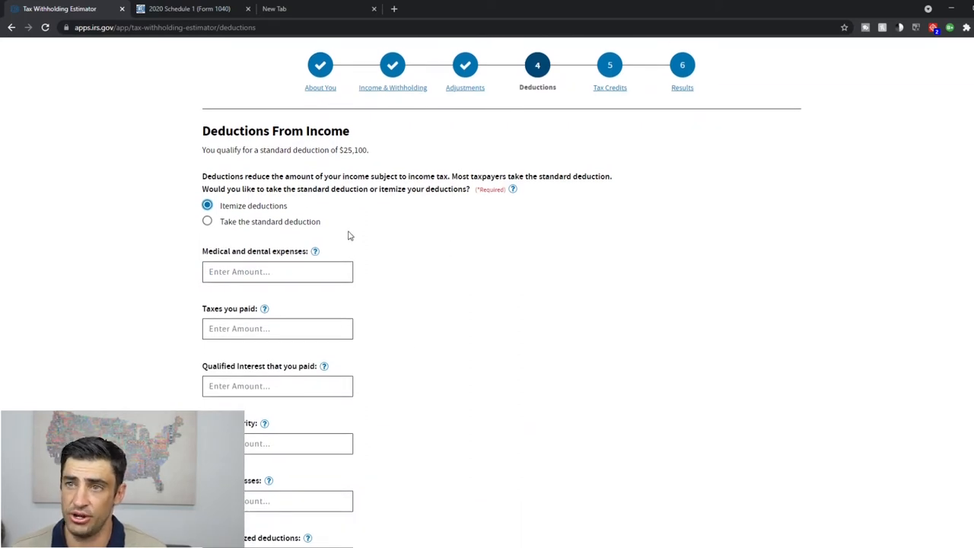
{"action": "mouse_move", "coordinate": [264, 221]}
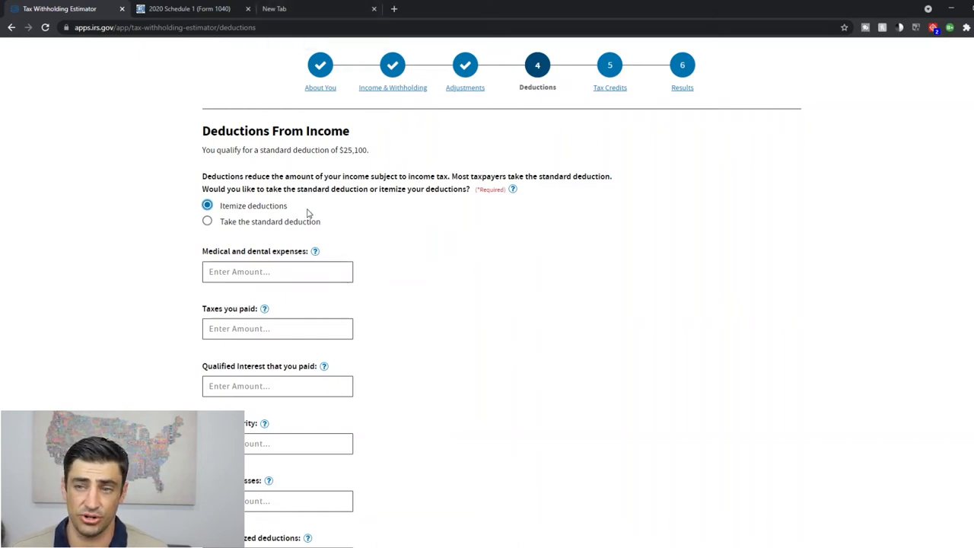
{"action": "mouse_move", "coordinate": [358, 233]}
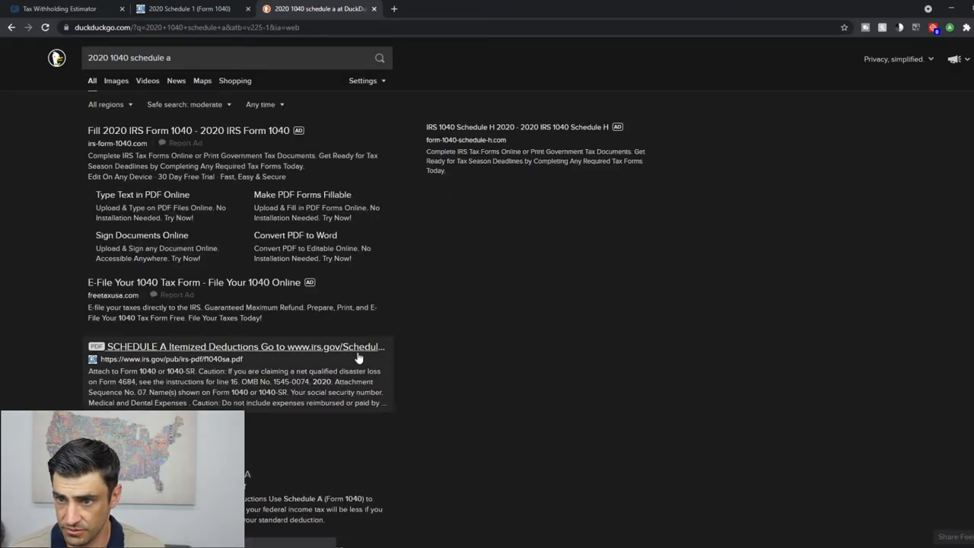
Open the 2020 Schedule A PDF and compare it with the estimator's deductions tab
{"action": "left_click", "coordinate": [237, 347]}
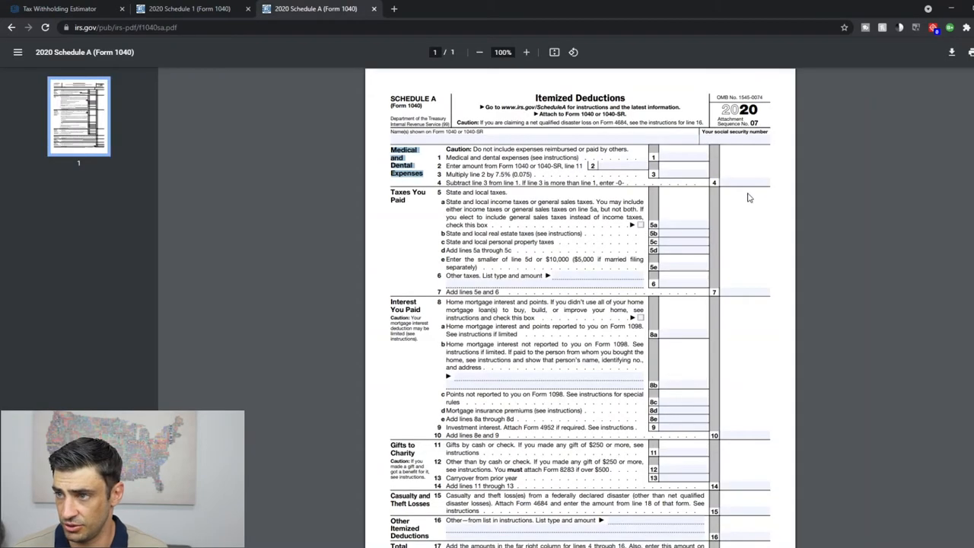
{"action": "left_click", "coordinate": [60, 8]}
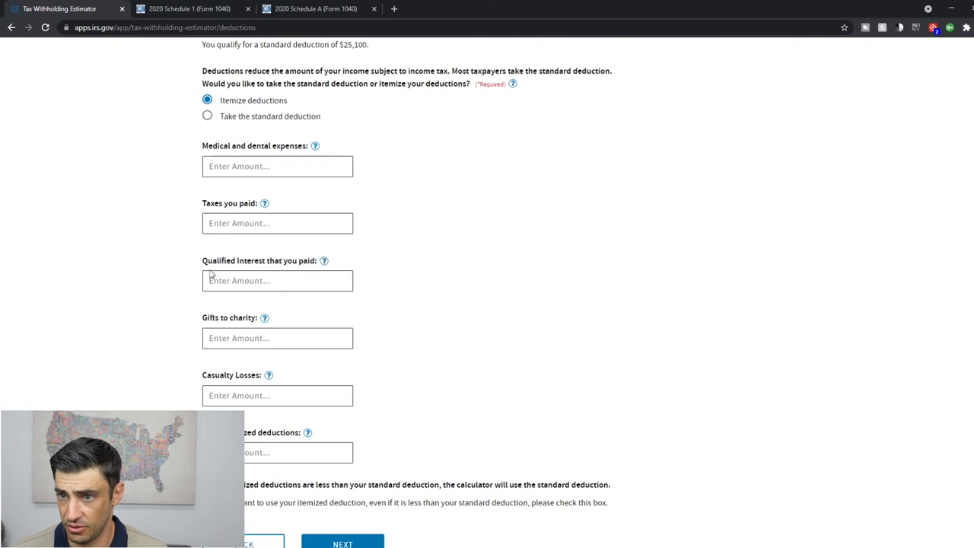
{"action": "left_click", "coordinate": [314, 8]}
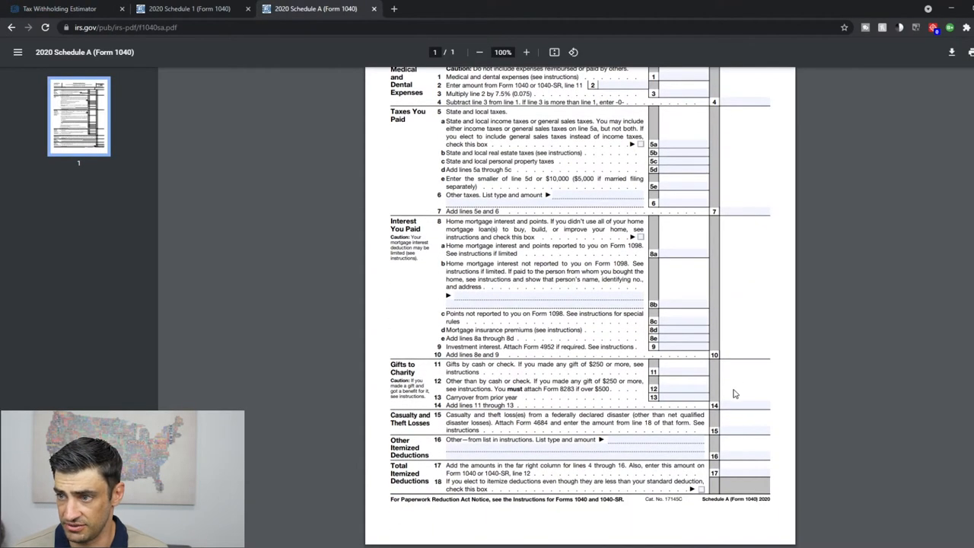
{"action": "left_click", "coordinate": [59, 9]}
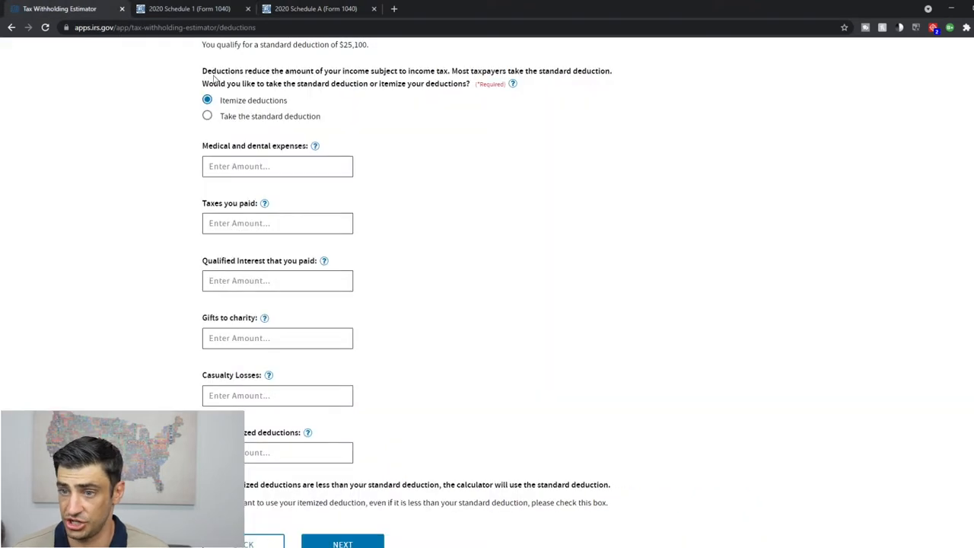
{"action": "mouse_move", "coordinate": [289, 412]}
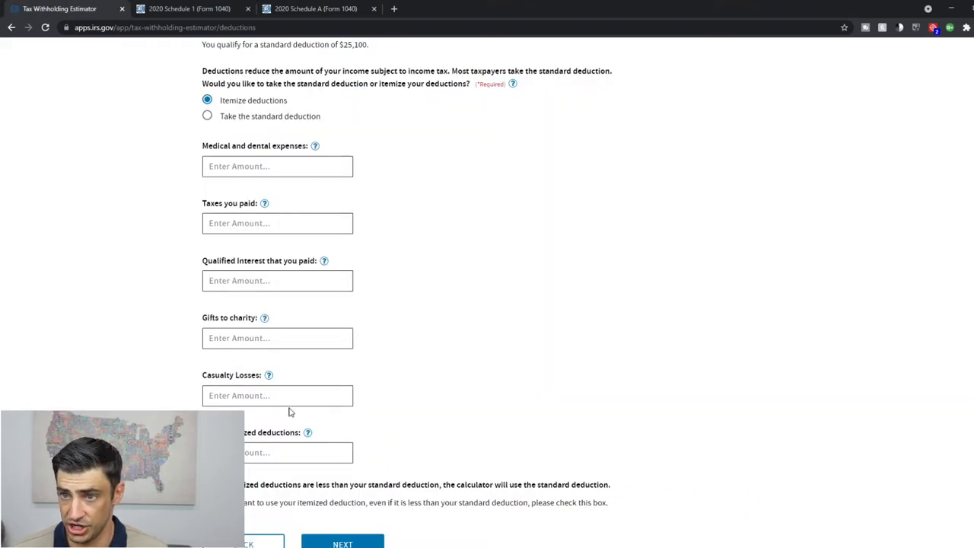
{"action": "mouse_move", "coordinate": [415, 320]}
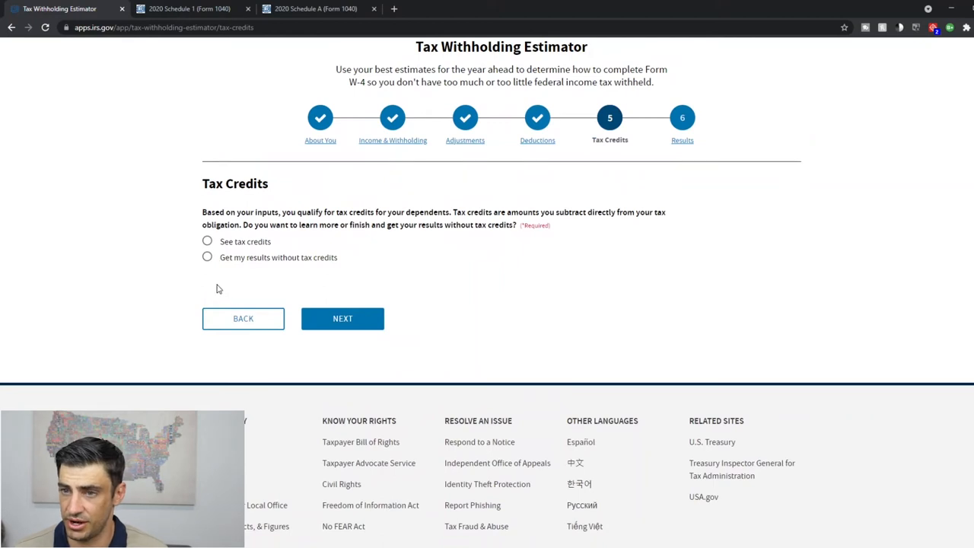
{"action": "mouse_move", "coordinate": [277, 269]}
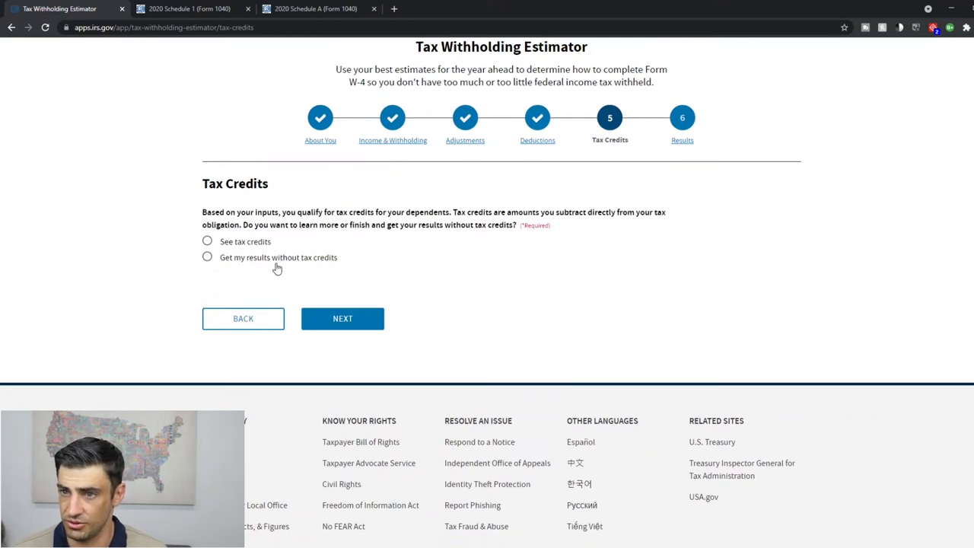
Show tax credits and set 2 qualifying children and 2 dependent-care persons
{"action": "left_click", "coordinate": [207, 241]}
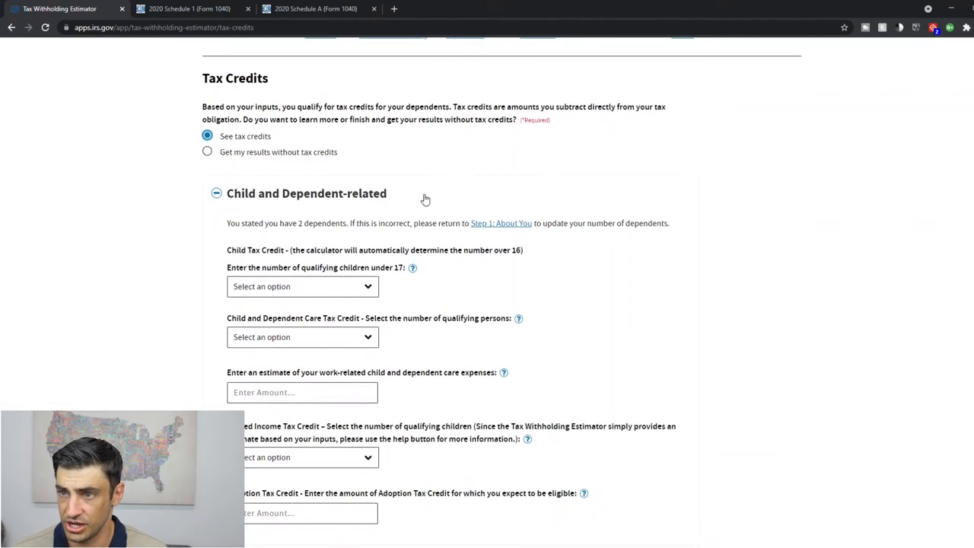
{"action": "mouse_move", "coordinate": [409, 246]}
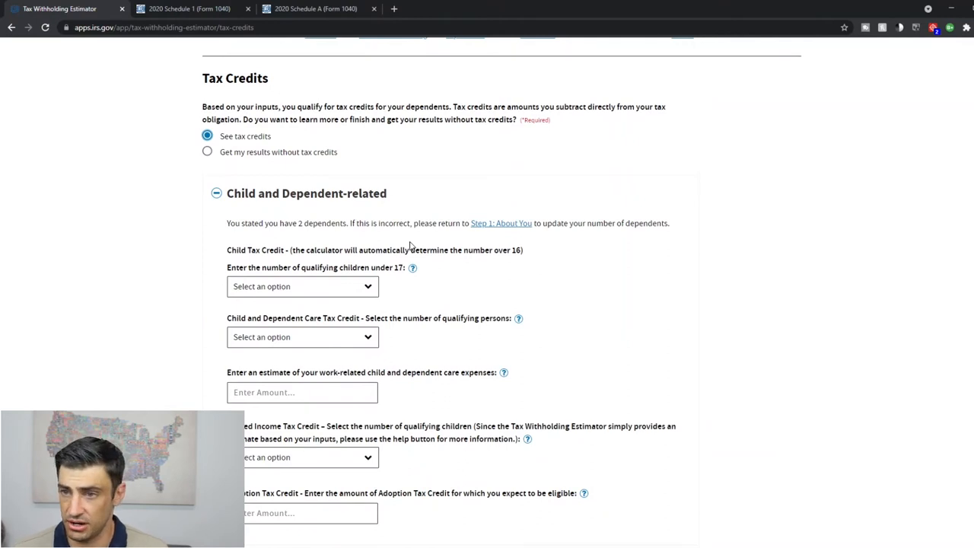
{"action": "left_click", "coordinate": [302, 286]}
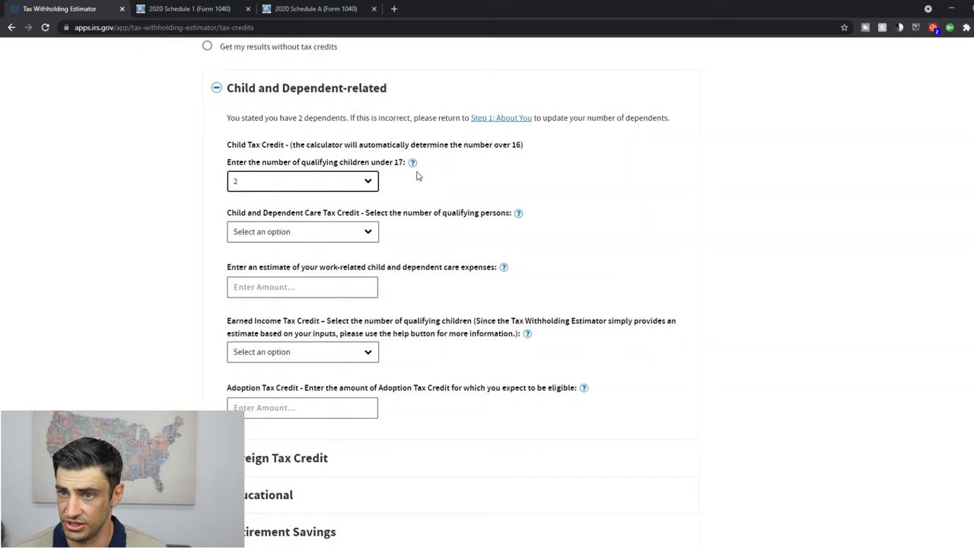
{"action": "left_click_drag", "start_coordinate": [227, 212], "coordinate": [423, 212]}
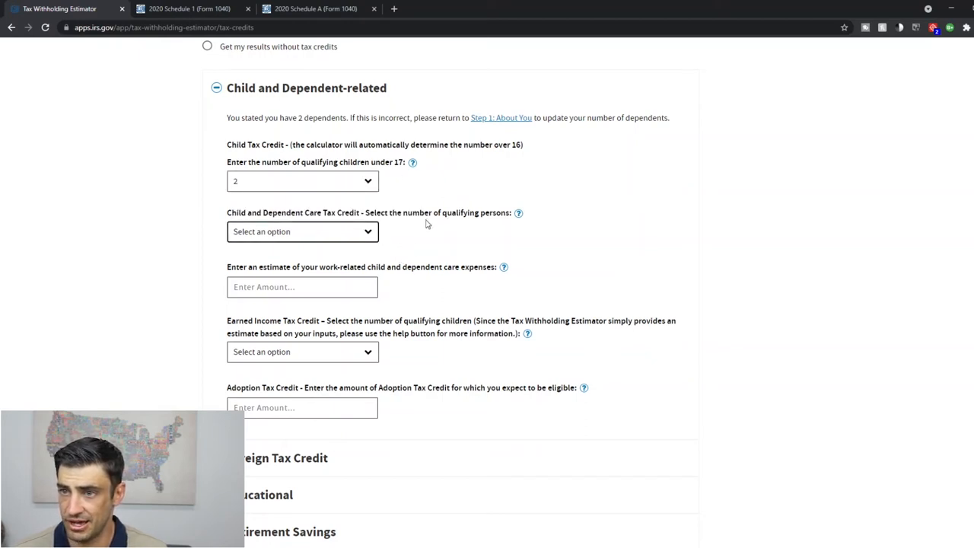
{"action": "left_click", "coordinate": [302, 232]}
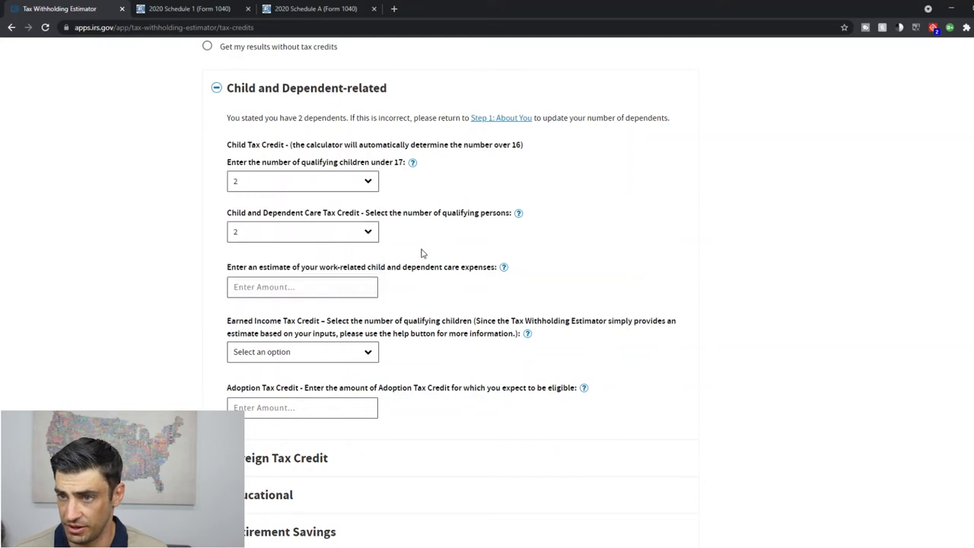
{"action": "mouse_move", "coordinate": [428, 272]}
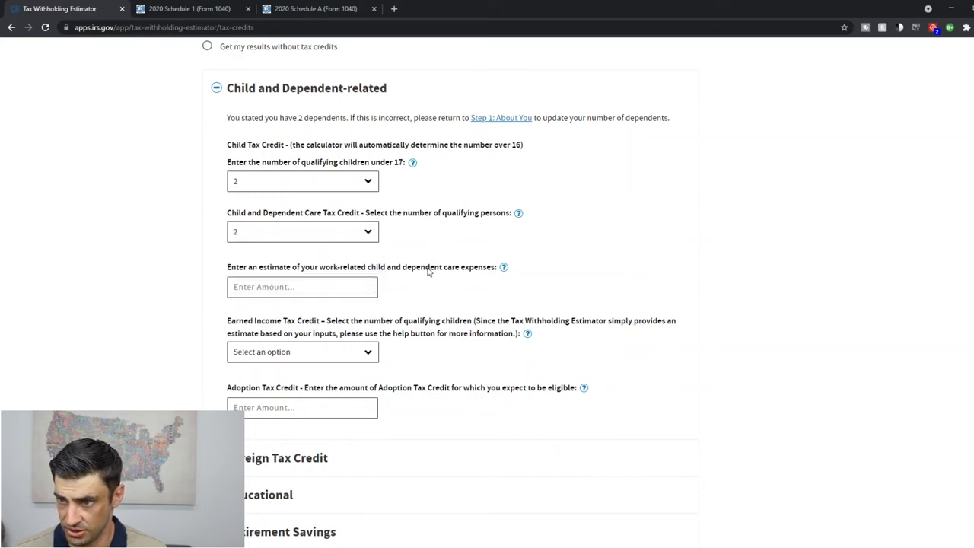
Enter $10,000 in qualifying child care expenses
{"action": "left_click", "coordinate": [302, 286]}
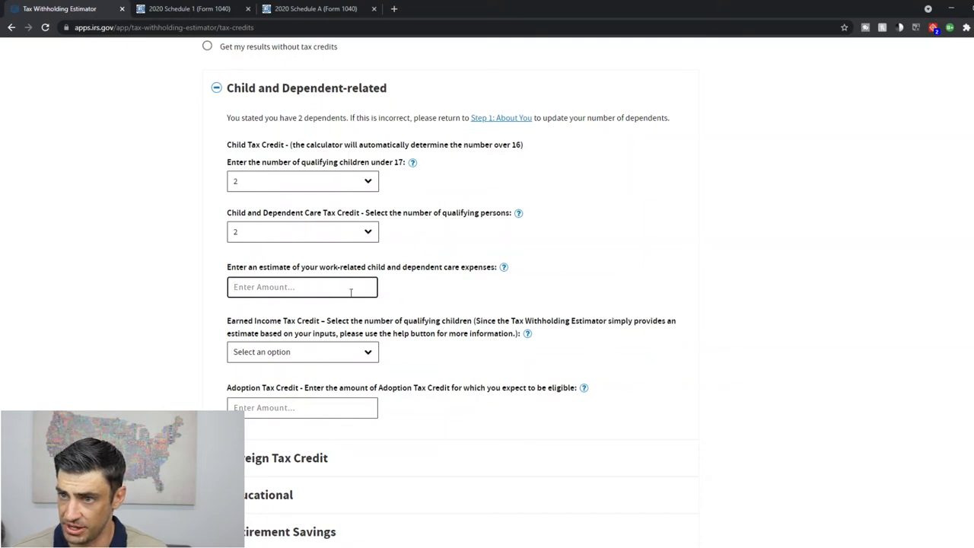
{"action": "type", "text": "$1,000"}
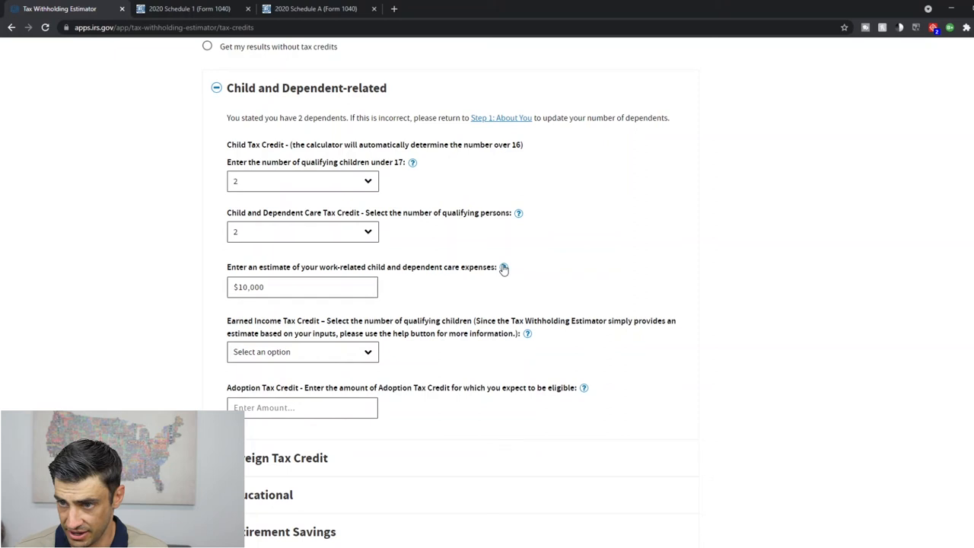
{"action": "left_click", "coordinate": [503, 267]}
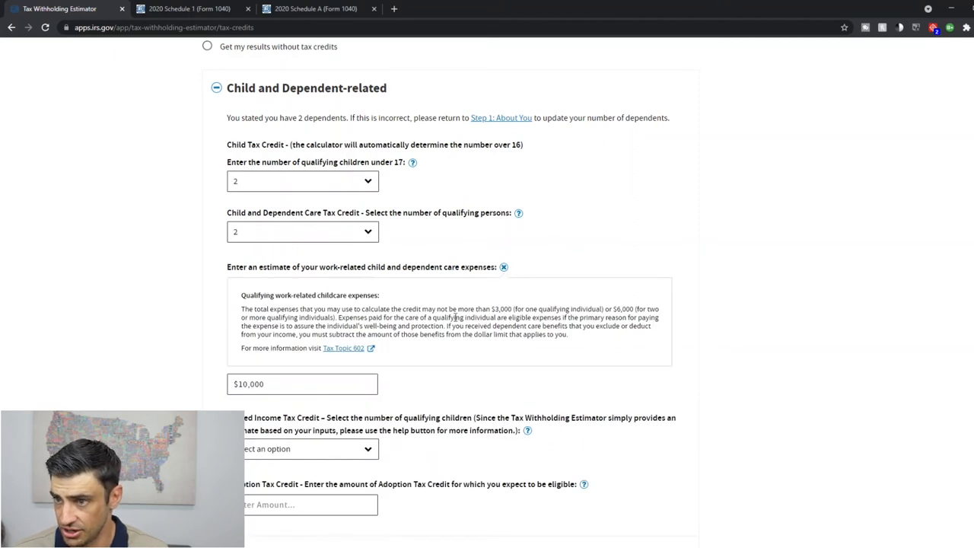
{"action": "left_click", "coordinate": [302, 383]}
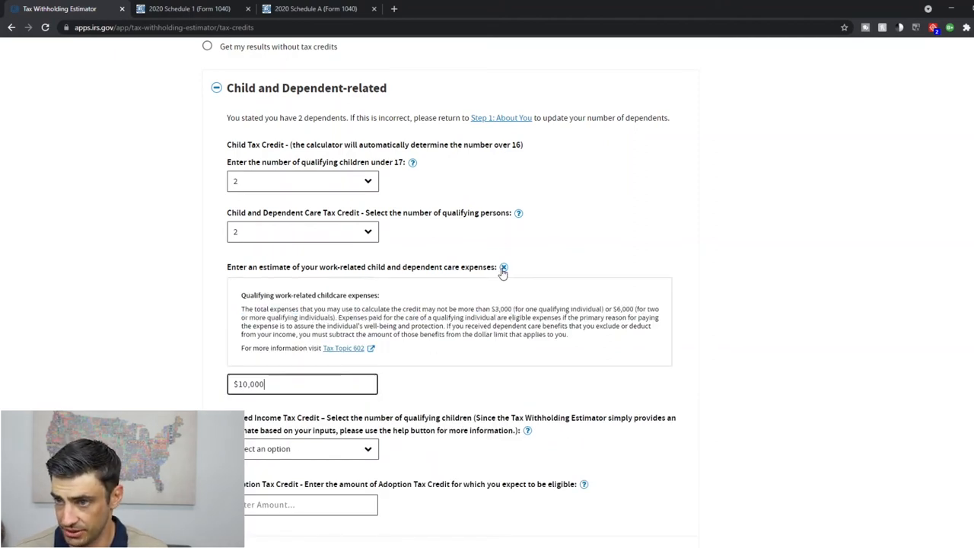
{"action": "left_click", "coordinate": [503, 267]}
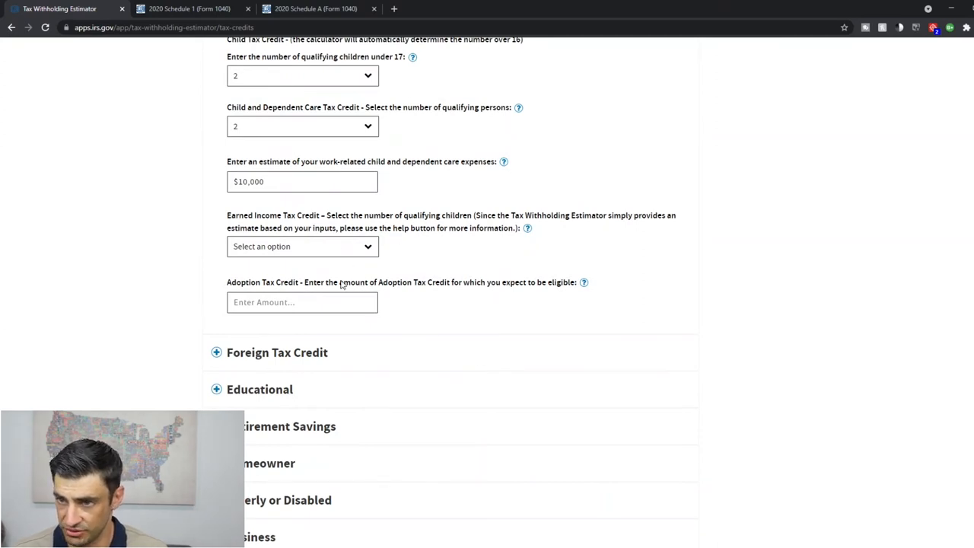
{"action": "mouse_move", "coordinate": [492, 262]}
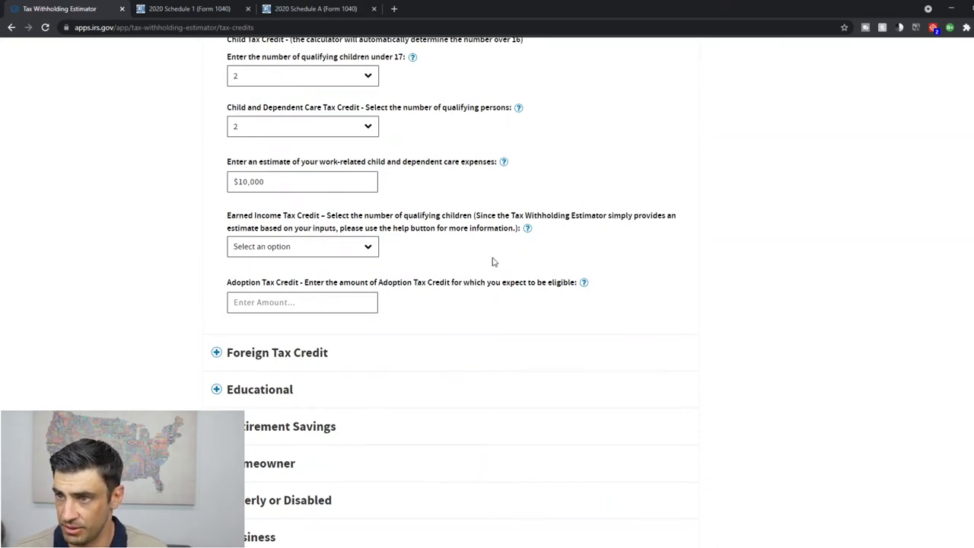
{"action": "left_click", "coordinate": [527, 228]}
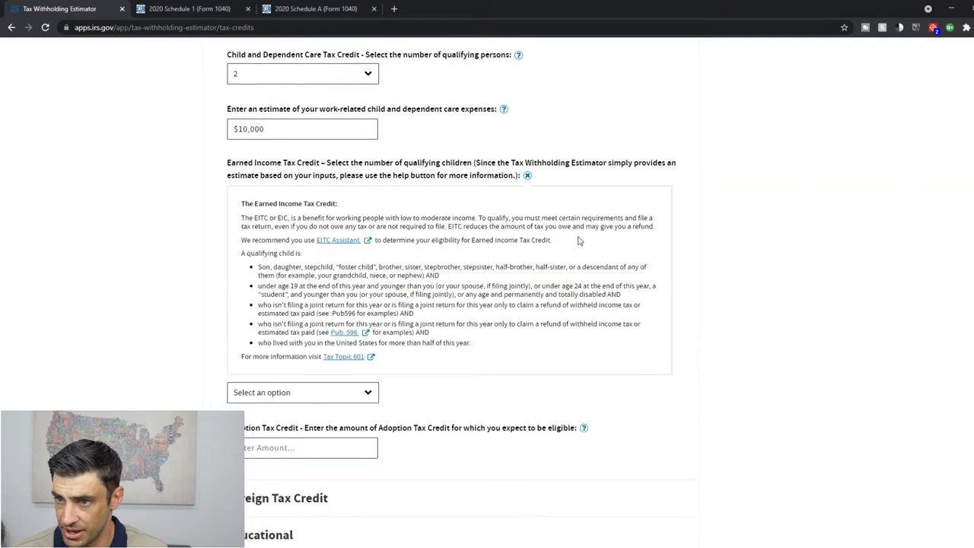
{"action": "mouse_move", "coordinate": [283, 328]}
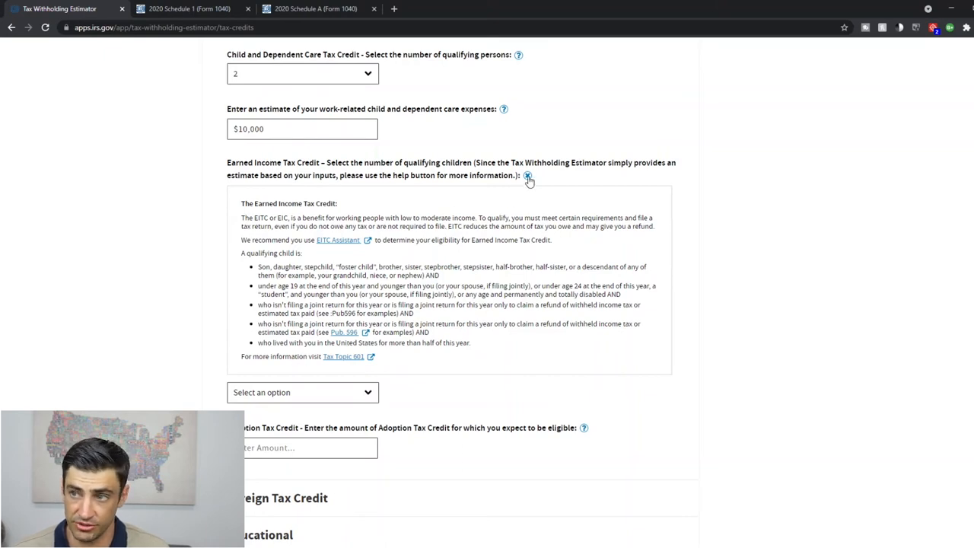
{"action": "left_click", "coordinate": [527, 176]}
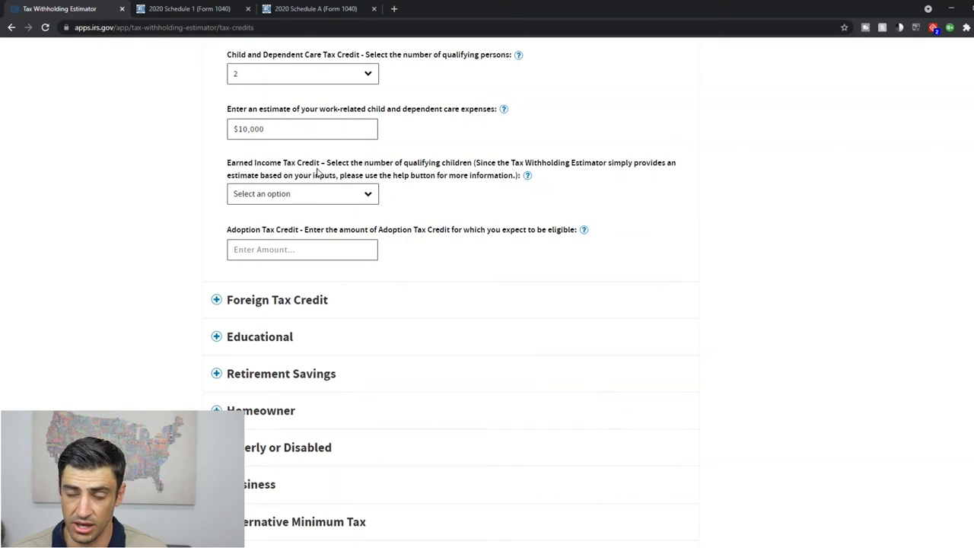
{"action": "mouse_move", "coordinate": [466, 227]}
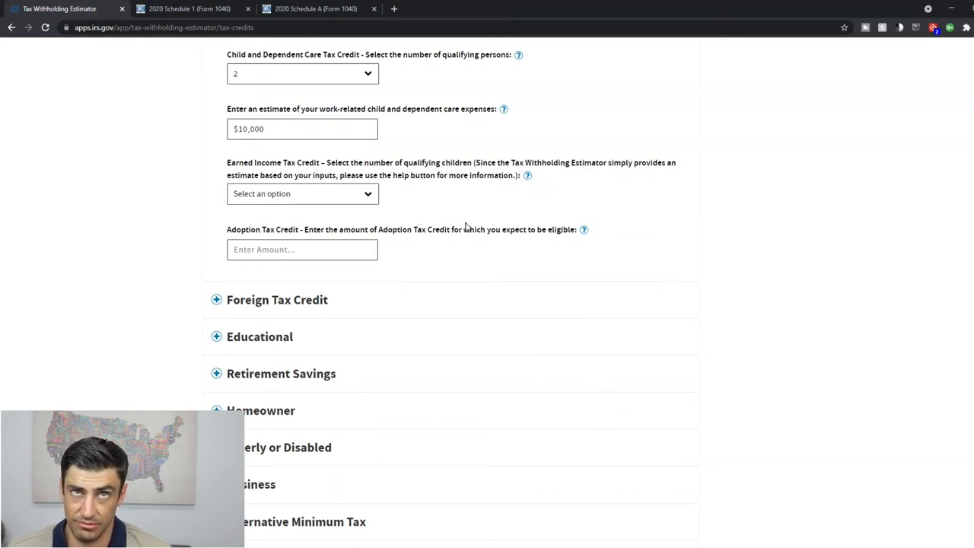
{"action": "mouse_move", "coordinate": [387, 178]}
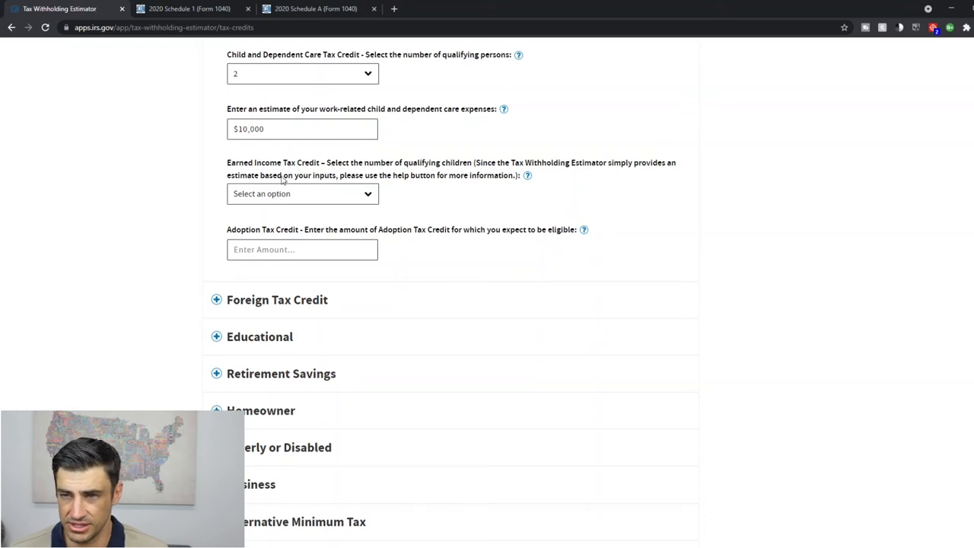
{"action": "scroll", "scroll_direction": "down", "scroll_amount": 3}
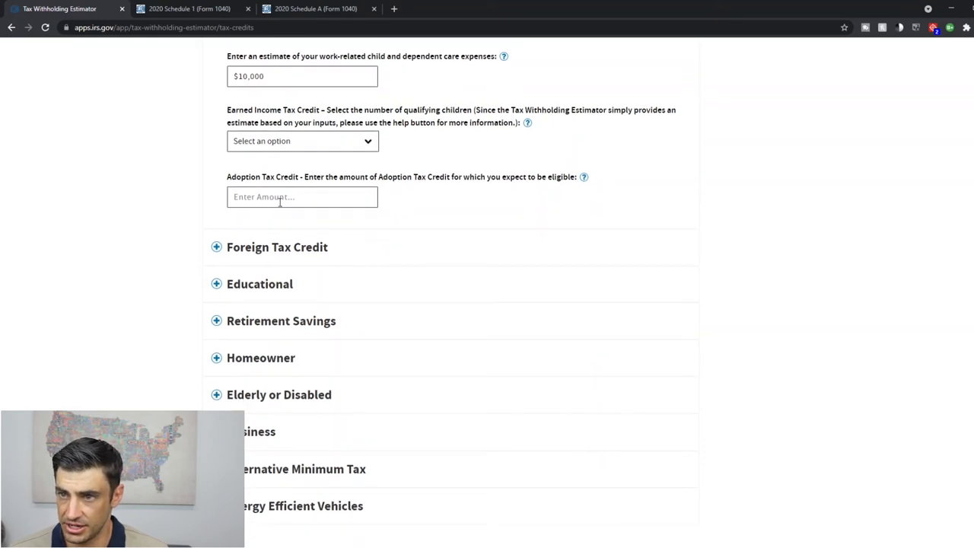
{"action": "scroll", "scroll_direction": "down", "scroll_amount": 3}
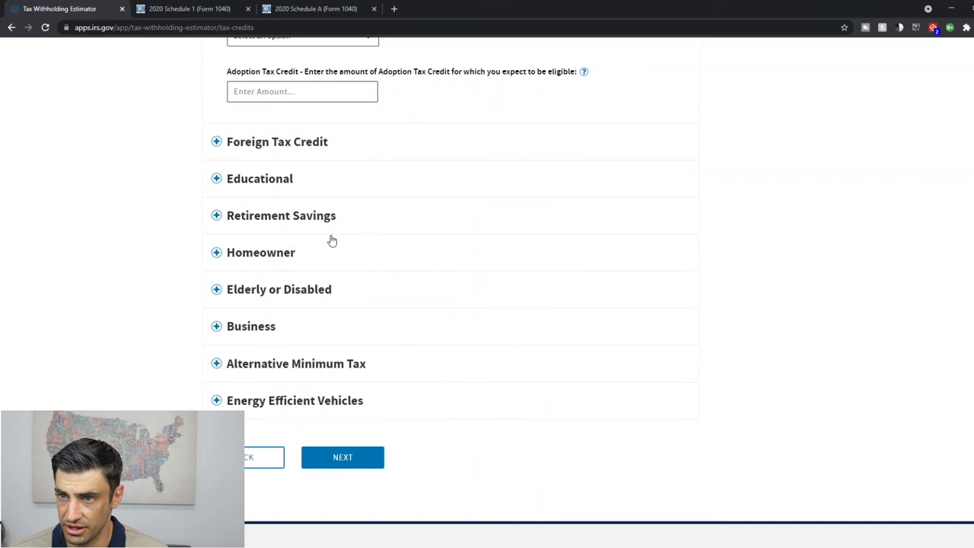
{"action": "mouse_move", "coordinate": [277, 148]}
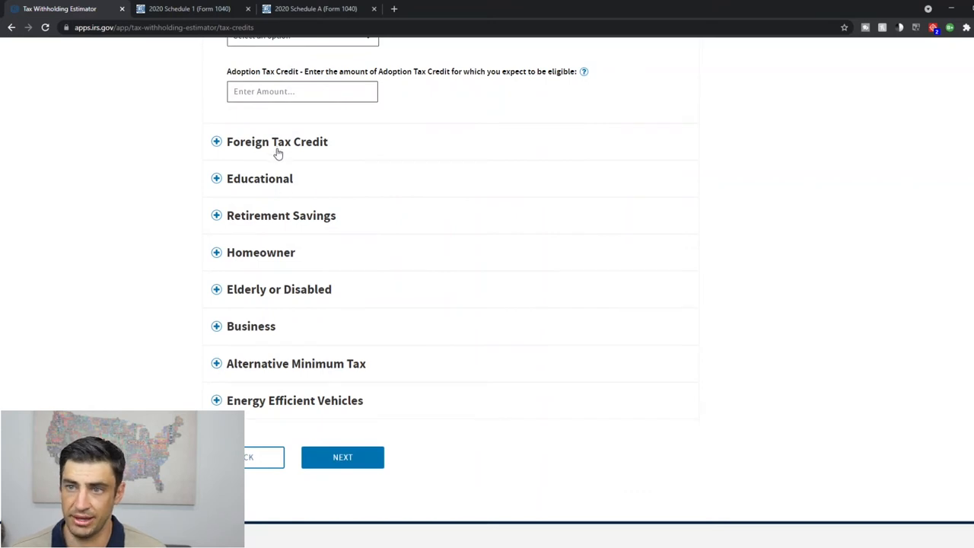
{"action": "mouse_move", "coordinate": [293, 183]}
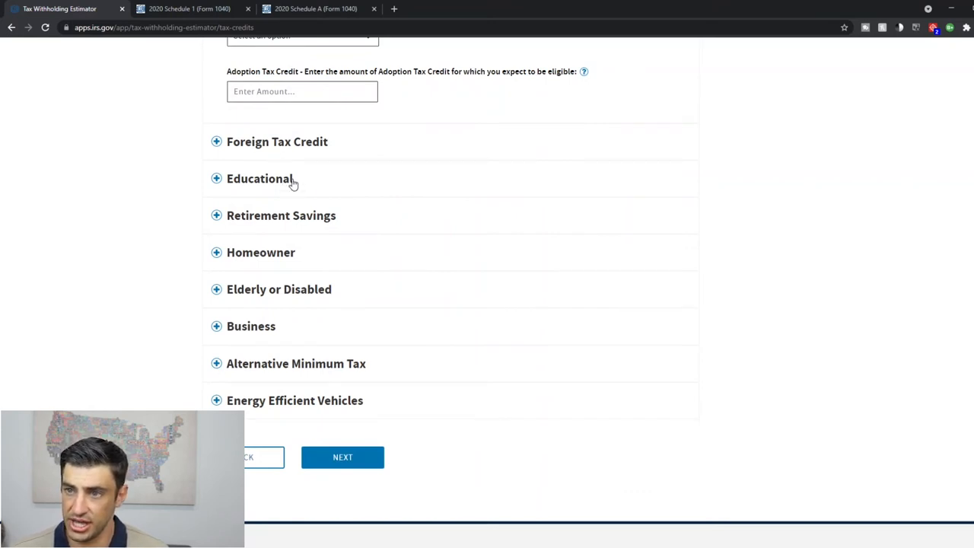
{"action": "left_click", "coordinate": [259, 178]}
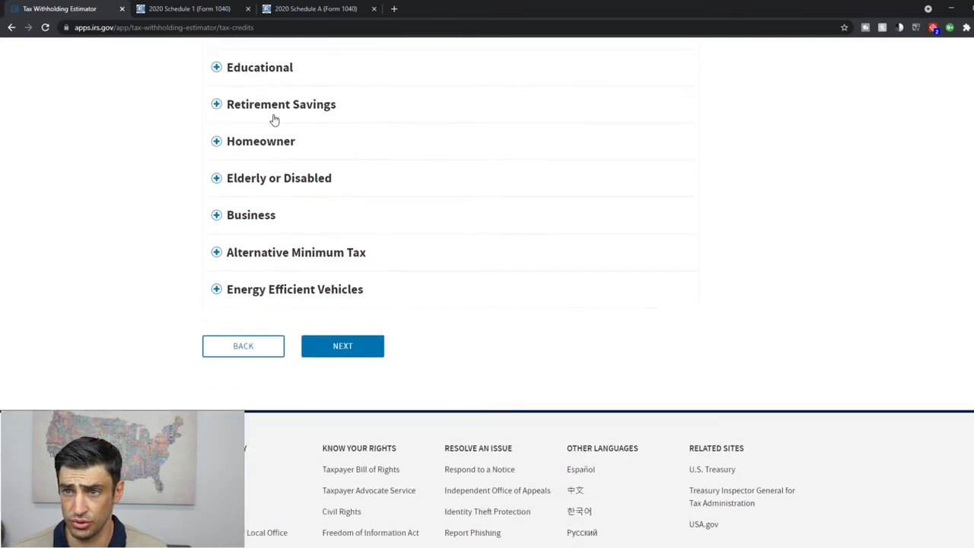
Expand the Energy Efficient Vehicles credits, leave all three amounts blank, and scroll back up
{"action": "scroll", "scroll_direction": "down", "scroll_amount": 3}
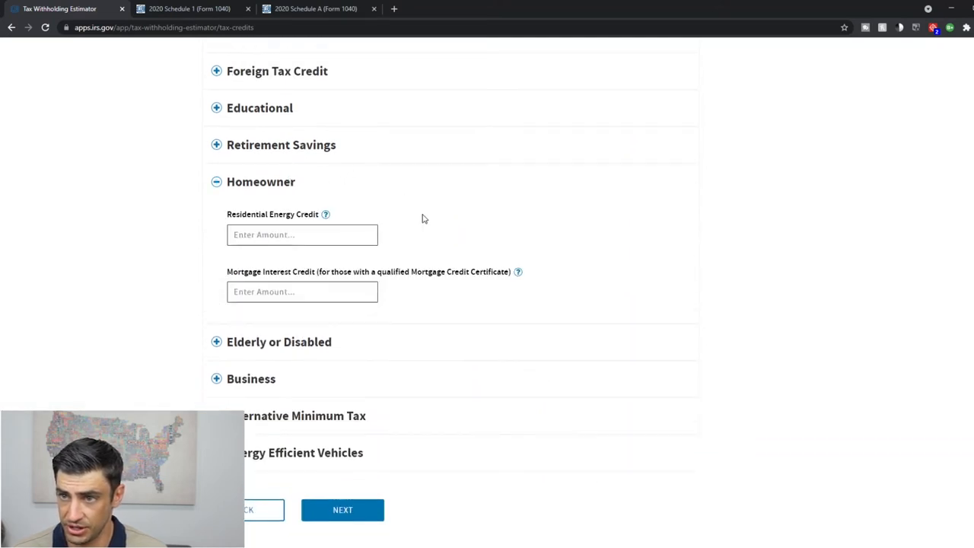
{"action": "scroll", "scroll_direction": "down", "scroll_amount": 3}
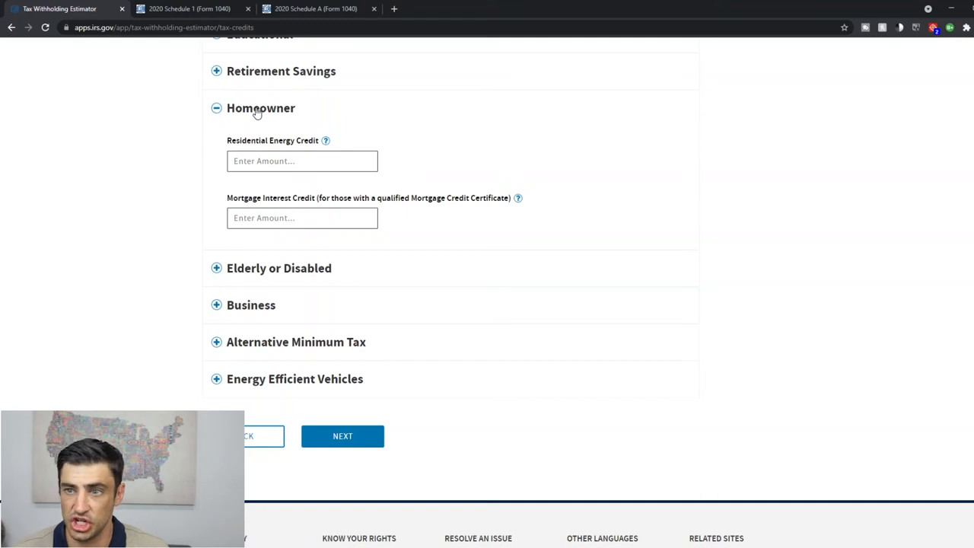
{"action": "left_click", "coordinate": [325, 140]}
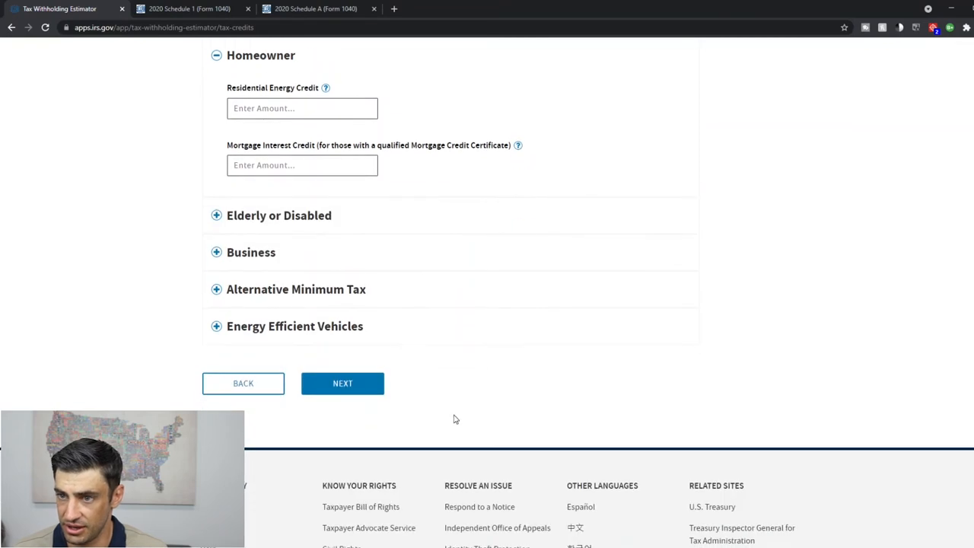
{"action": "mouse_move", "coordinate": [258, 209]}
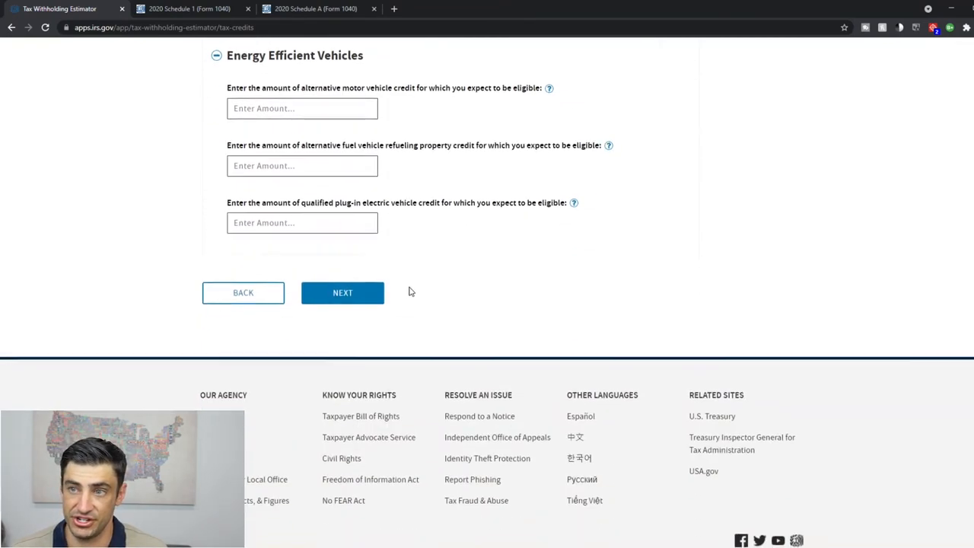
{"action": "scroll", "scroll_direction": "up", "scroll_amount": 3}
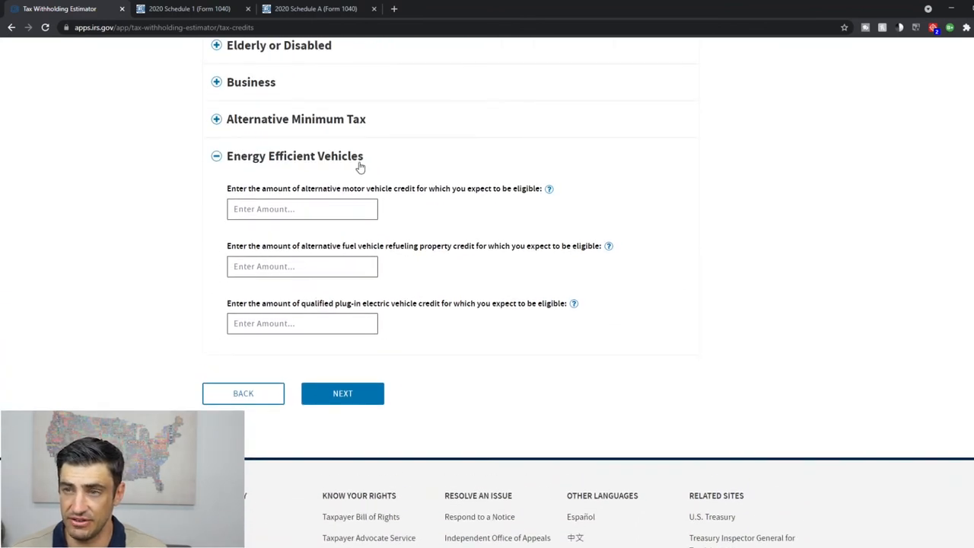
{"action": "mouse_move", "coordinate": [459, 208]}
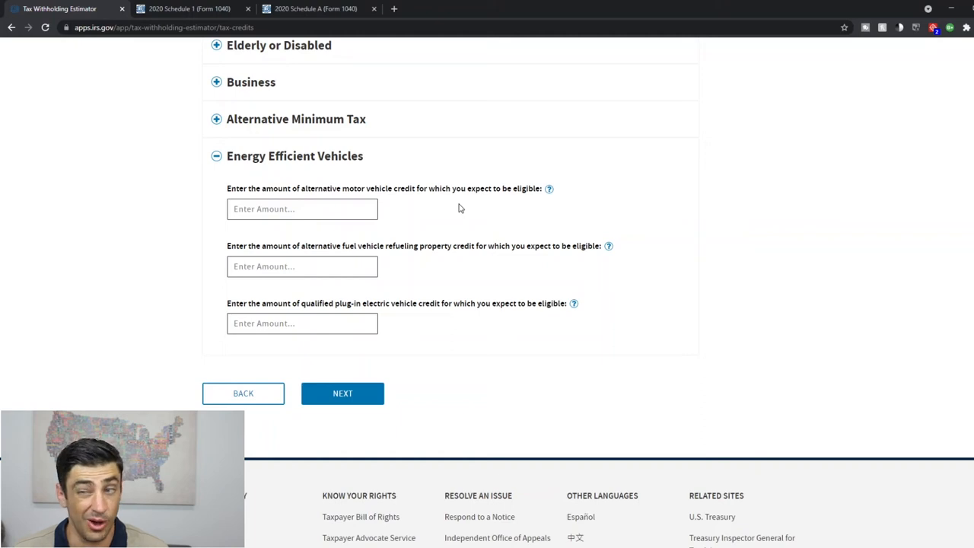
{"action": "mouse_move", "coordinate": [477, 245]}
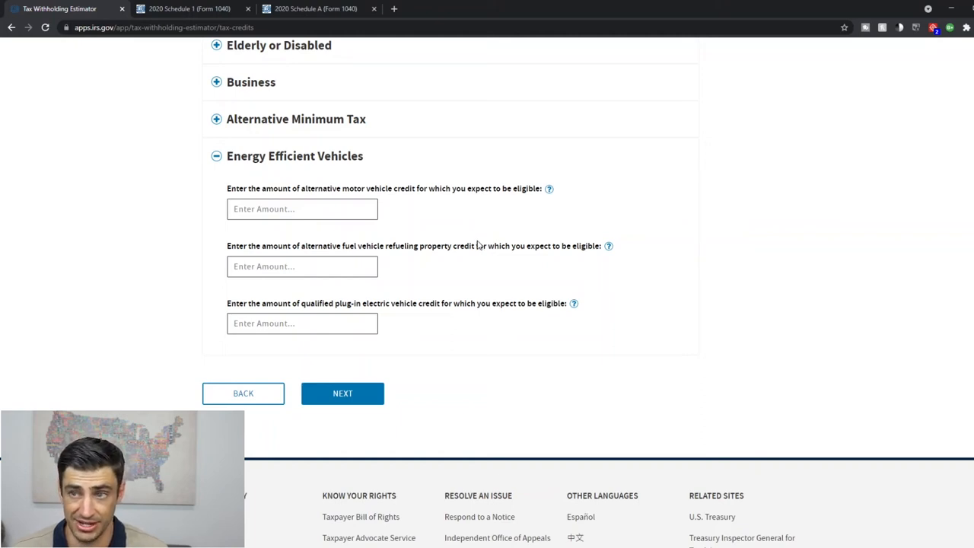
{"action": "mouse_move", "coordinate": [502, 193]}
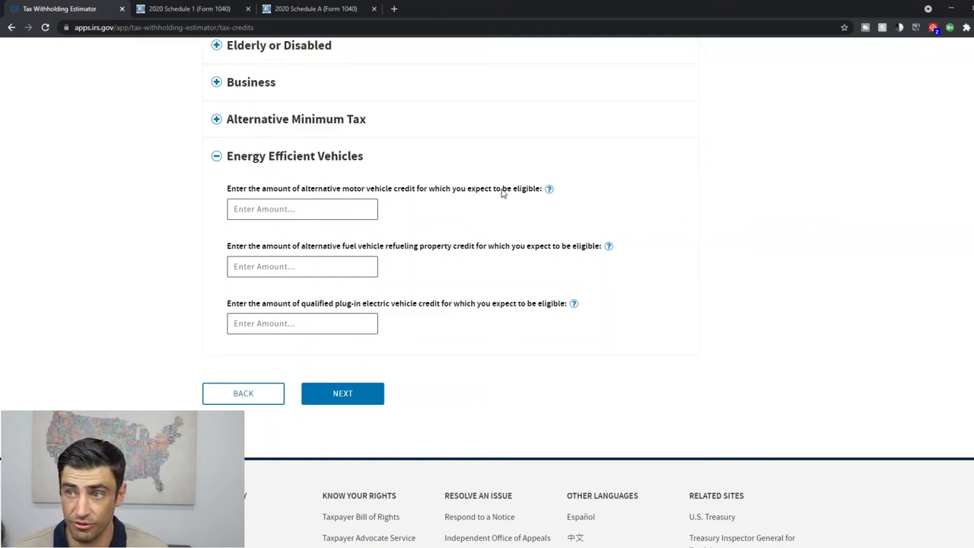
{"action": "mouse_move", "coordinate": [607, 210]}
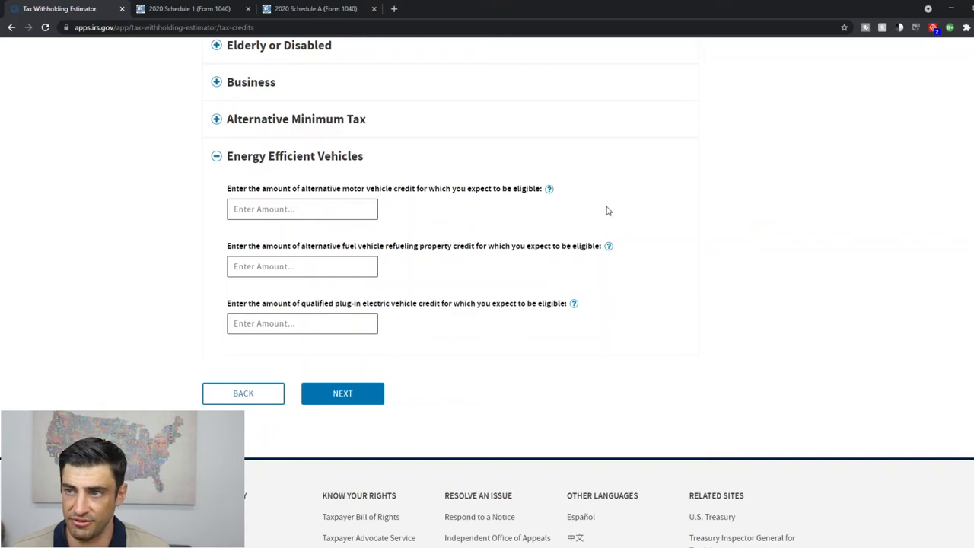
{"action": "mouse_move", "coordinate": [368, 342]}
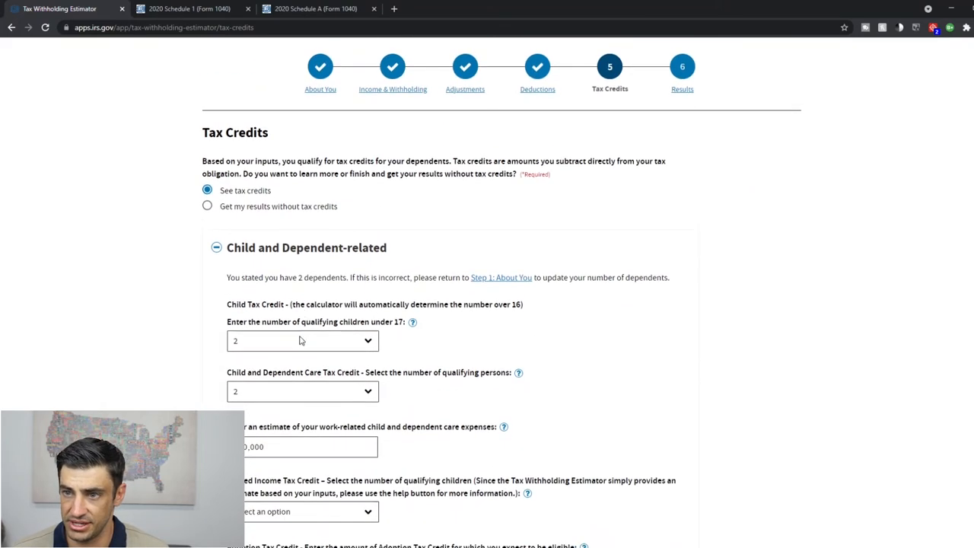
{"action": "mouse_move", "coordinate": [255, 302]}
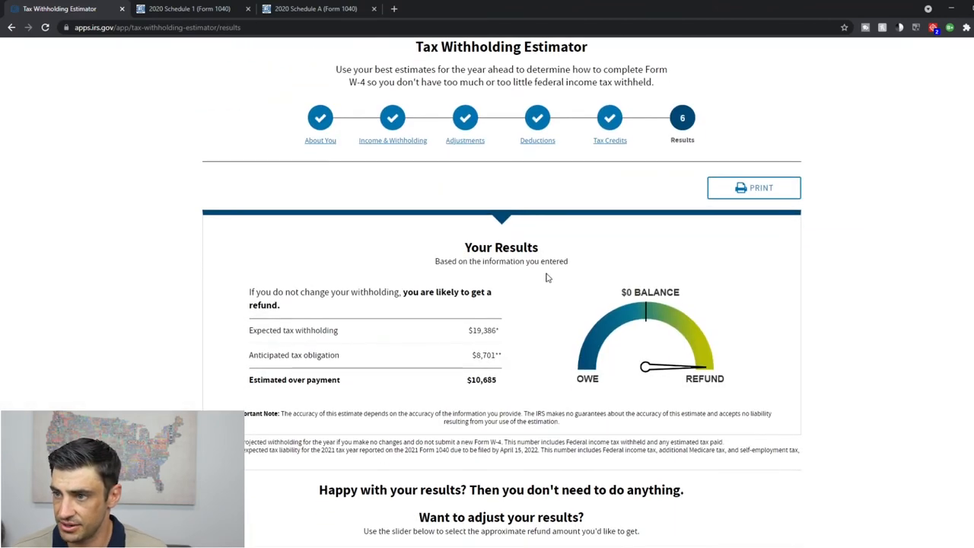
Scroll through the Results summary showing the $10,685 estimated overpayment refund
{"action": "scroll", "scroll_direction": "down", "scroll_amount": 3}
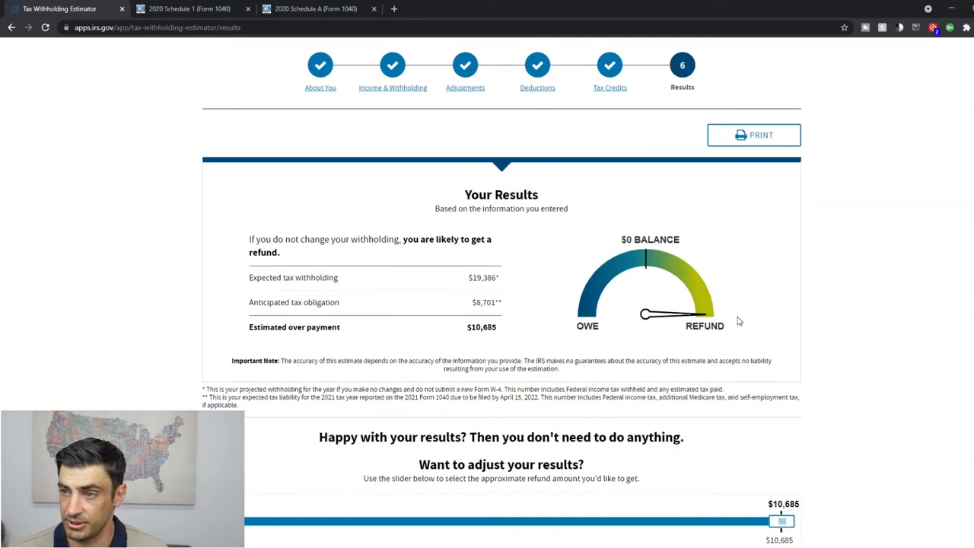
{"action": "scroll", "scroll_direction": "down", "scroll_amount": 3}
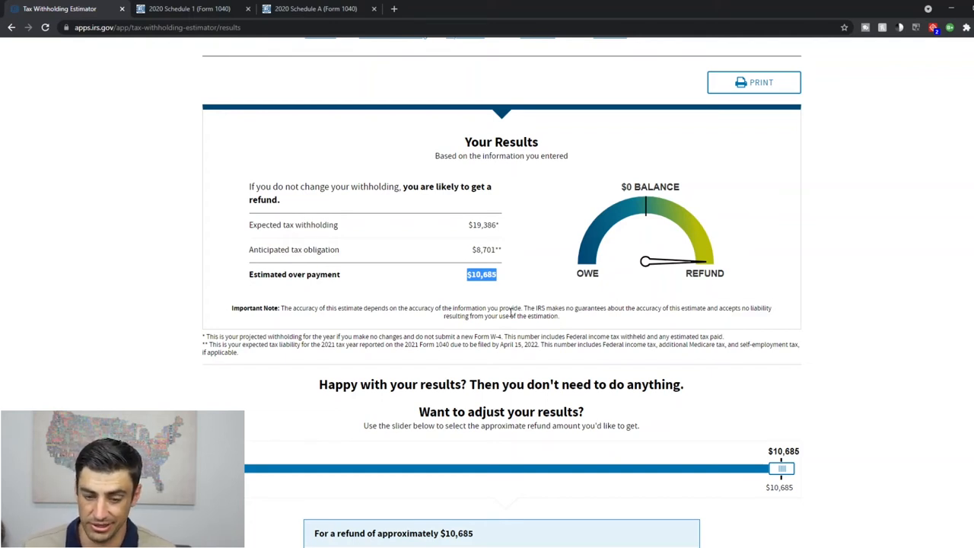
{"action": "mouse_move", "coordinate": [499, 300]}
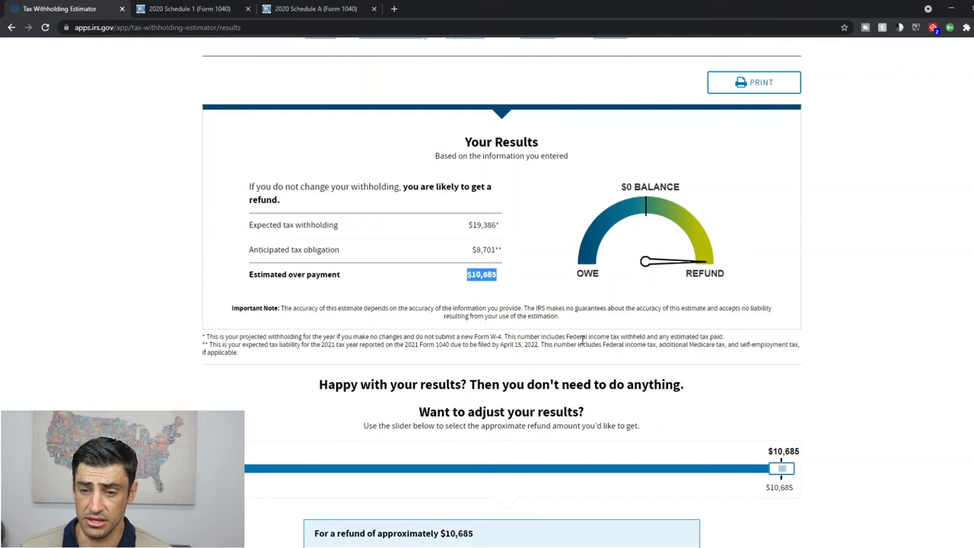
{"action": "scroll", "scroll_direction": "down", "scroll_amount": 3}
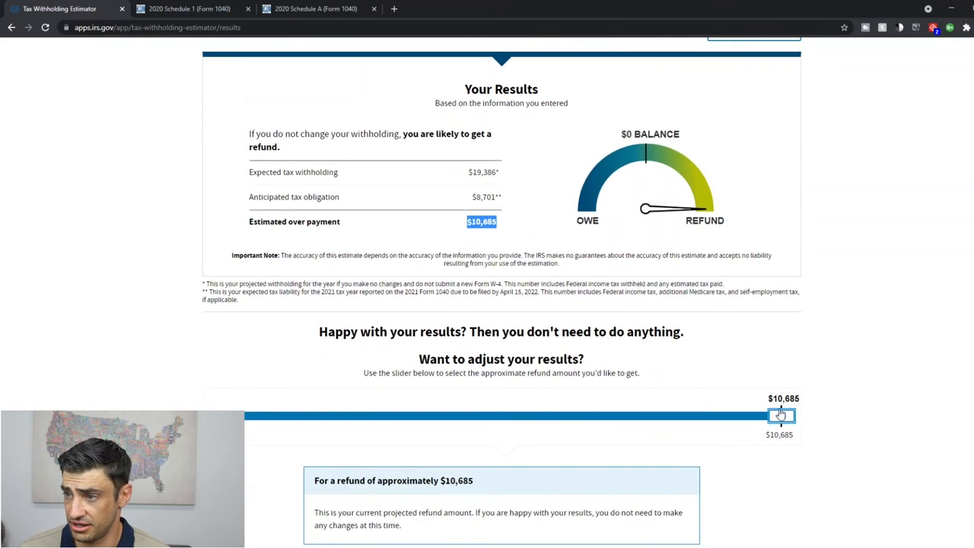
{"action": "scroll", "scroll_direction": "down", "scroll_amount": 3}
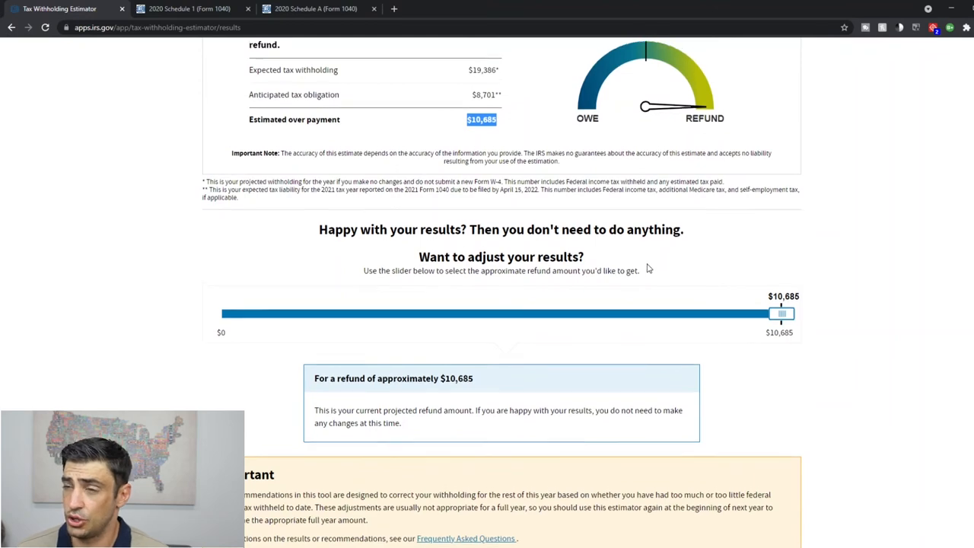
{"action": "scroll", "scroll_direction": "up", "scroll_amount": 3}
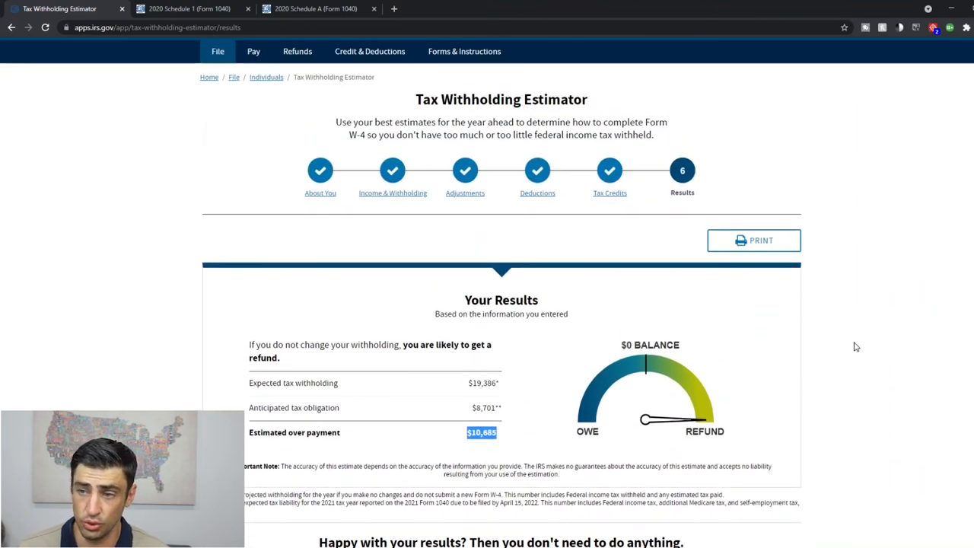
Drag the refund slider to $0, then settle it at $3,300 ($33 per paycheck)
{"action": "scroll", "scroll_direction": "down", "scroll_amount": 3}
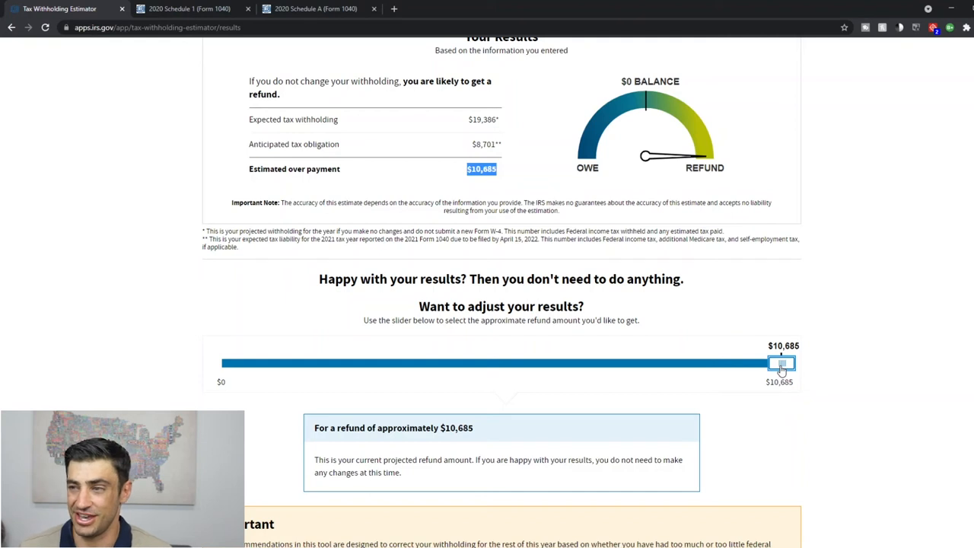
{"action": "left_click_drag", "start_coordinate": [781, 363], "coordinate": [595, 363]}
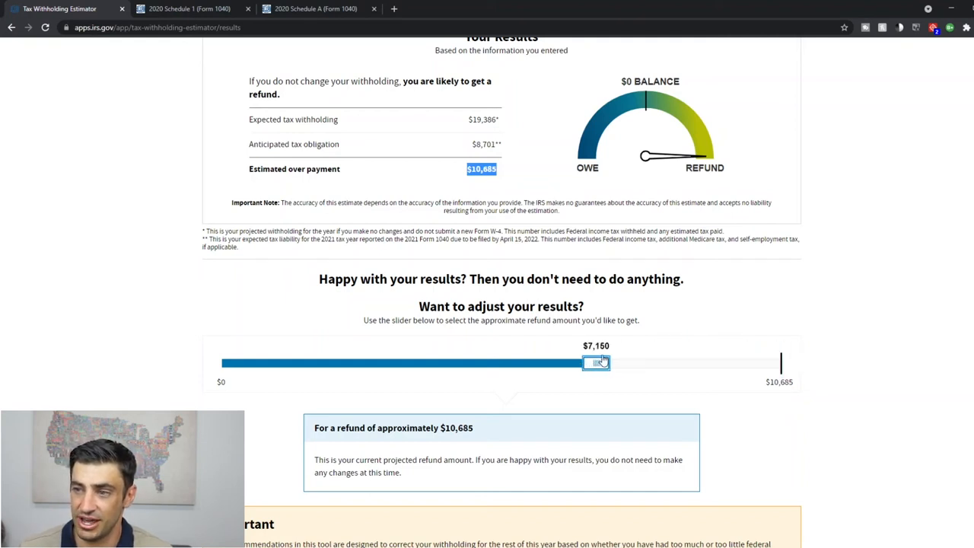
{"action": "left_click_drag", "start_coordinate": [597, 363], "coordinate": [279, 362]}
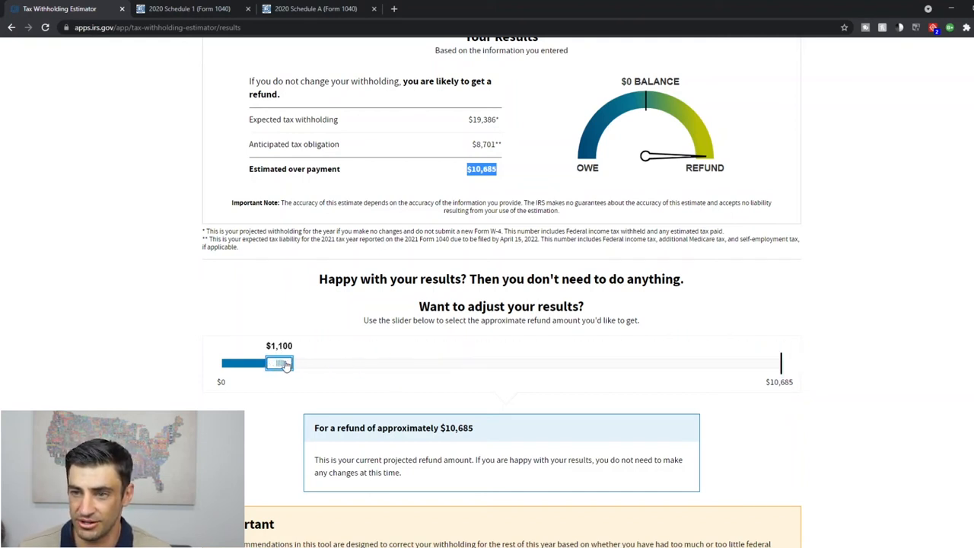
{"action": "left_click_drag", "start_coordinate": [280, 363], "coordinate": [221, 363]}
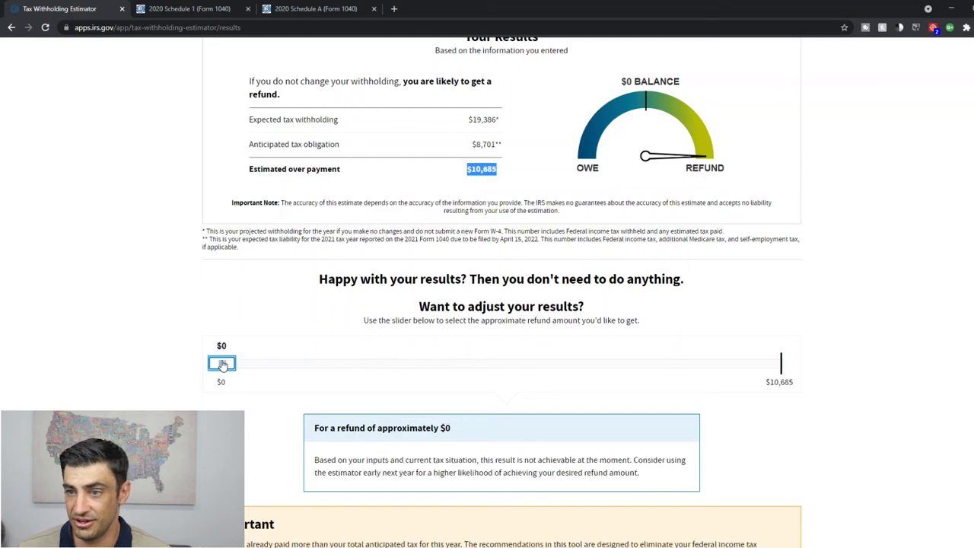
{"action": "scroll", "scroll_direction": "down", "scroll_amount": 3}
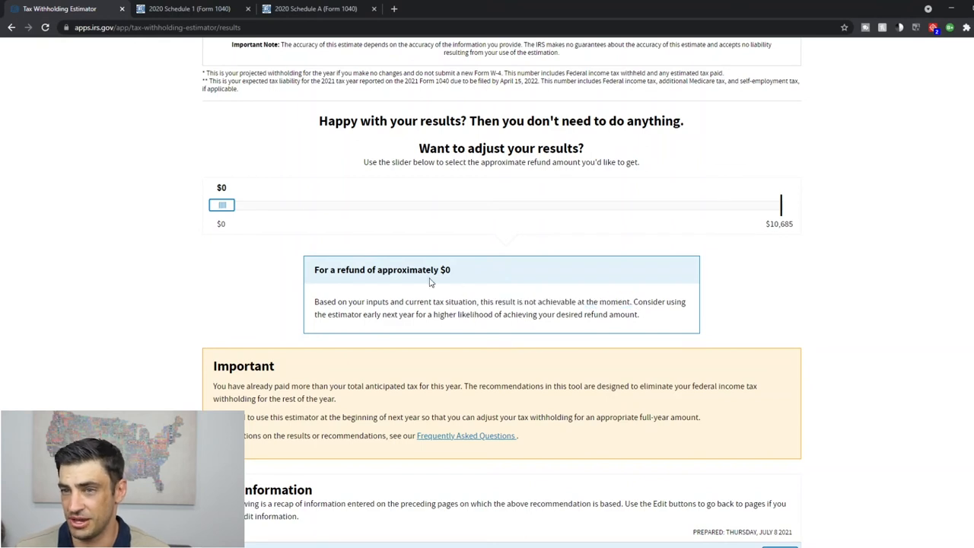
{"action": "left_click_drag", "start_coordinate": [221, 205], "coordinate": [394, 205]}
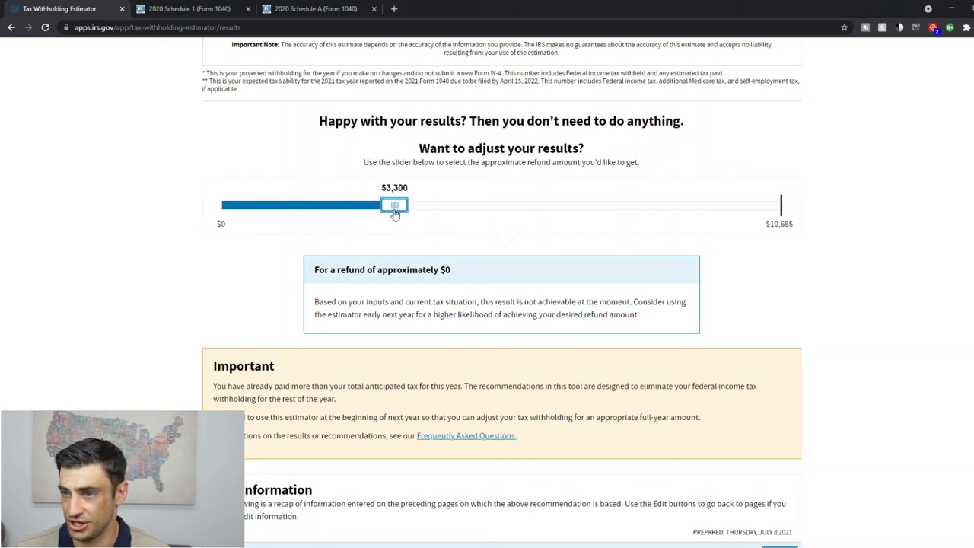
{"action": "left_click_drag", "start_coordinate": [394, 205], "coordinate": [373, 205]}
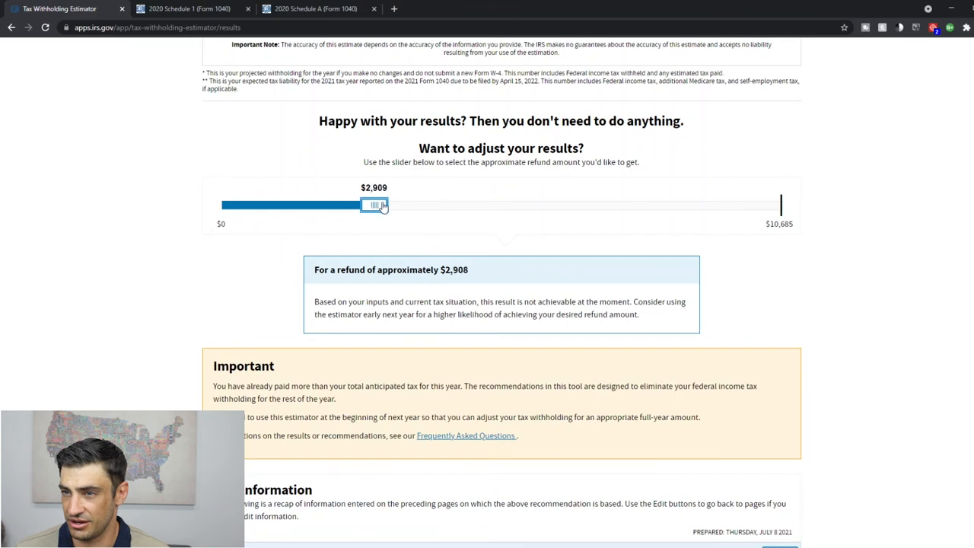
{"action": "left_click_drag", "start_coordinate": [373, 204], "coordinate": [394, 204]}
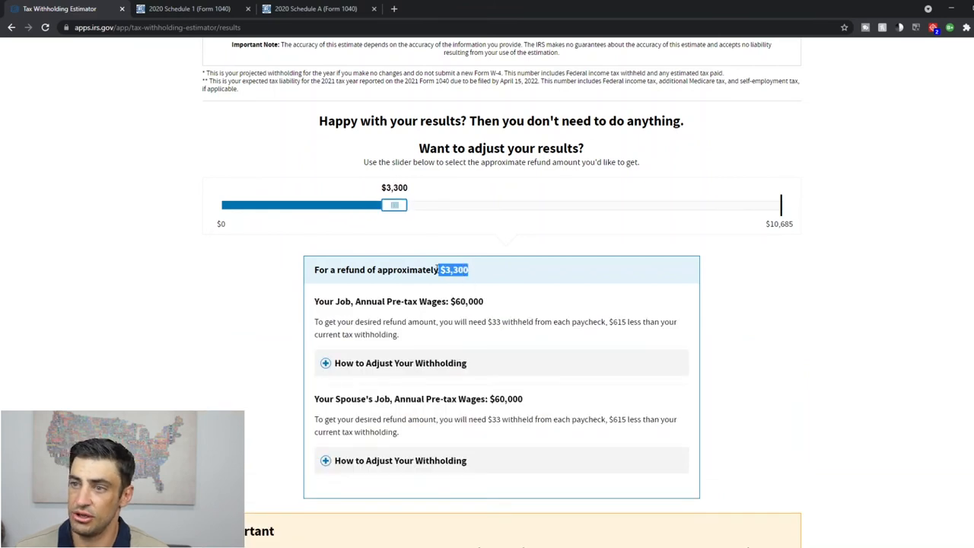
{"action": "scroll", "scroll_direction": "down", "scroll_amount": 3}
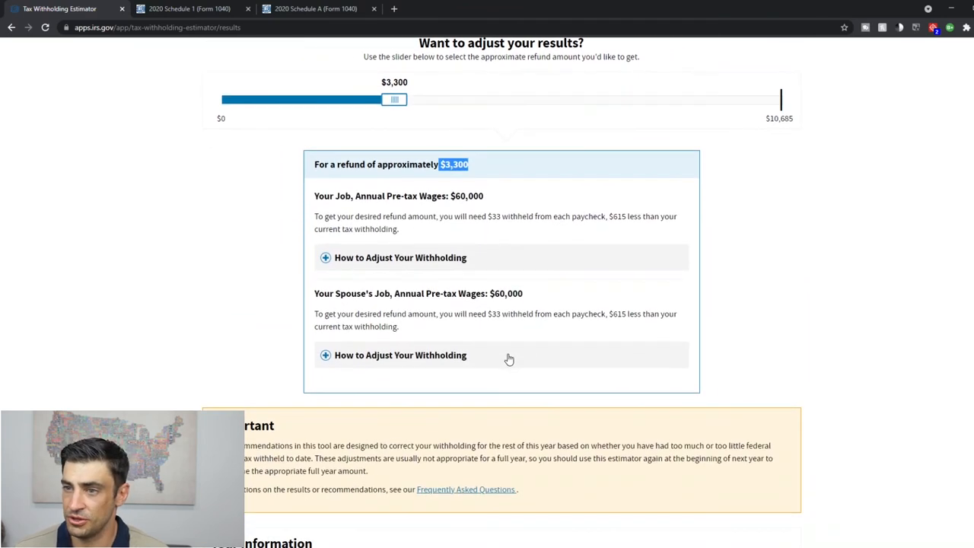
Expand How to Adjust Your Withholding for your job and open its Form W-4
{"action": "left_click", "coordinate": [400, 257]}
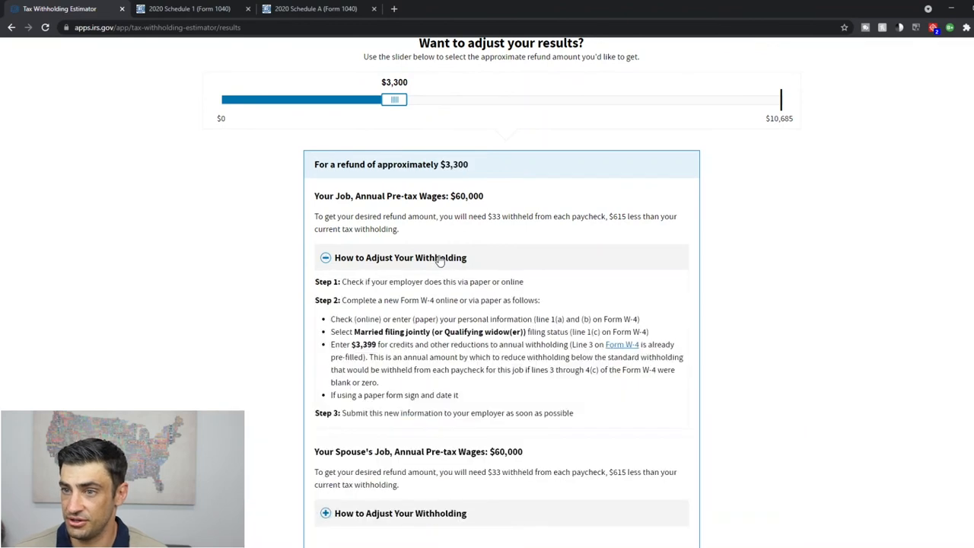
{"action": "scroll", "scroll_direction": "down", "scroll_amount": 3}
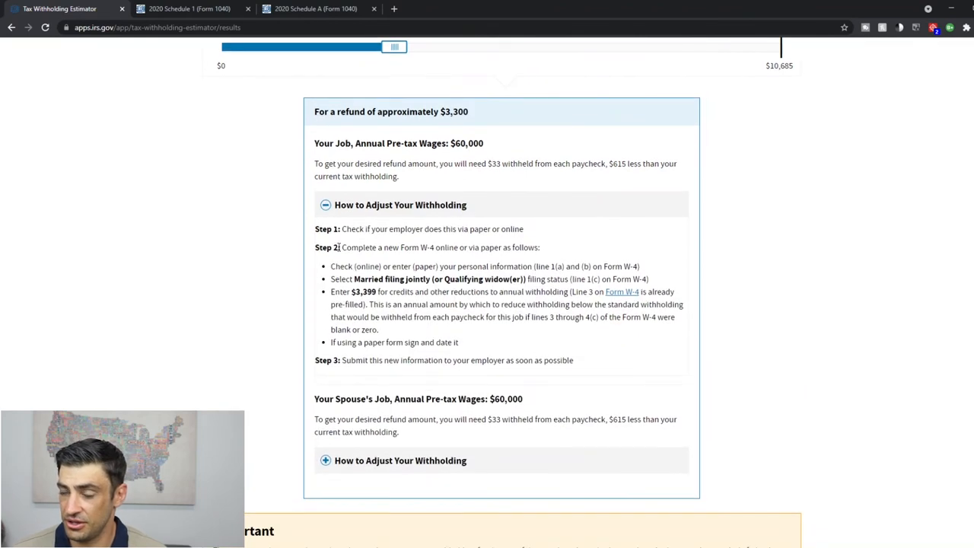
{"action": "left_click_drag", "start_coordinate": [315, 229], "coordinate": [574, 360]}
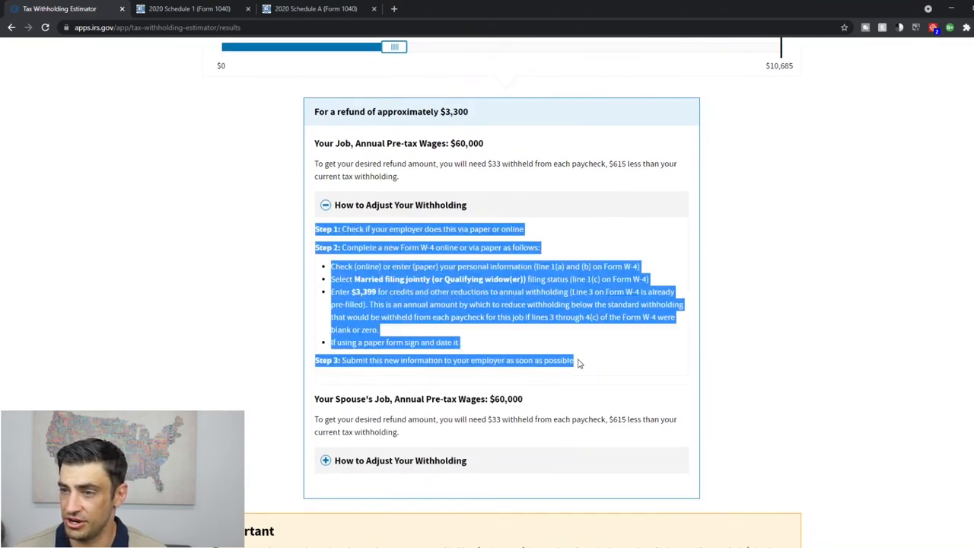
{"action": "left_click", "coordinate": [629, 369]}
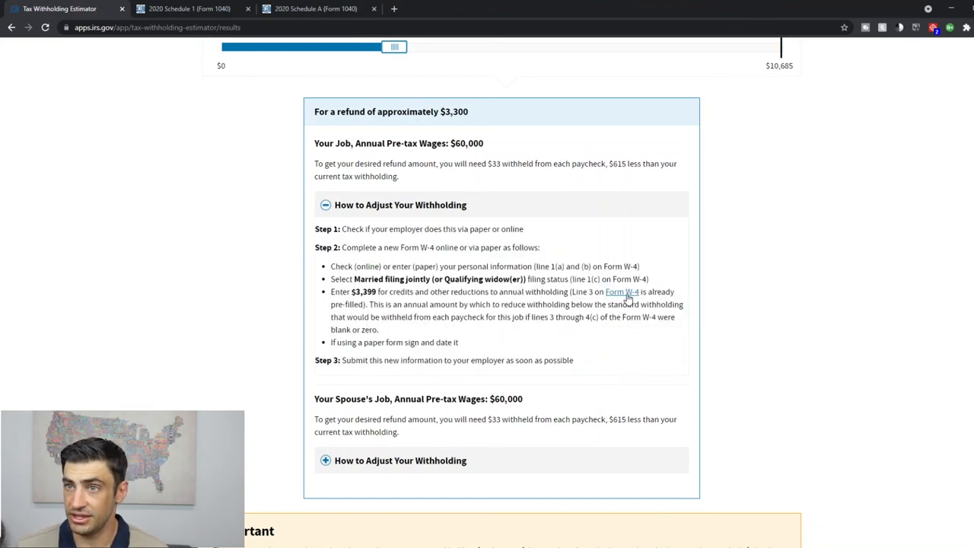
{"action": "left_click", "coordinate": [621, 291]}
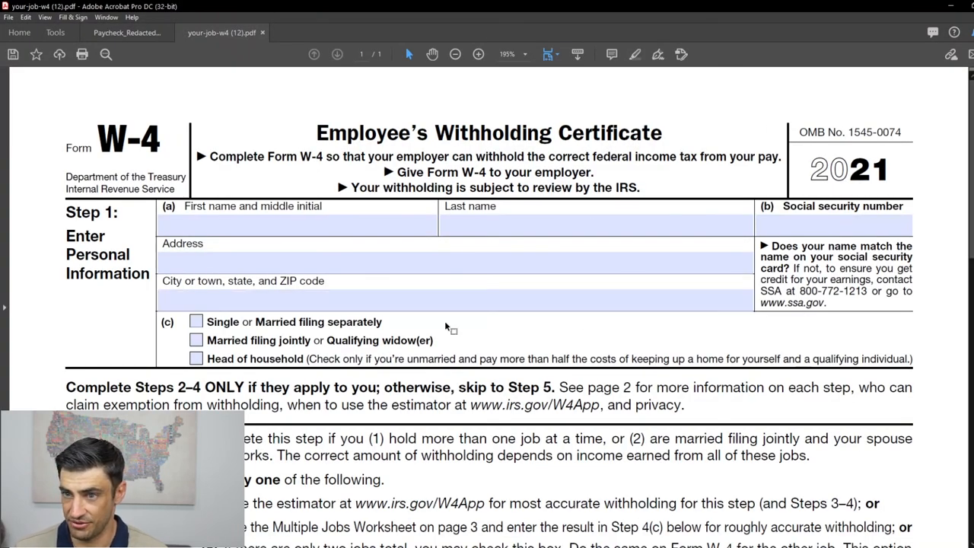
Tick Married filing jointly on the W-4 and check that Line 3 shows 3,399
{"action": "left_click", "coordinate": [197, 340]}
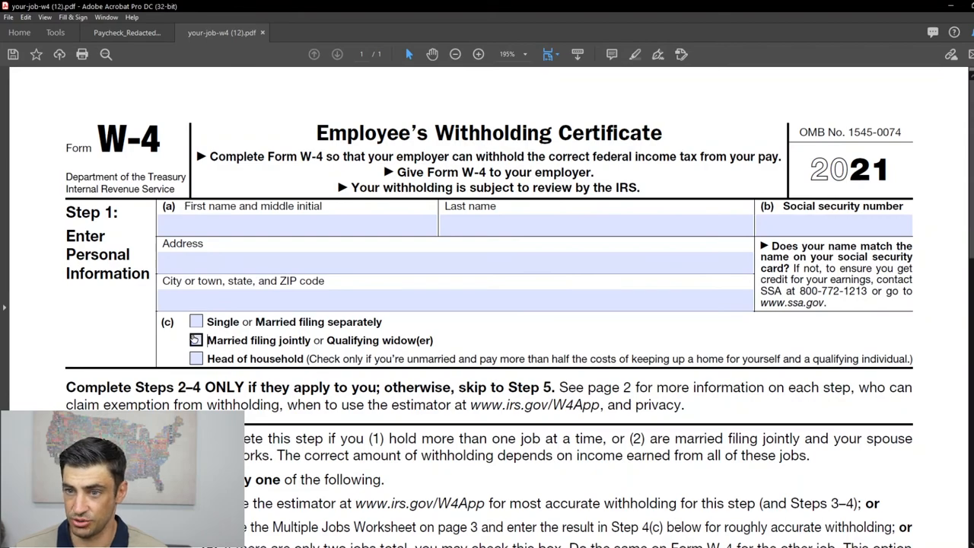
{"action": "scroll", "scroll_direction": "down", "scroll_amount": 3}
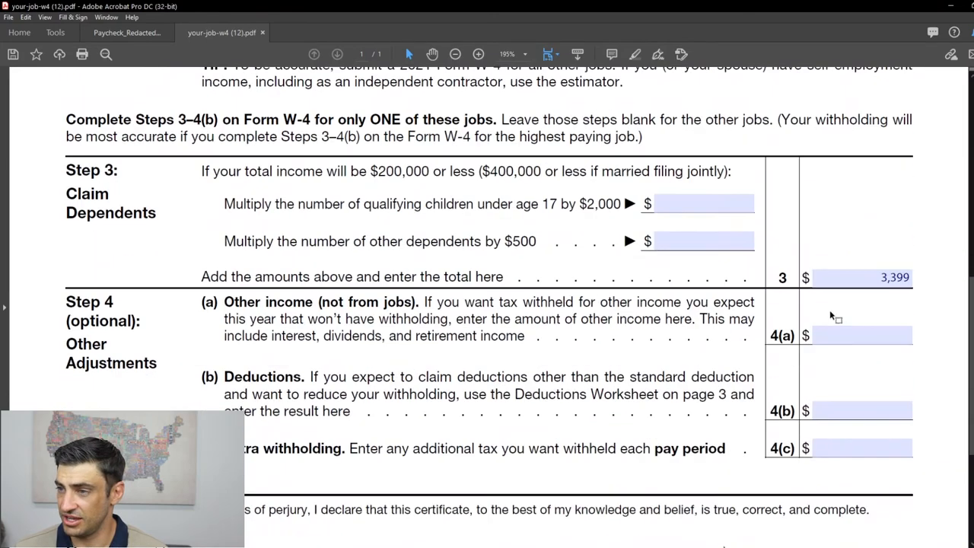
{"action": "scroll", "scroll_direction": "down", "scroll_amount": 3}
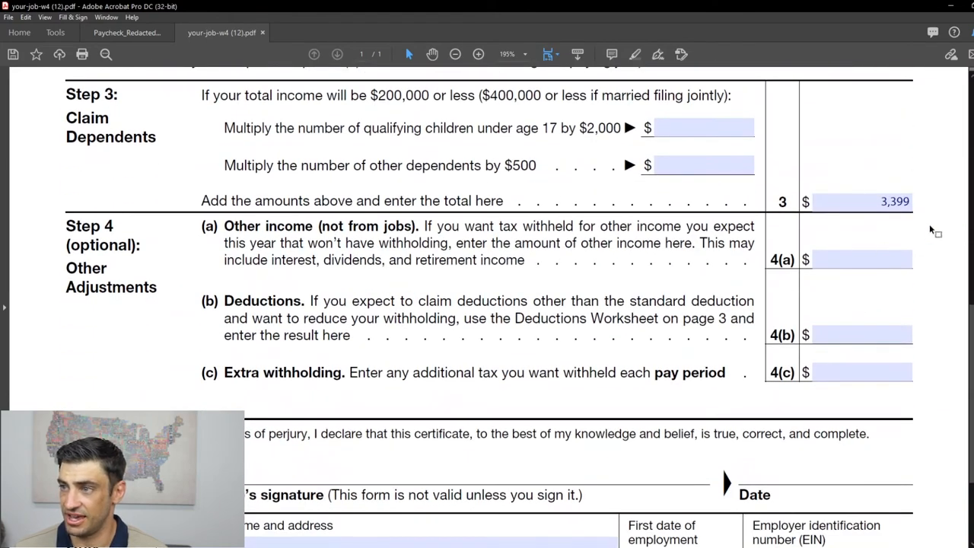
{"action": "scroll", "scroll_direction": "down", "scroll_amount": 3}
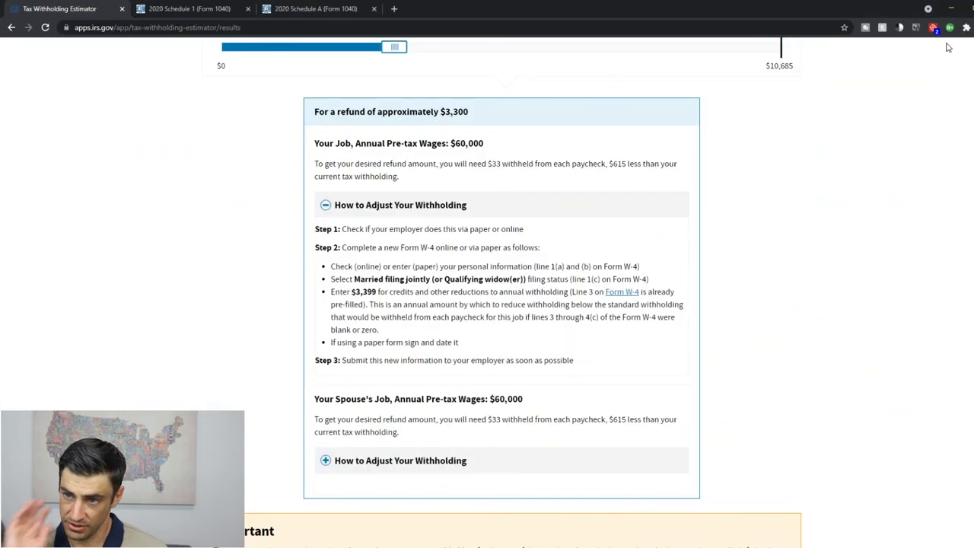
Scroll the estimator results down to the Your Spouse's Job section
{"action": "scroll", "scroll_direction": "down", "scroll_amount": 3}
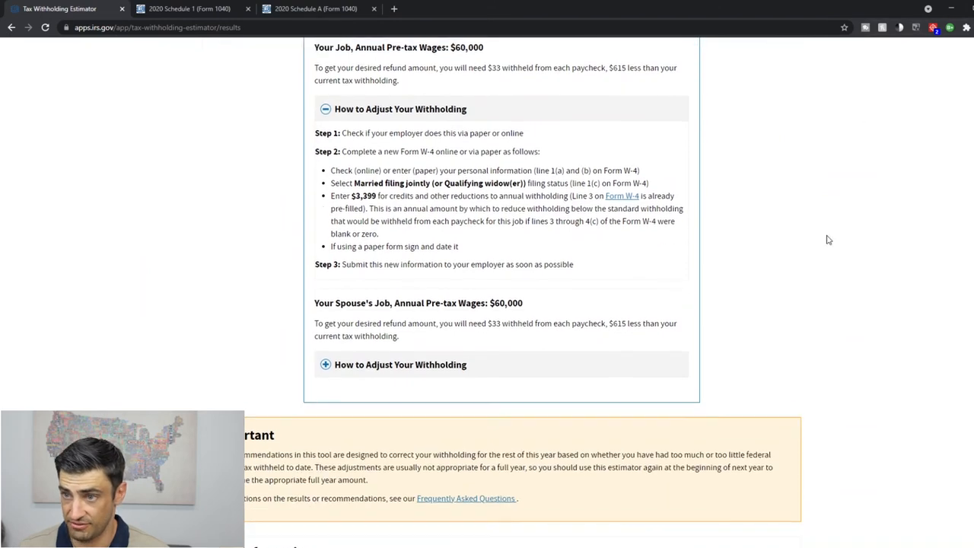
{"action": "scroll", "scroll_direction": "down", "scroll_amount": 3}
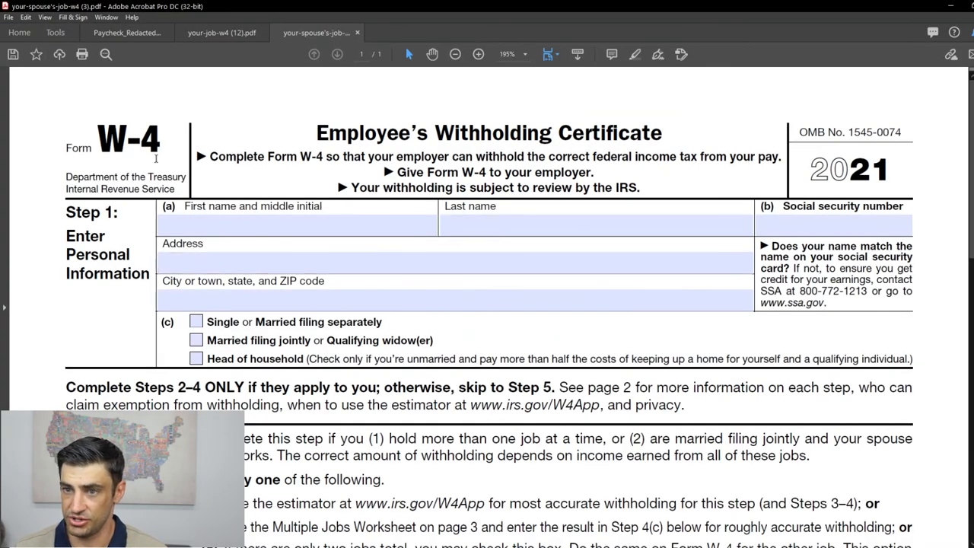
Bring up the spouse's W-4 PDF and scroll to the Step 3 dependents total of 3,399
{"action": "left_click", "coordinate": [196, 340]}
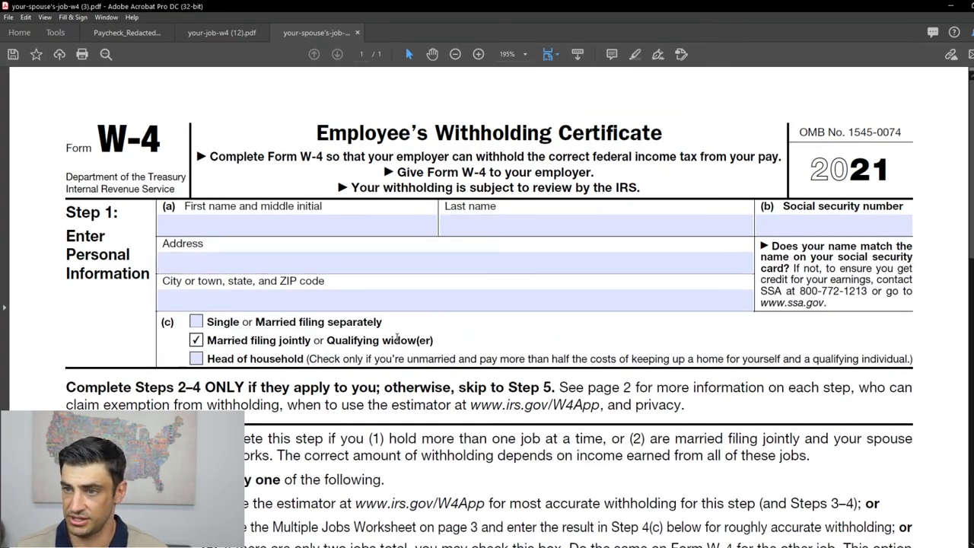
{"action": "scroll", "scroll_direction": "down", "scroll_amount": 3}
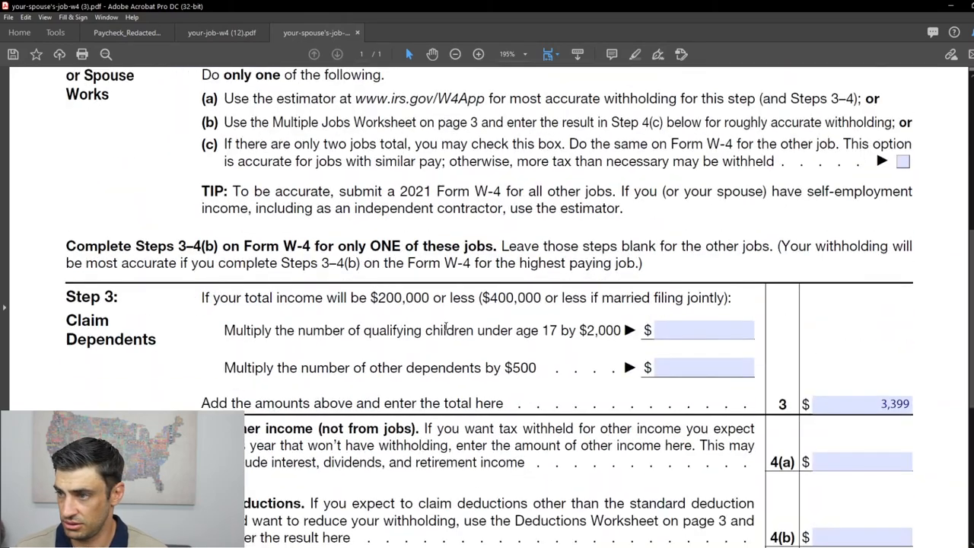
{"action": "scroll", "scroll_direction": "down", "scroll_amount": 3}
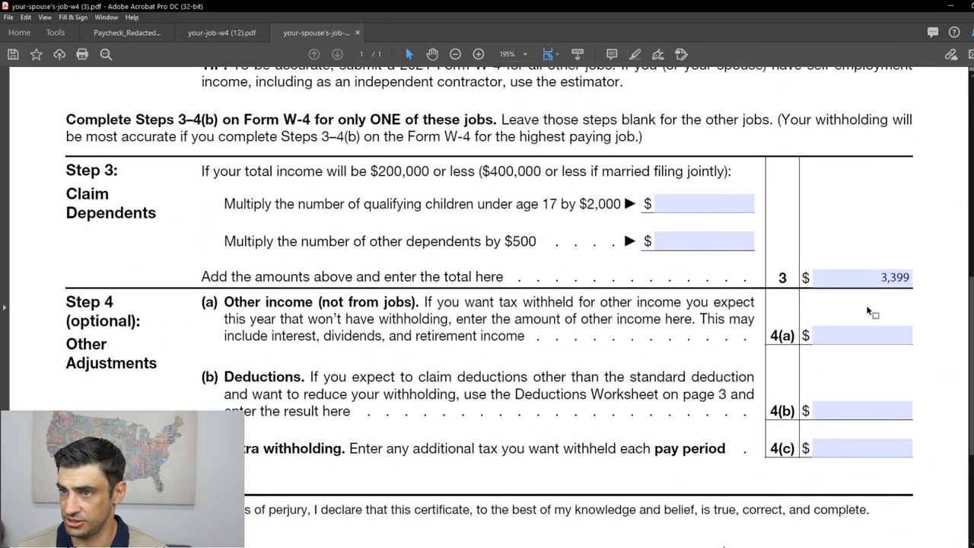
{"action": "scroll", "scroll_direction": "down", "scroll_amount": 3}
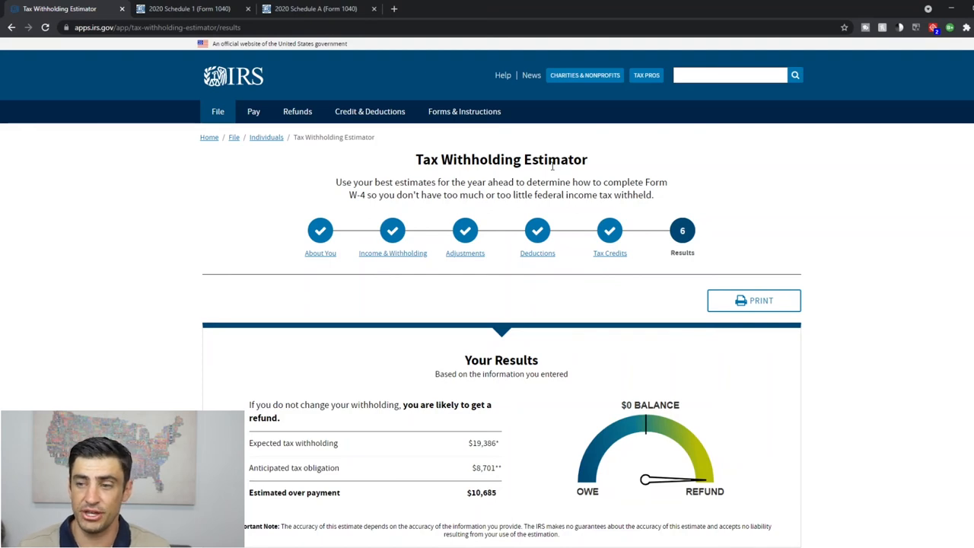
Scroll to the slider and highlight the $3,300 refund amount, then deselect it
{"action": "scroll", "scroll_direction": "down", "scroll_amount": 3}
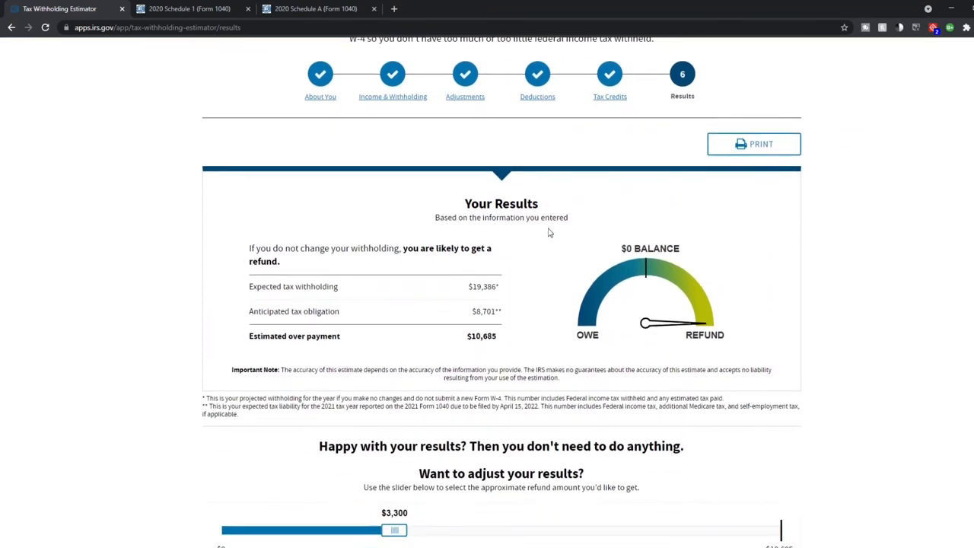
{"action": "scroll", "scroll_direction": "down", "scroll_amount": 3}
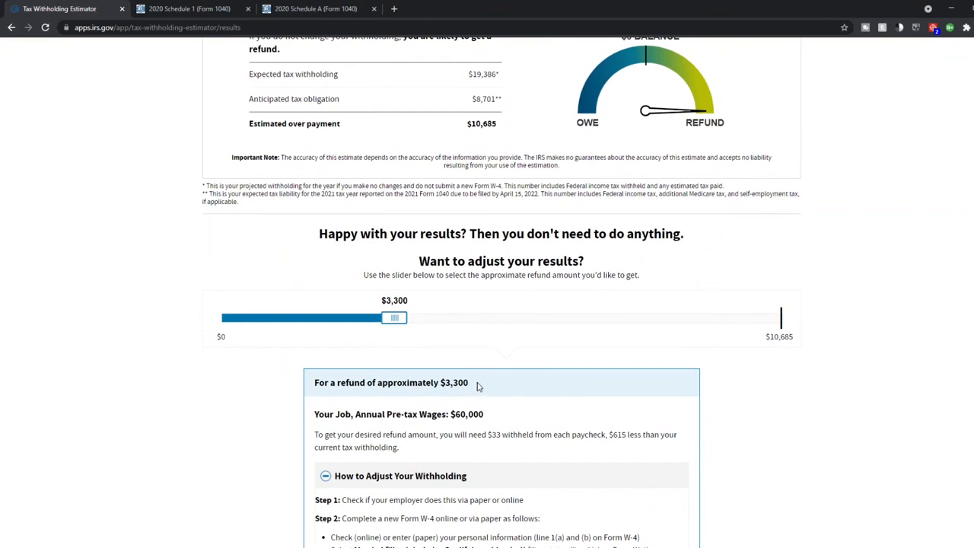
{"action": "double_click", "coordinate": [453, 382]}
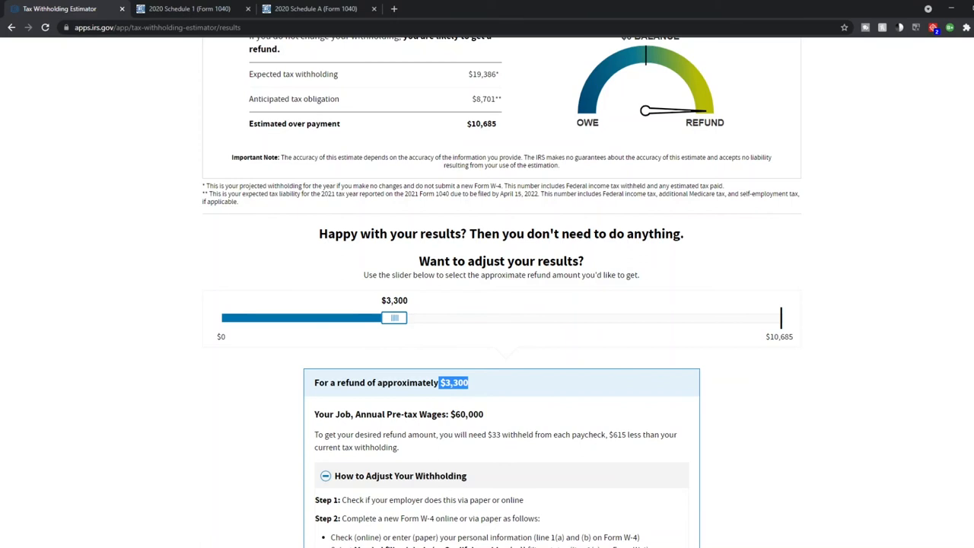
{"action": "left_click", "coordinate": [221, 377]}
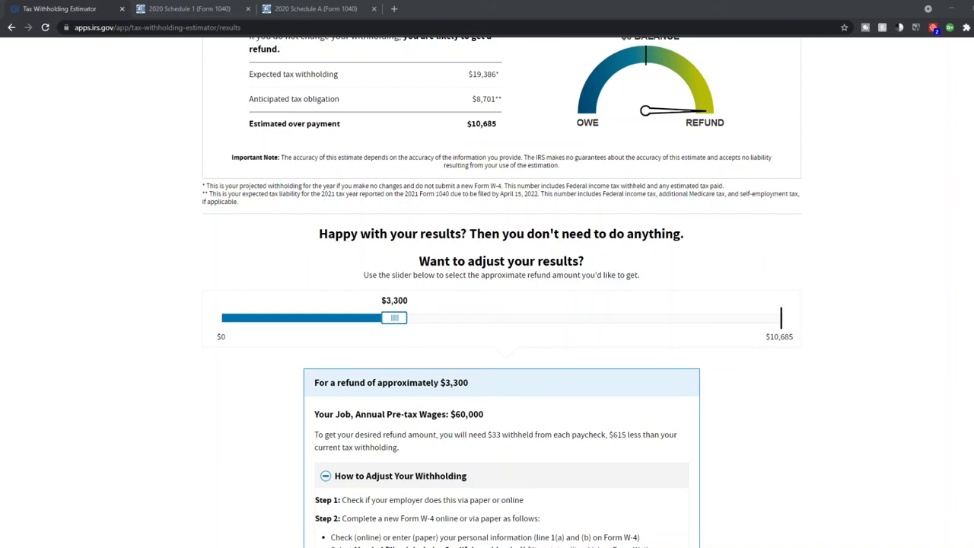
{"action": "mouse_move", "coordinate": [728, 298]}
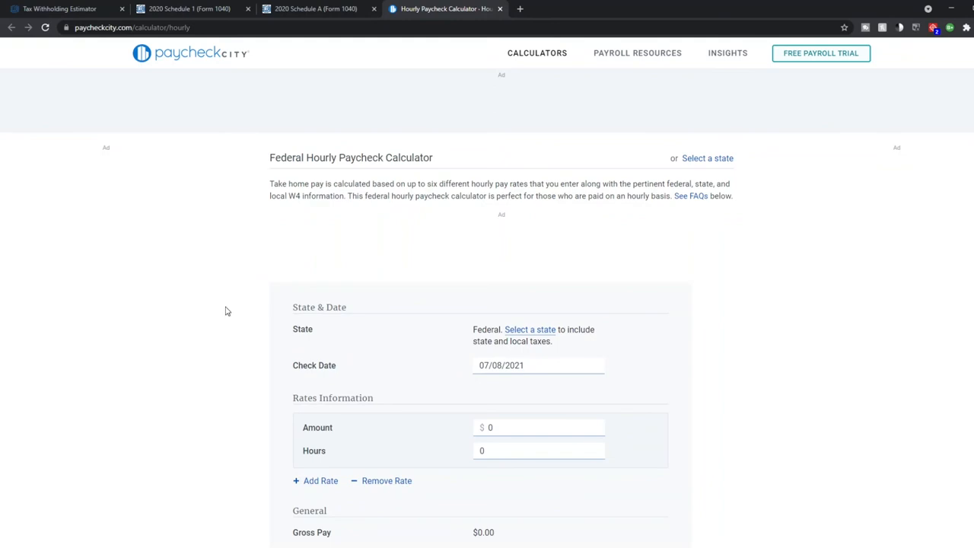
{"action": "mouse_move", "coordinate": [577, 204]}
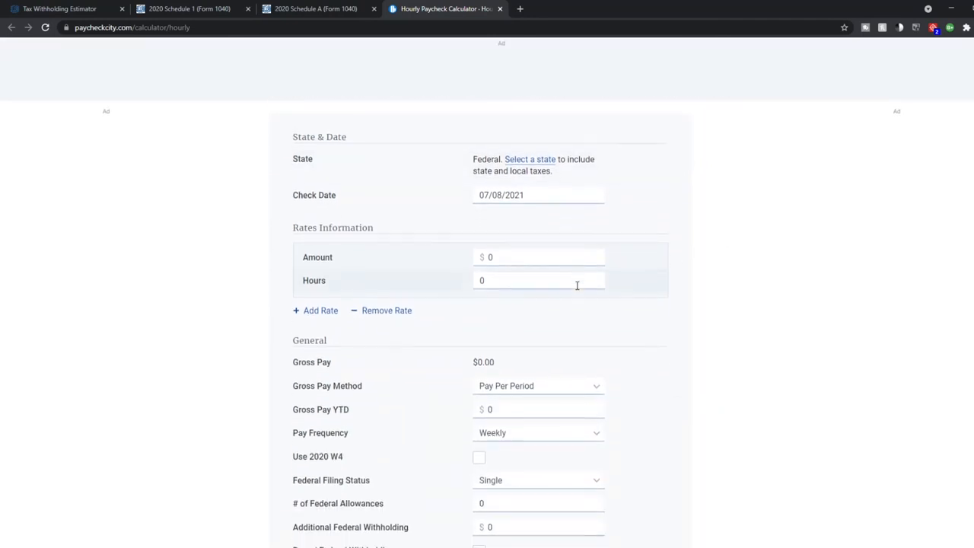
Enable Use 2020 W4 in PaycheckCity's Hourly Paycheck Calculator
{"action": "scroll", "scroll_direction": "down", "scroll_amount": 3}
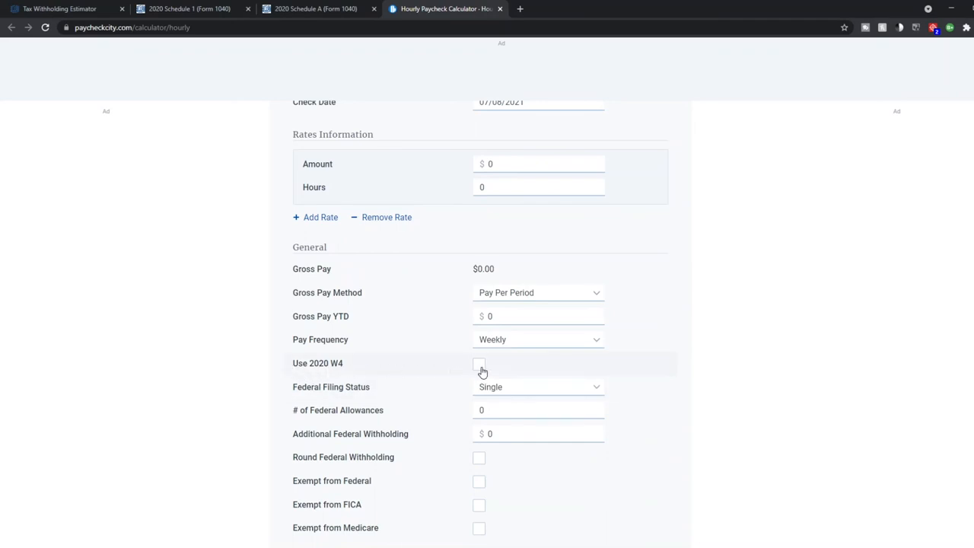
{"action": "left_click", "coordinate": [478, 363]}
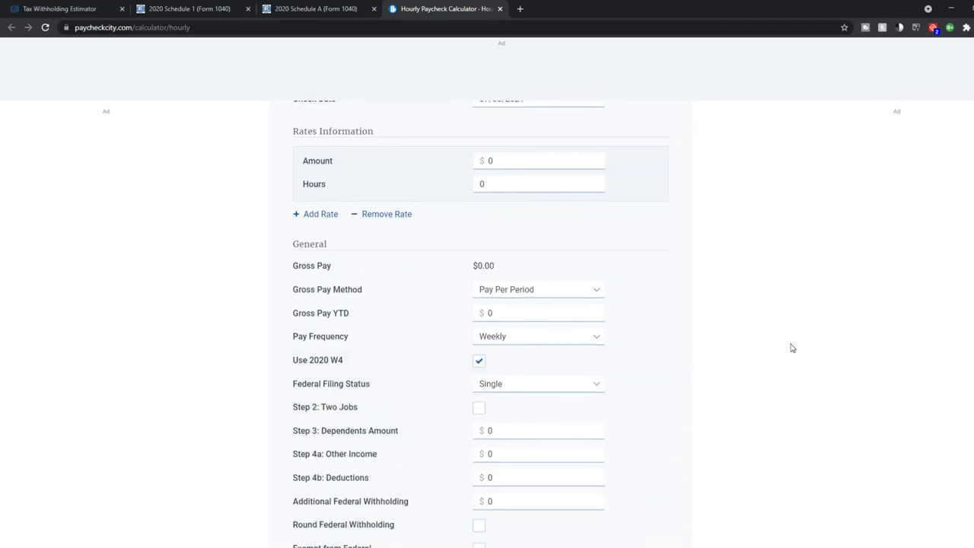
{"action": "scroll", "scroll_direction": "down", "scroll_amount": 3}
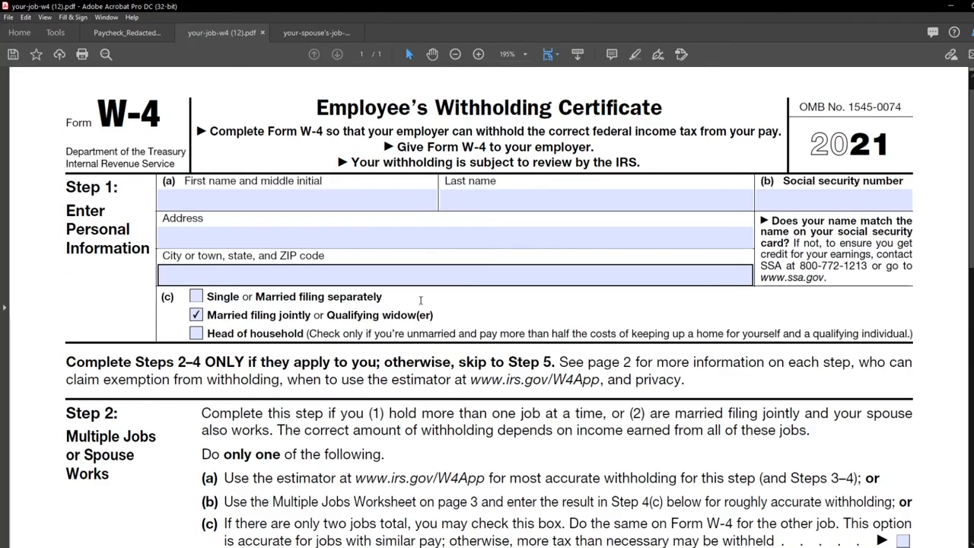
Scroll your job's W-4 down to the Step 3 dependents total of 3,399
{"action": "scroll", "scroll_direction": "down", "scroll_amount": 3}
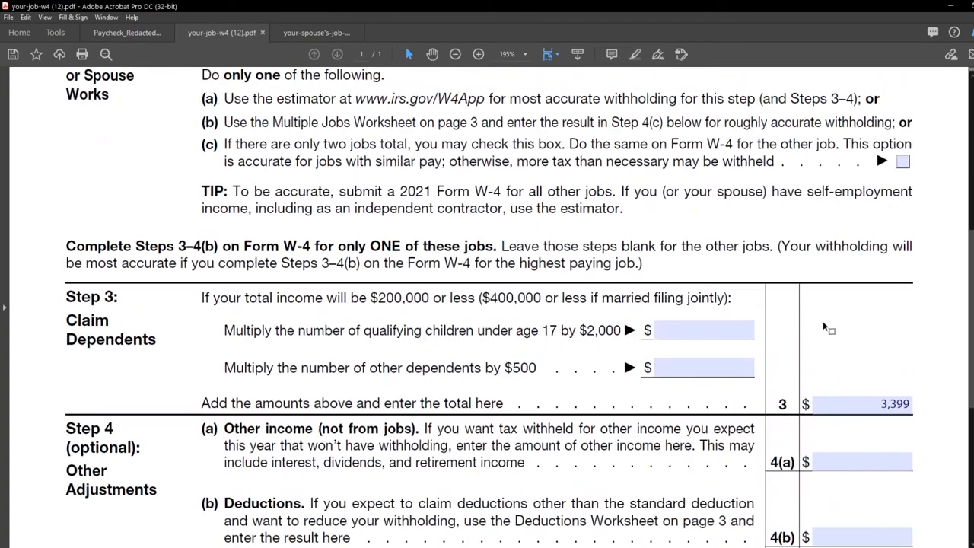
{"action": "scroll", "scroll_direction": "down", "scroll_amount": 3}
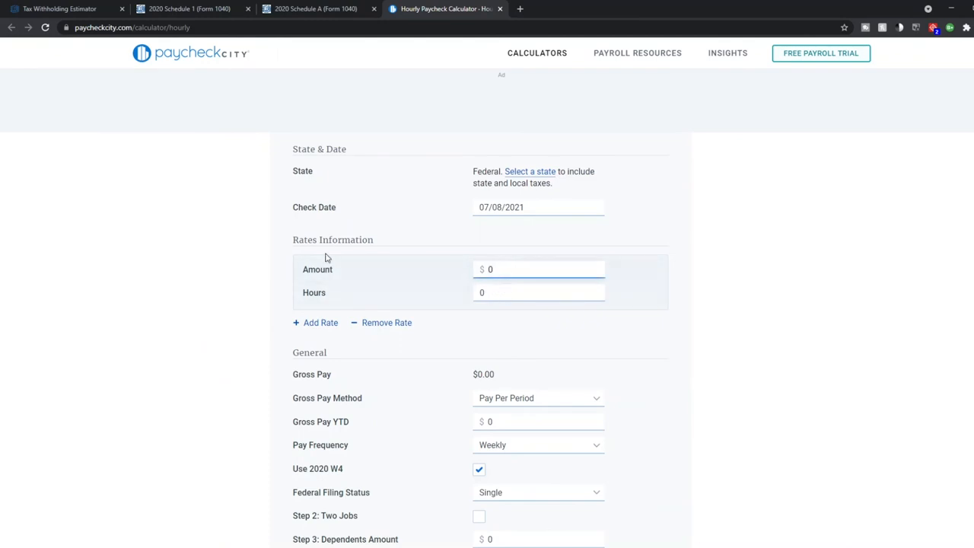
Set Monthly pay frequency, Married filing status and a 3399.00 dependents amount
{"action": "scroll", "scroll_direction": "down", "scroll_amount": 3}
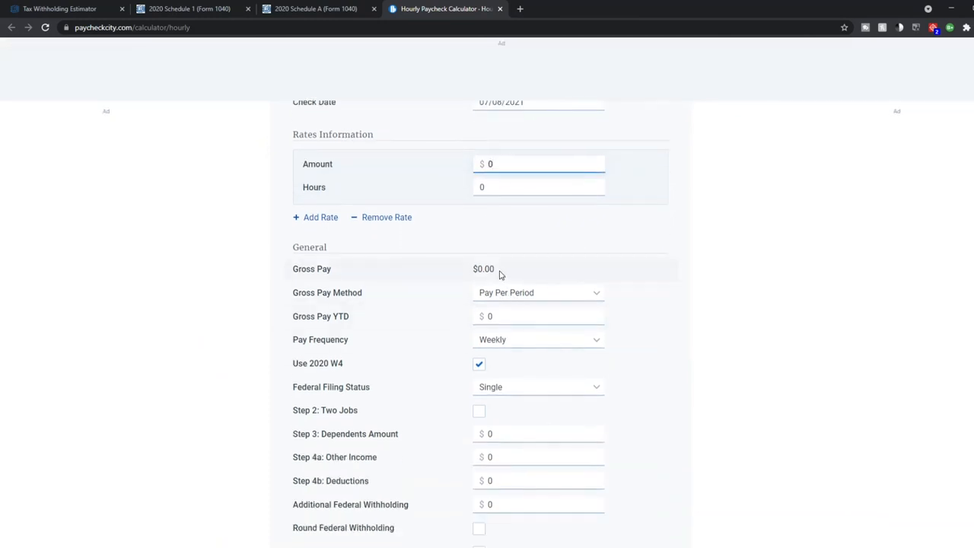
{"action": "scroll", "scroll_direction": "down", "scroll_amount": 3}
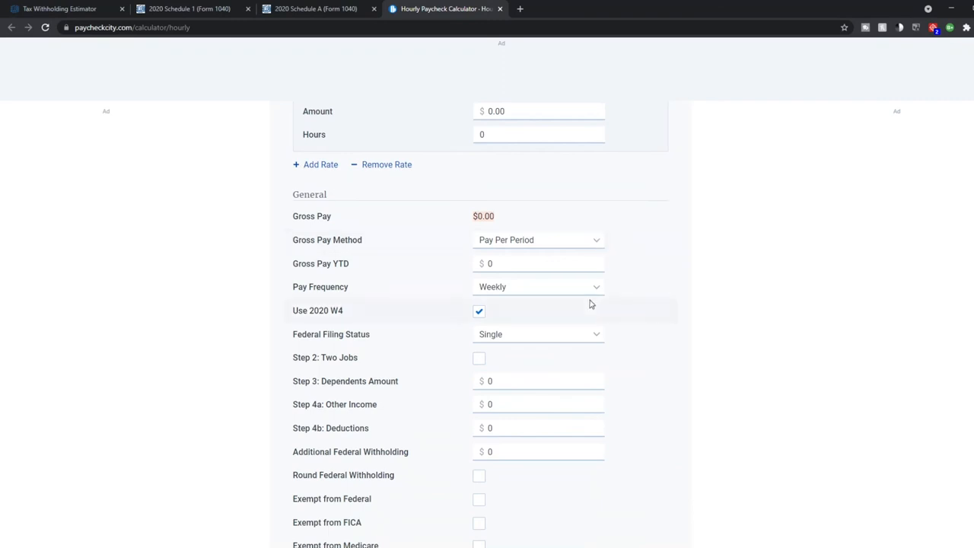
{"action": "left_click", "coordinate": [538, 286]}
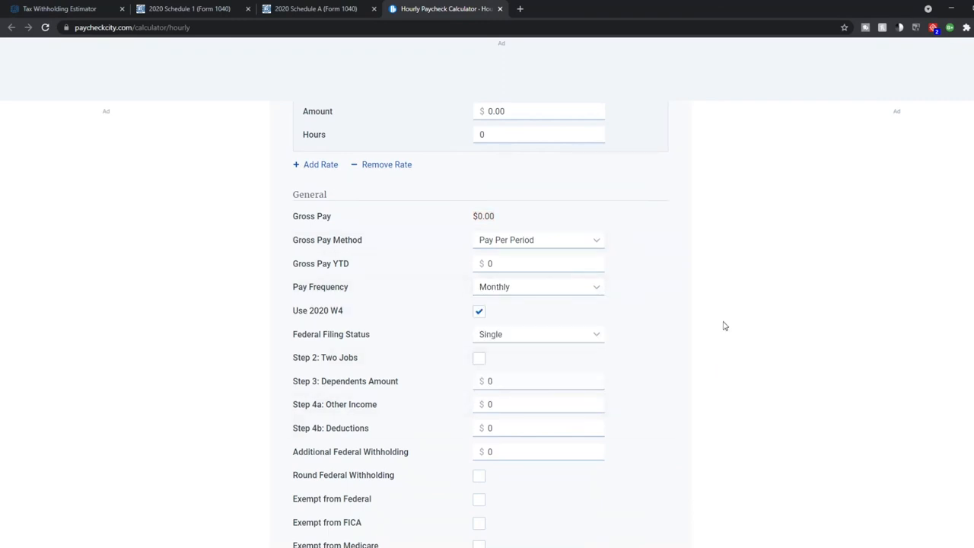
{"action": "left_click", "coordinate": [537, 334]}
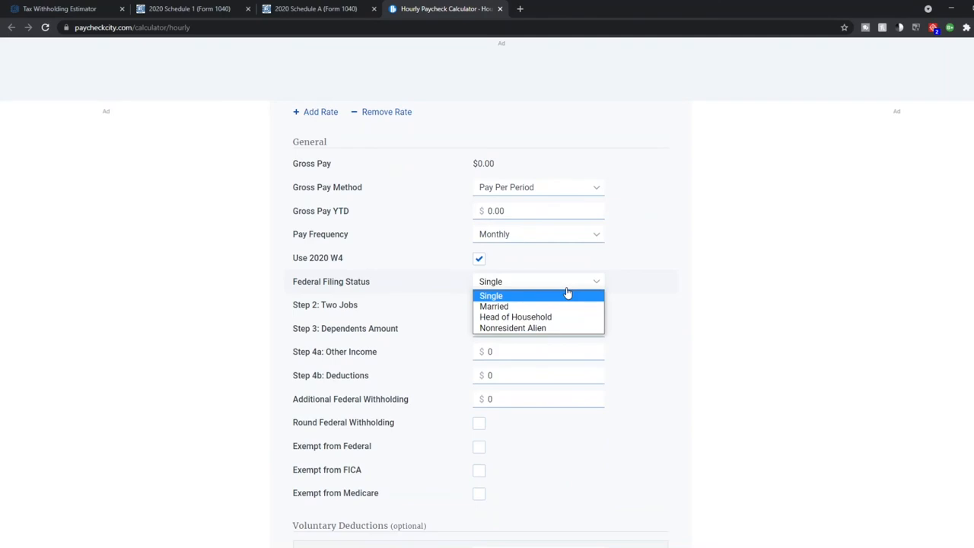
{"action": "left_click", "coordinate": [493, 305]}
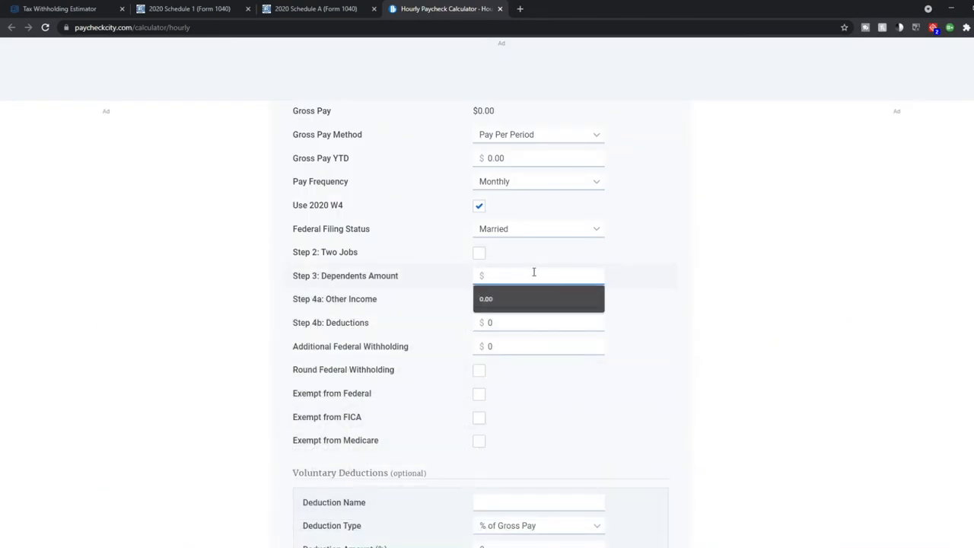
{"action": "type", "text": "3399.00"}
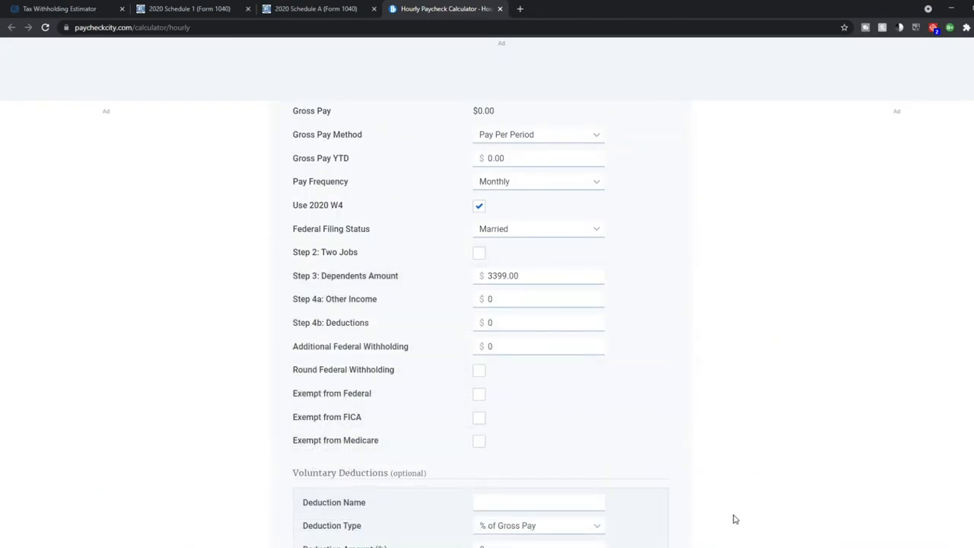
Go back to the Tax Withholding Estimator results
{"action": "scroll", "scroll_direction": "up", "scroll_amount": 3}
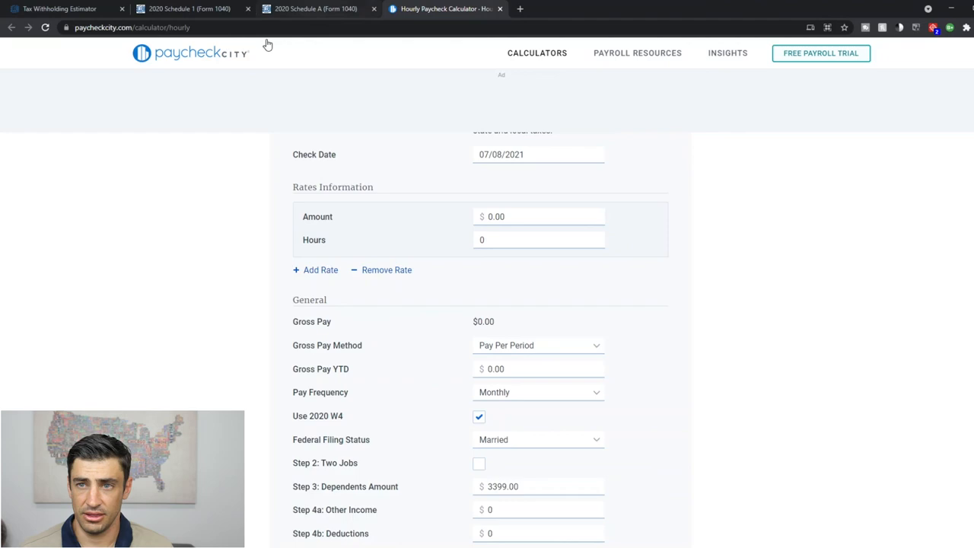
{"action": "left_click", "coordinate": [59, 8]}
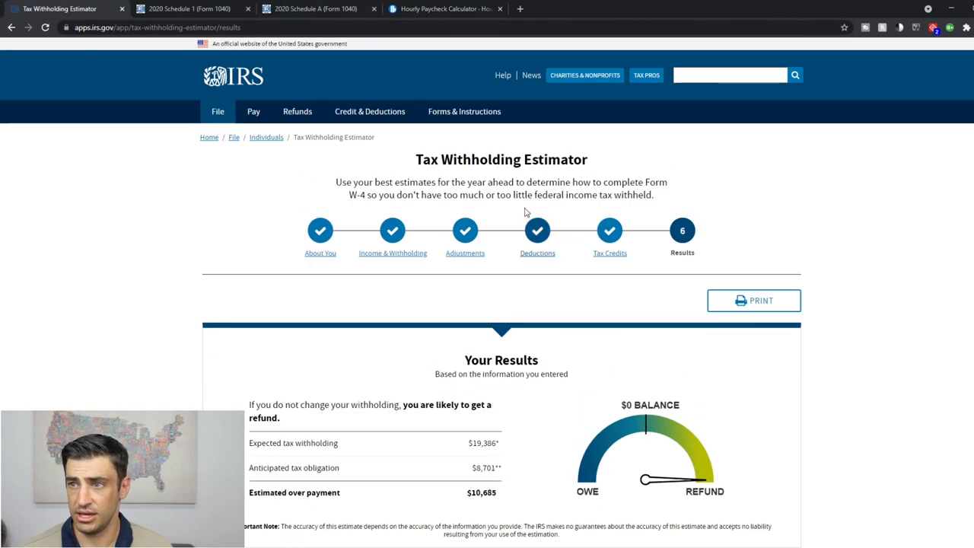
{"action": "double_click", "coordinate": [555, 159]}
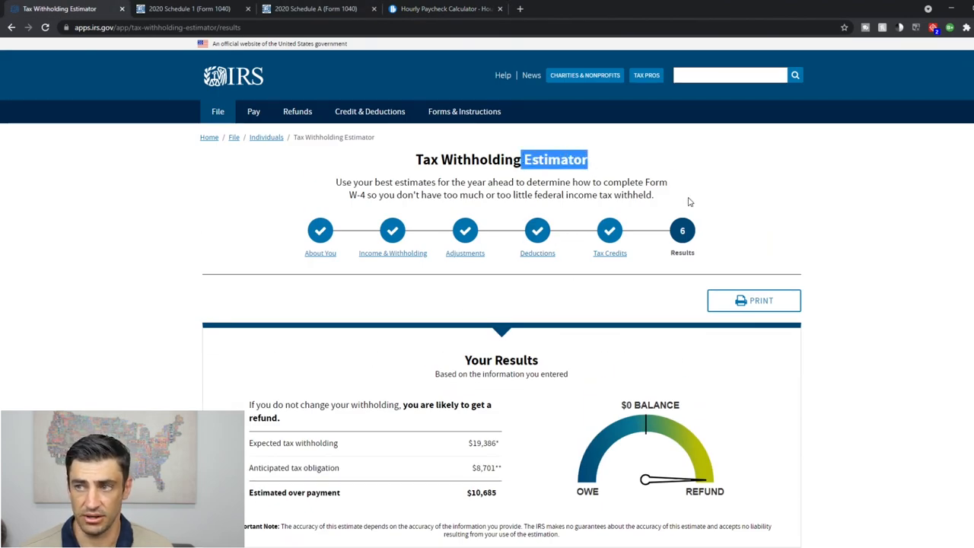